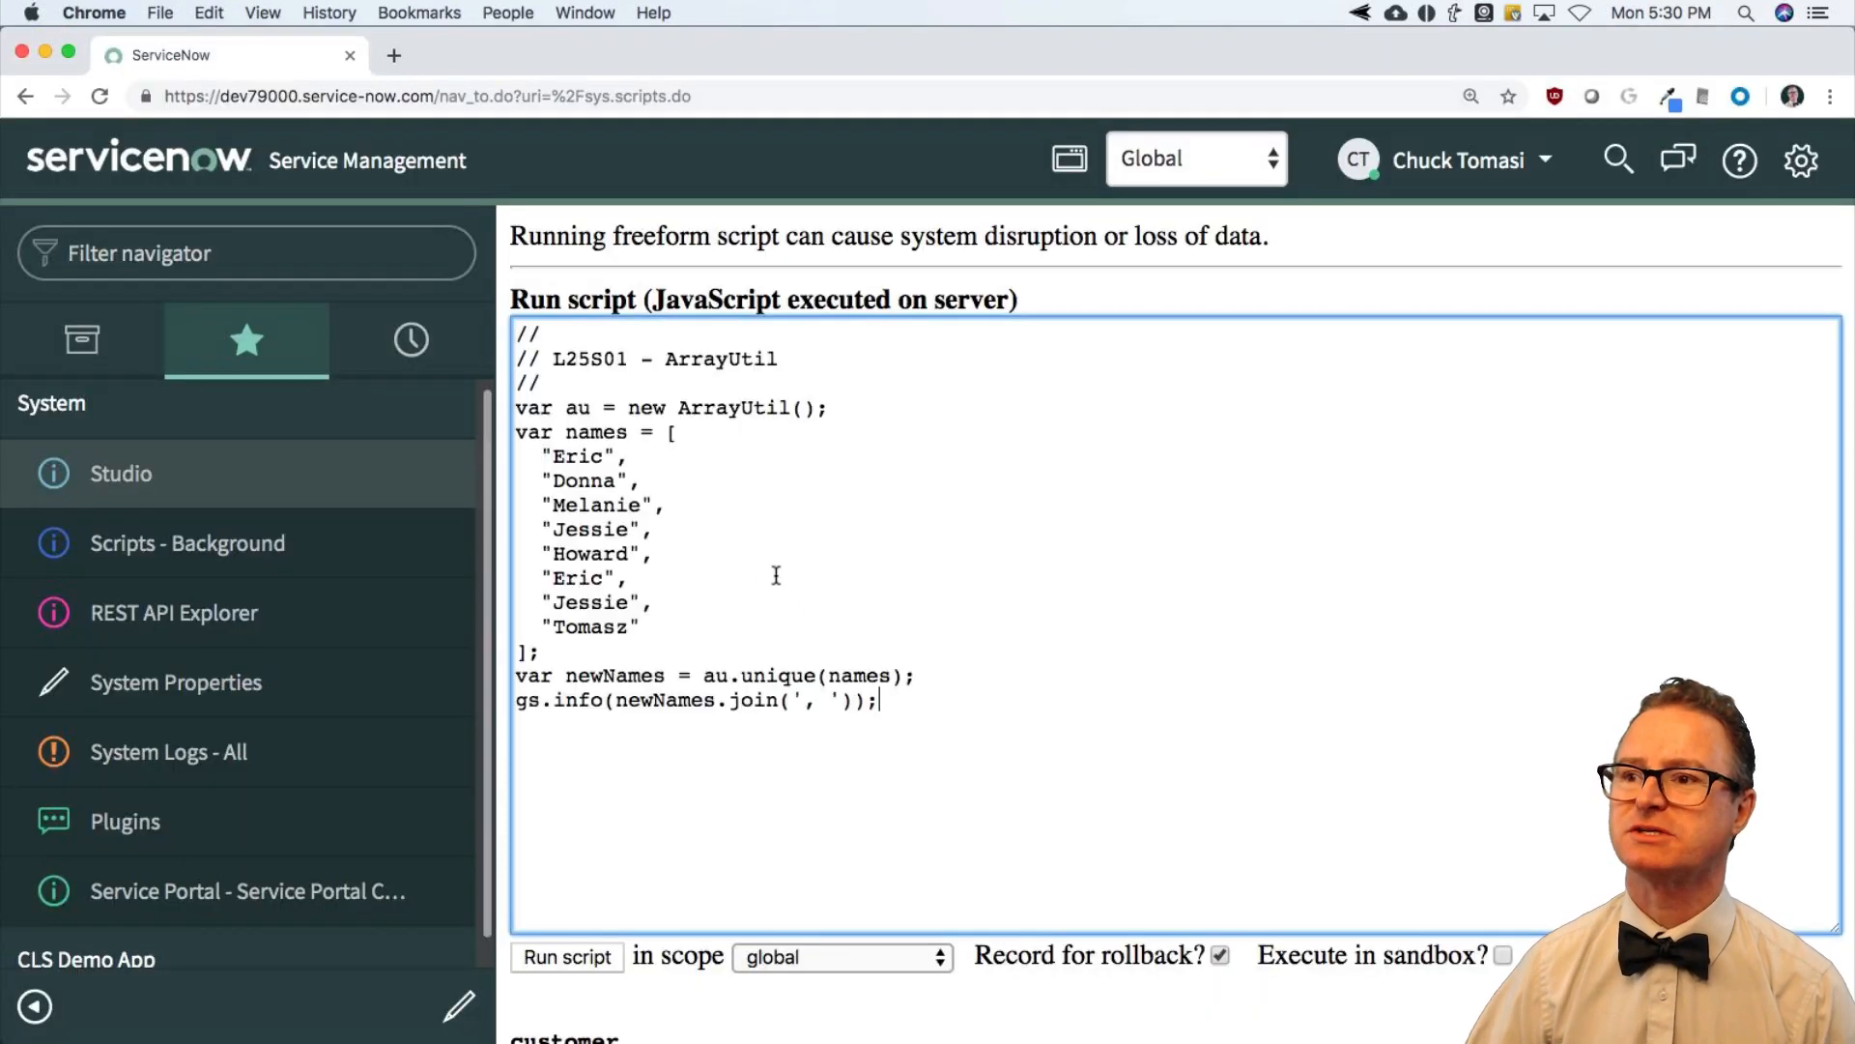
mouse_move(672, 432)
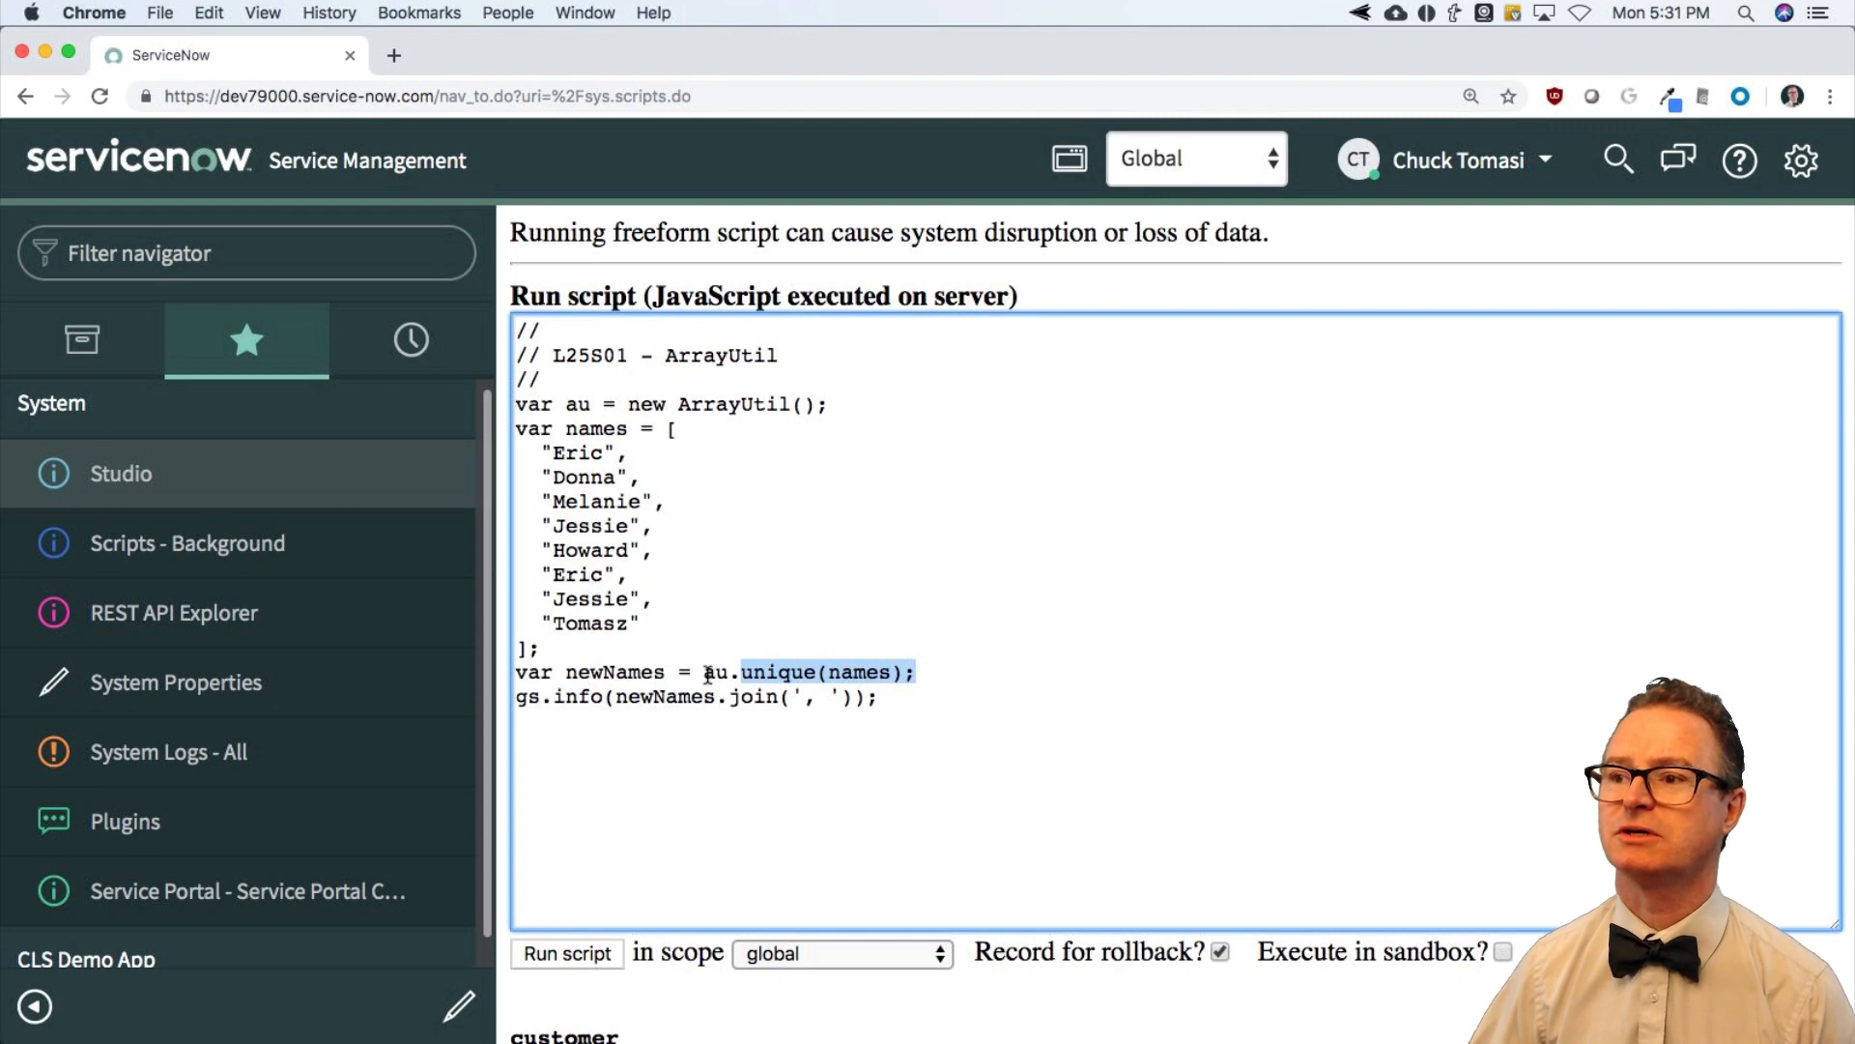
Step: Highlight names and newNames, then run the script to log Donna, Melanie, Howard, Eric, Jessie, Tomasz
double_click(859, 672)
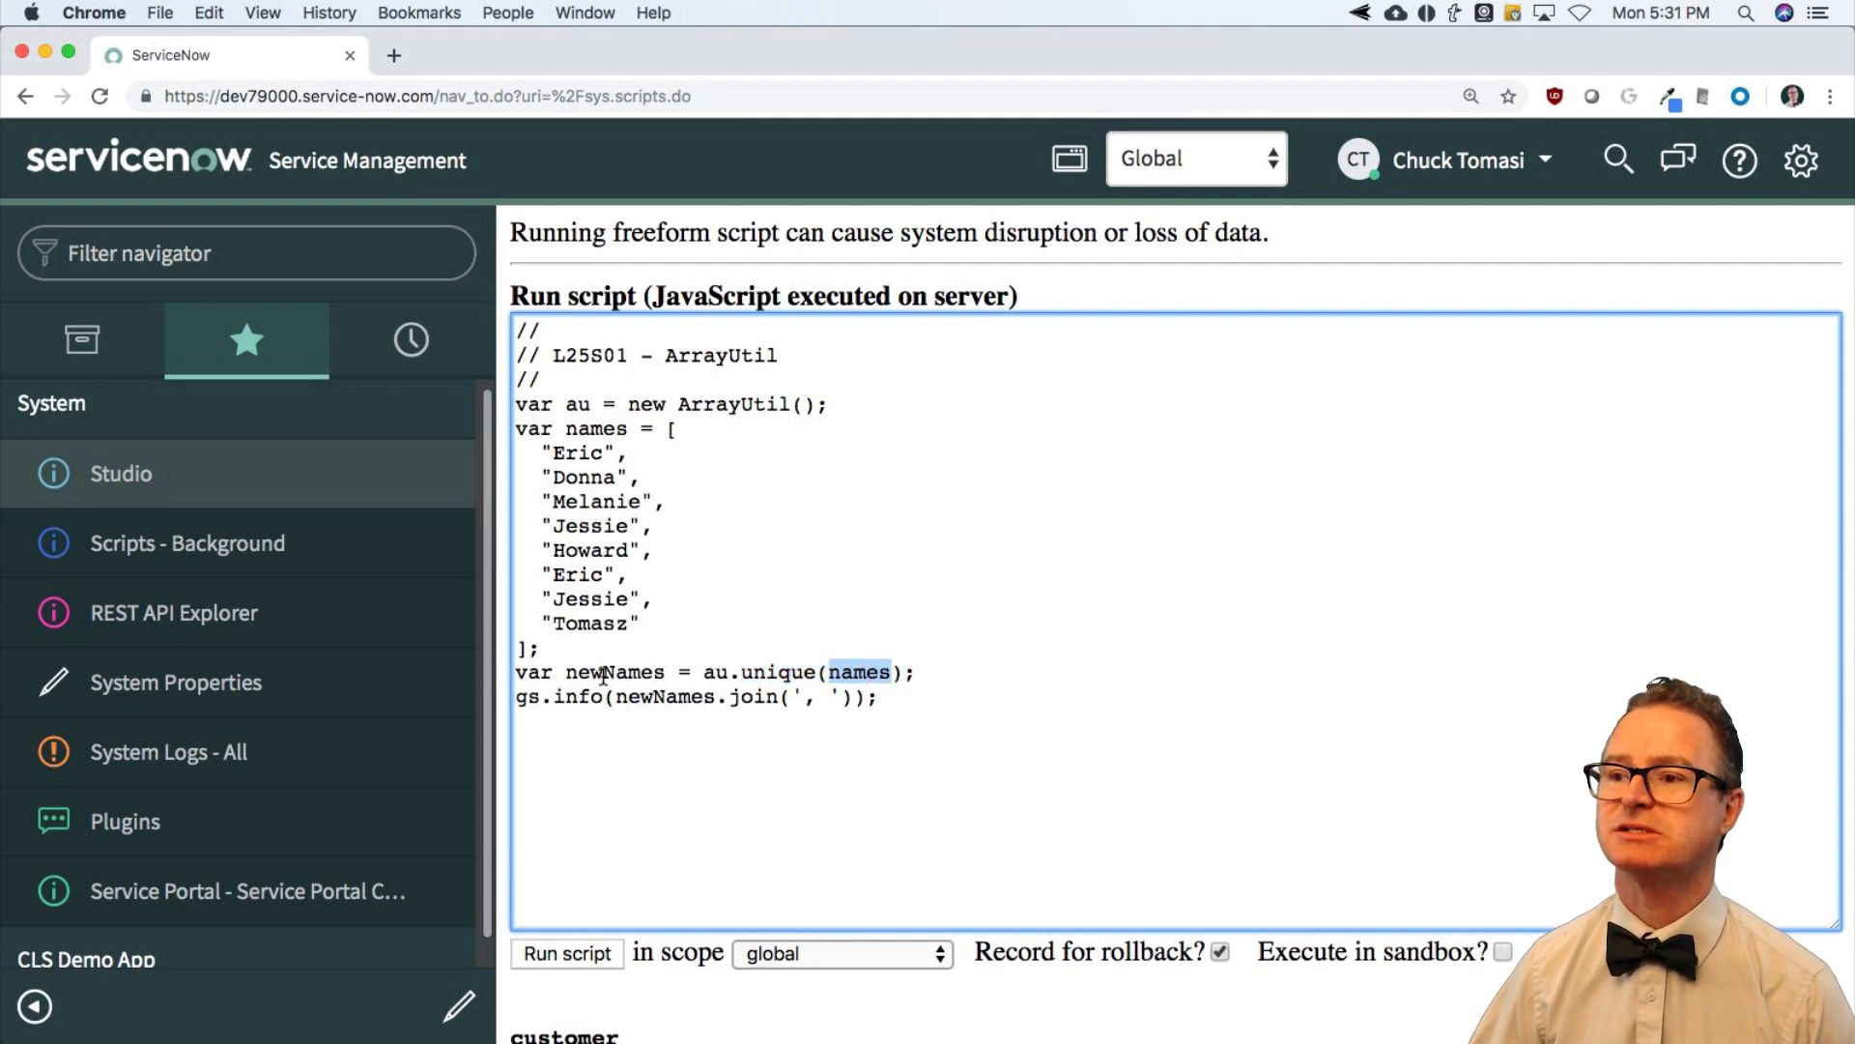
double_click(614, 673)
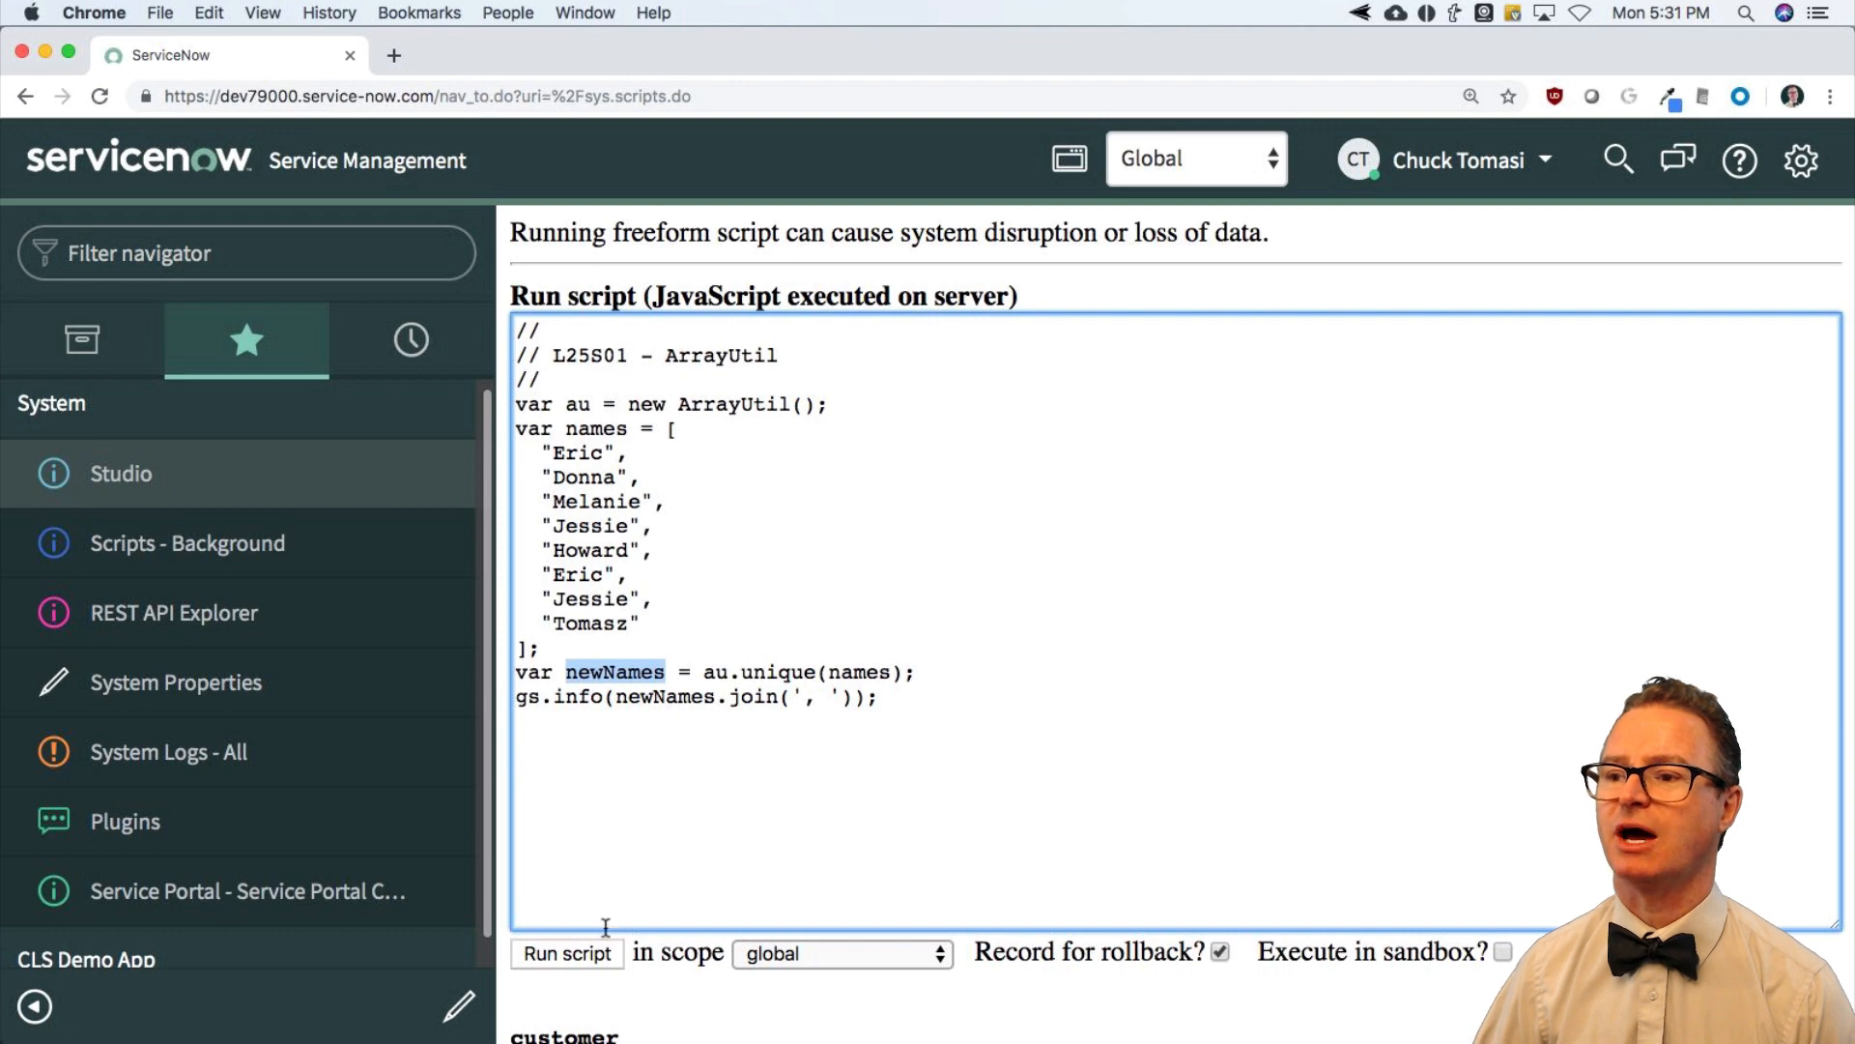
left_click(567, 953)
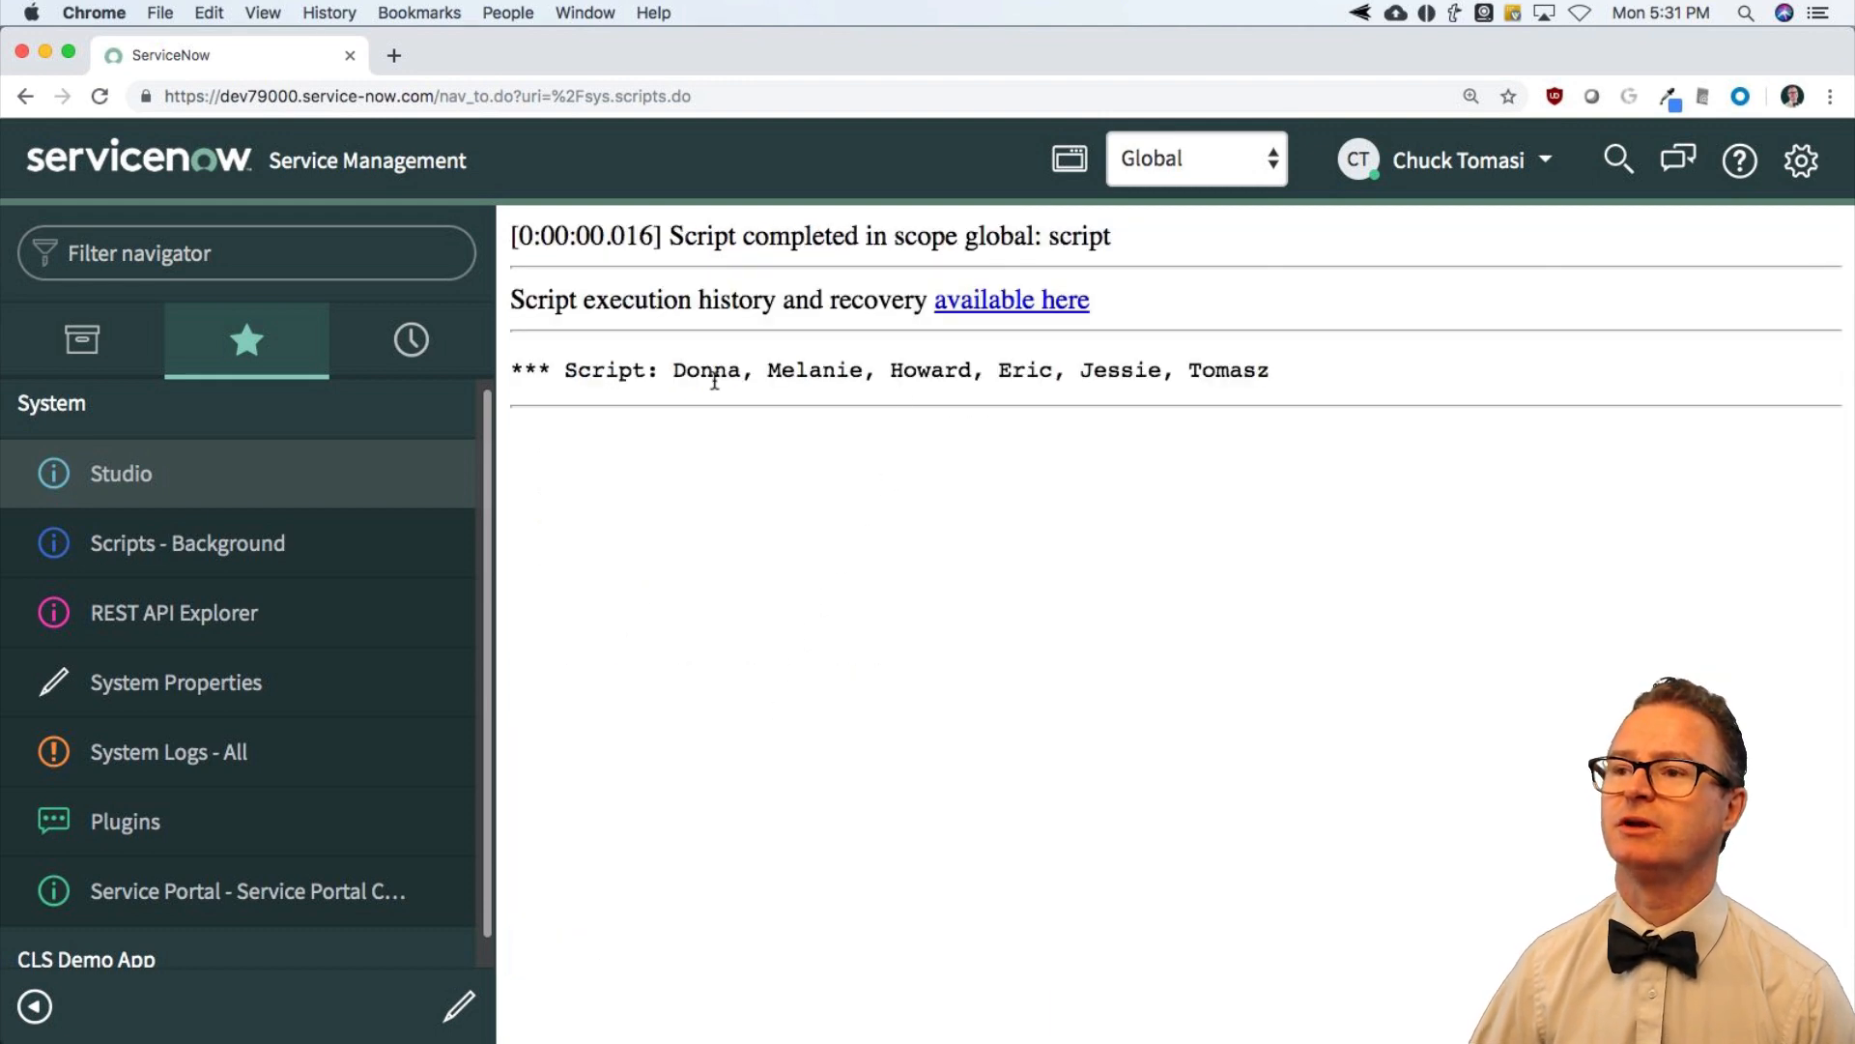
mouse_move(1116, 381)
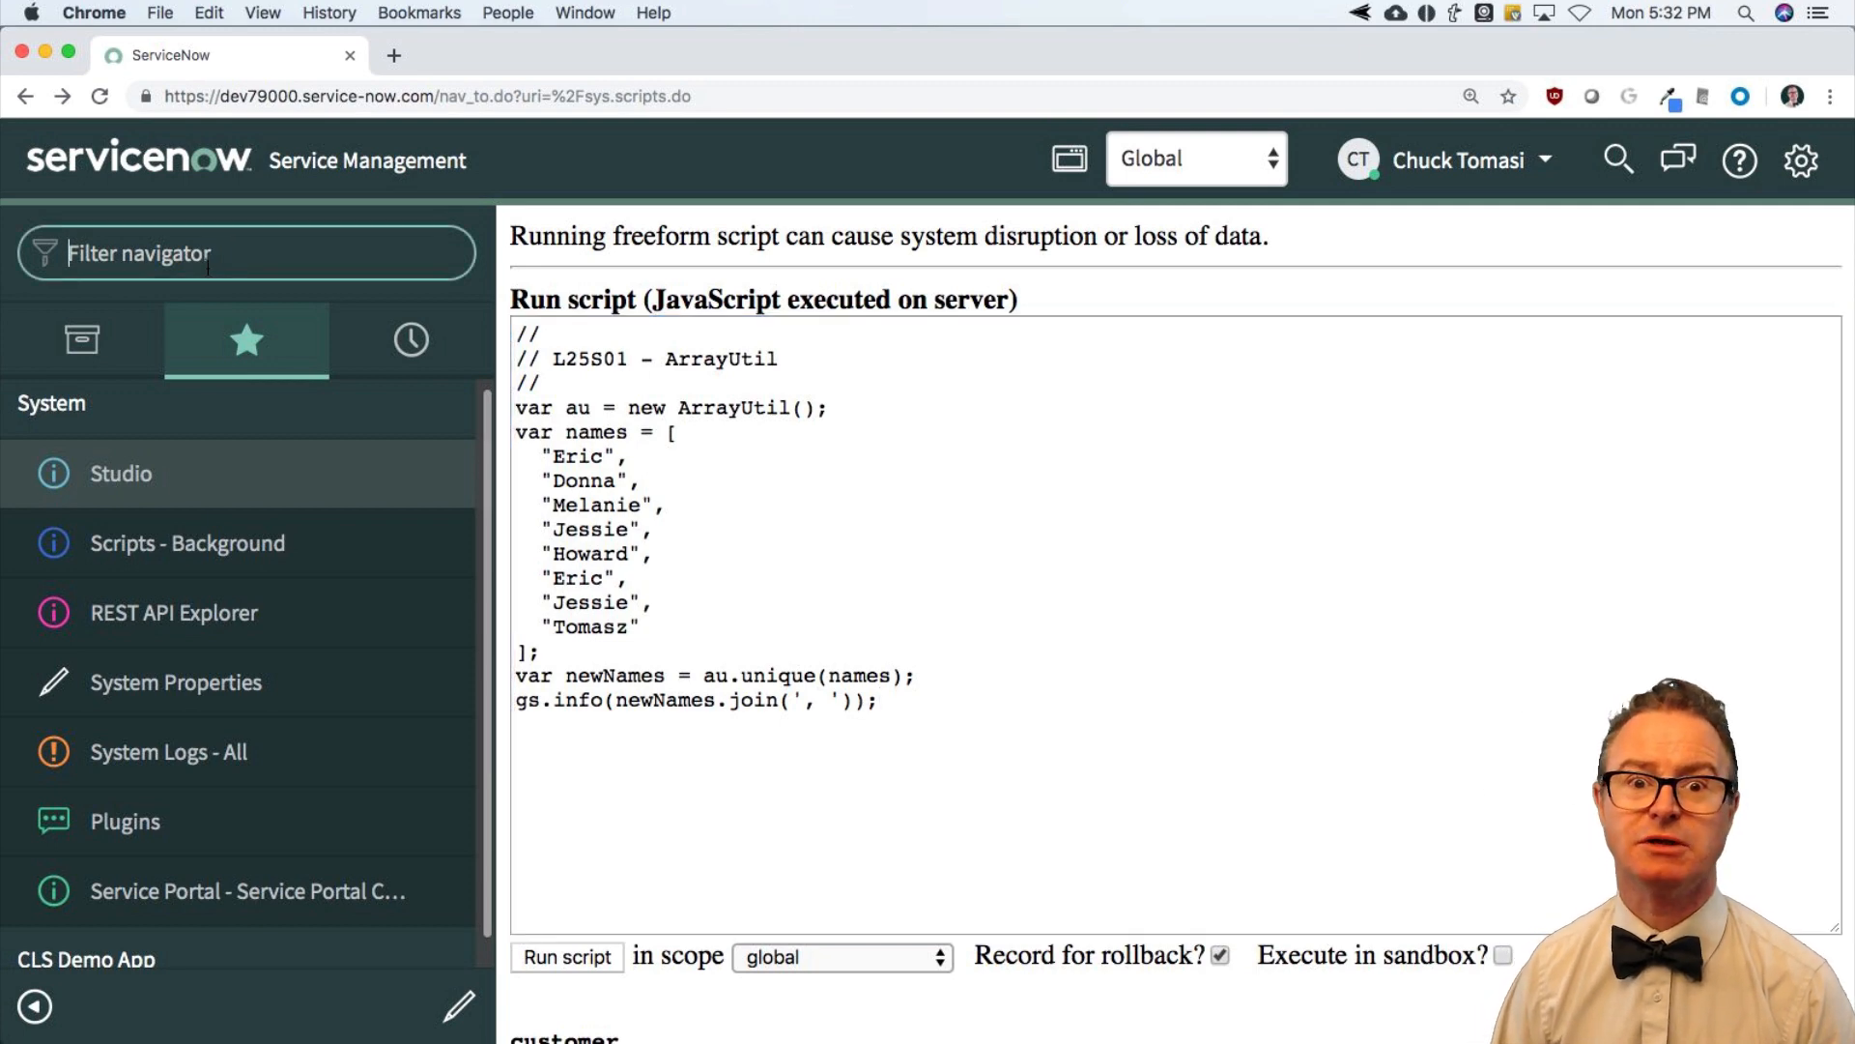
Step: Find Script Includes via 'script inc' and open ArrayUtil from the list filtered by 'arr'
type("script")
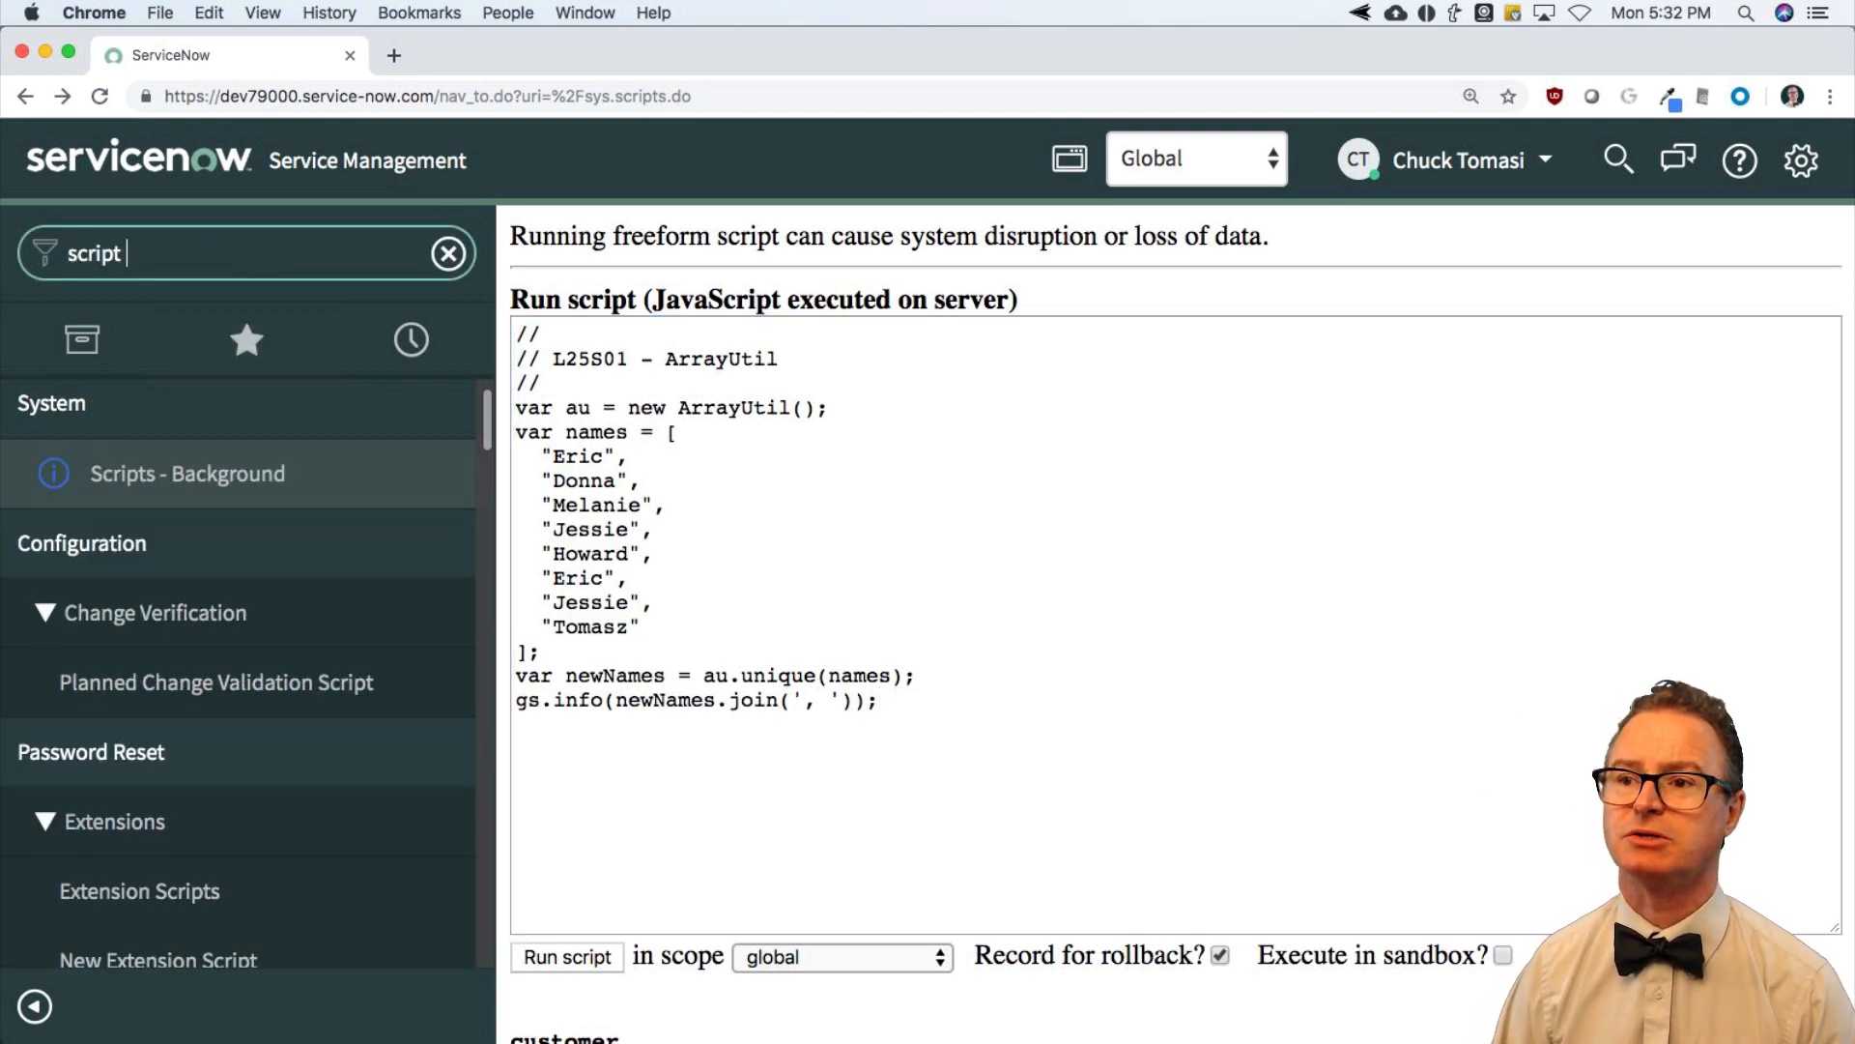
type("inc")
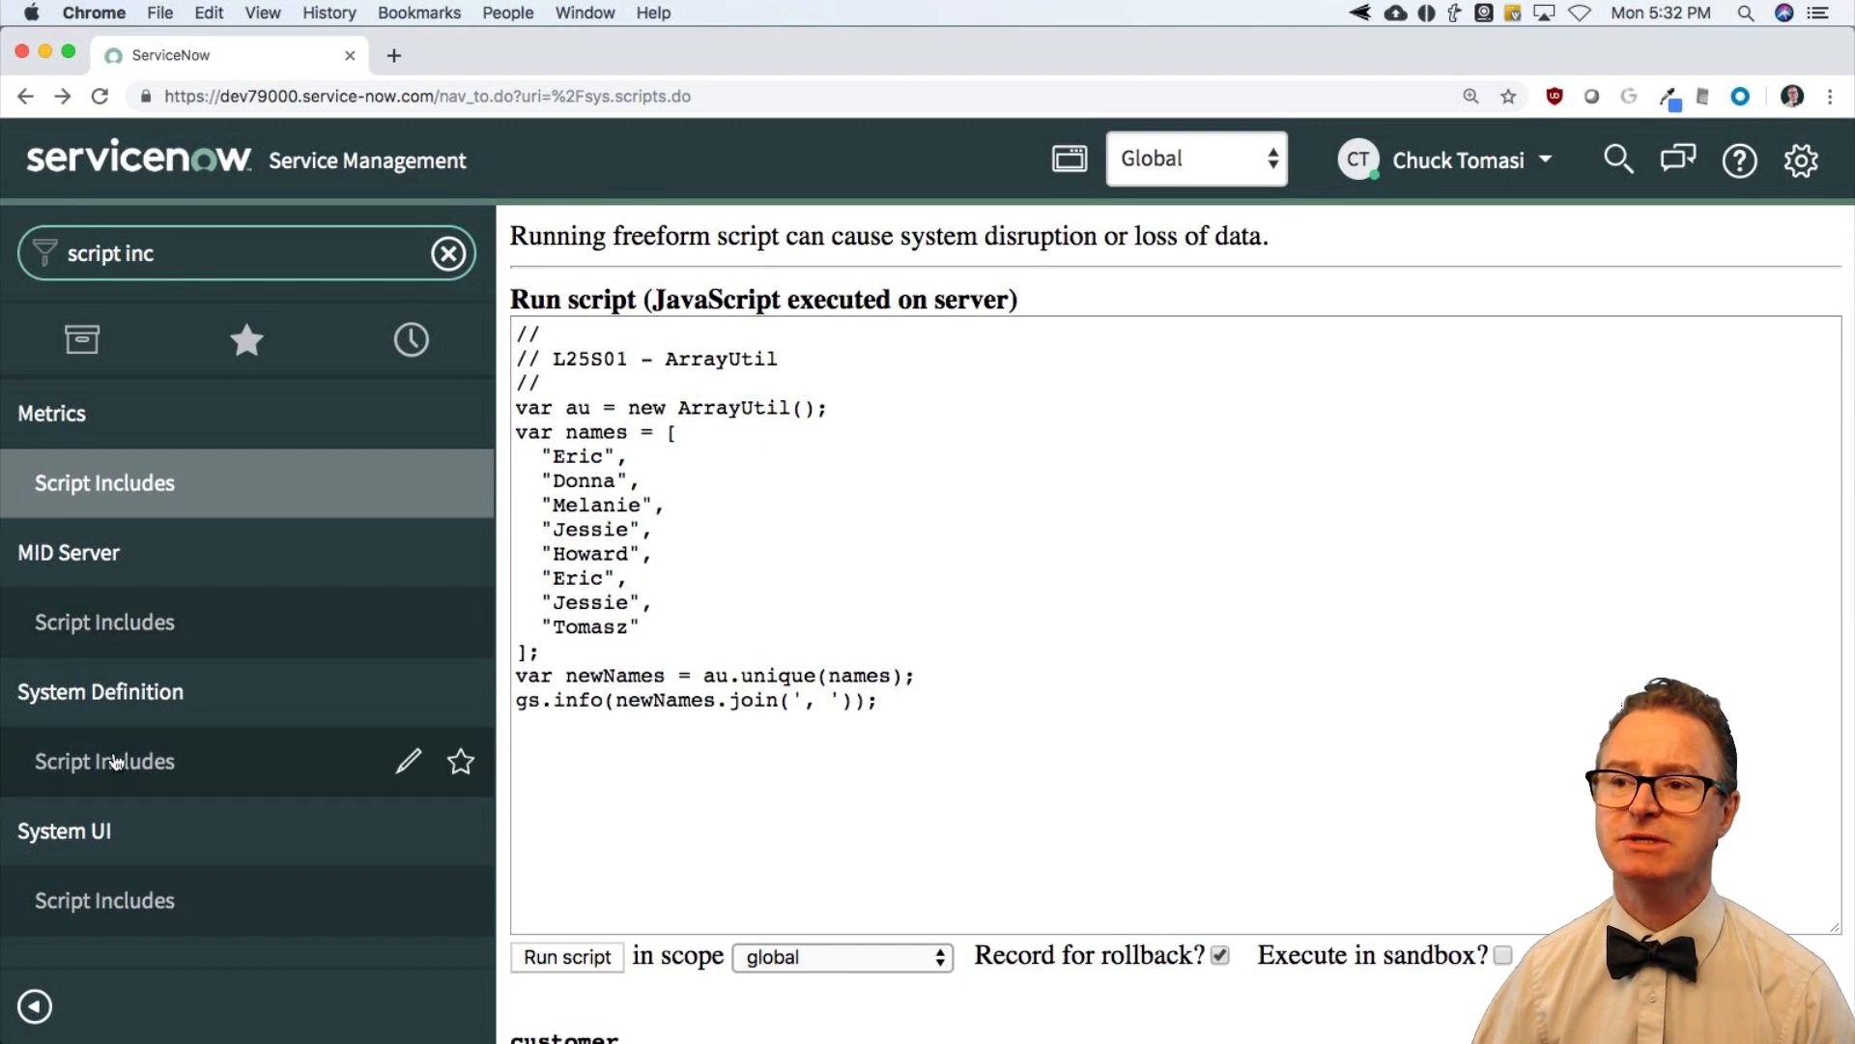
mouse_move(105, 760)
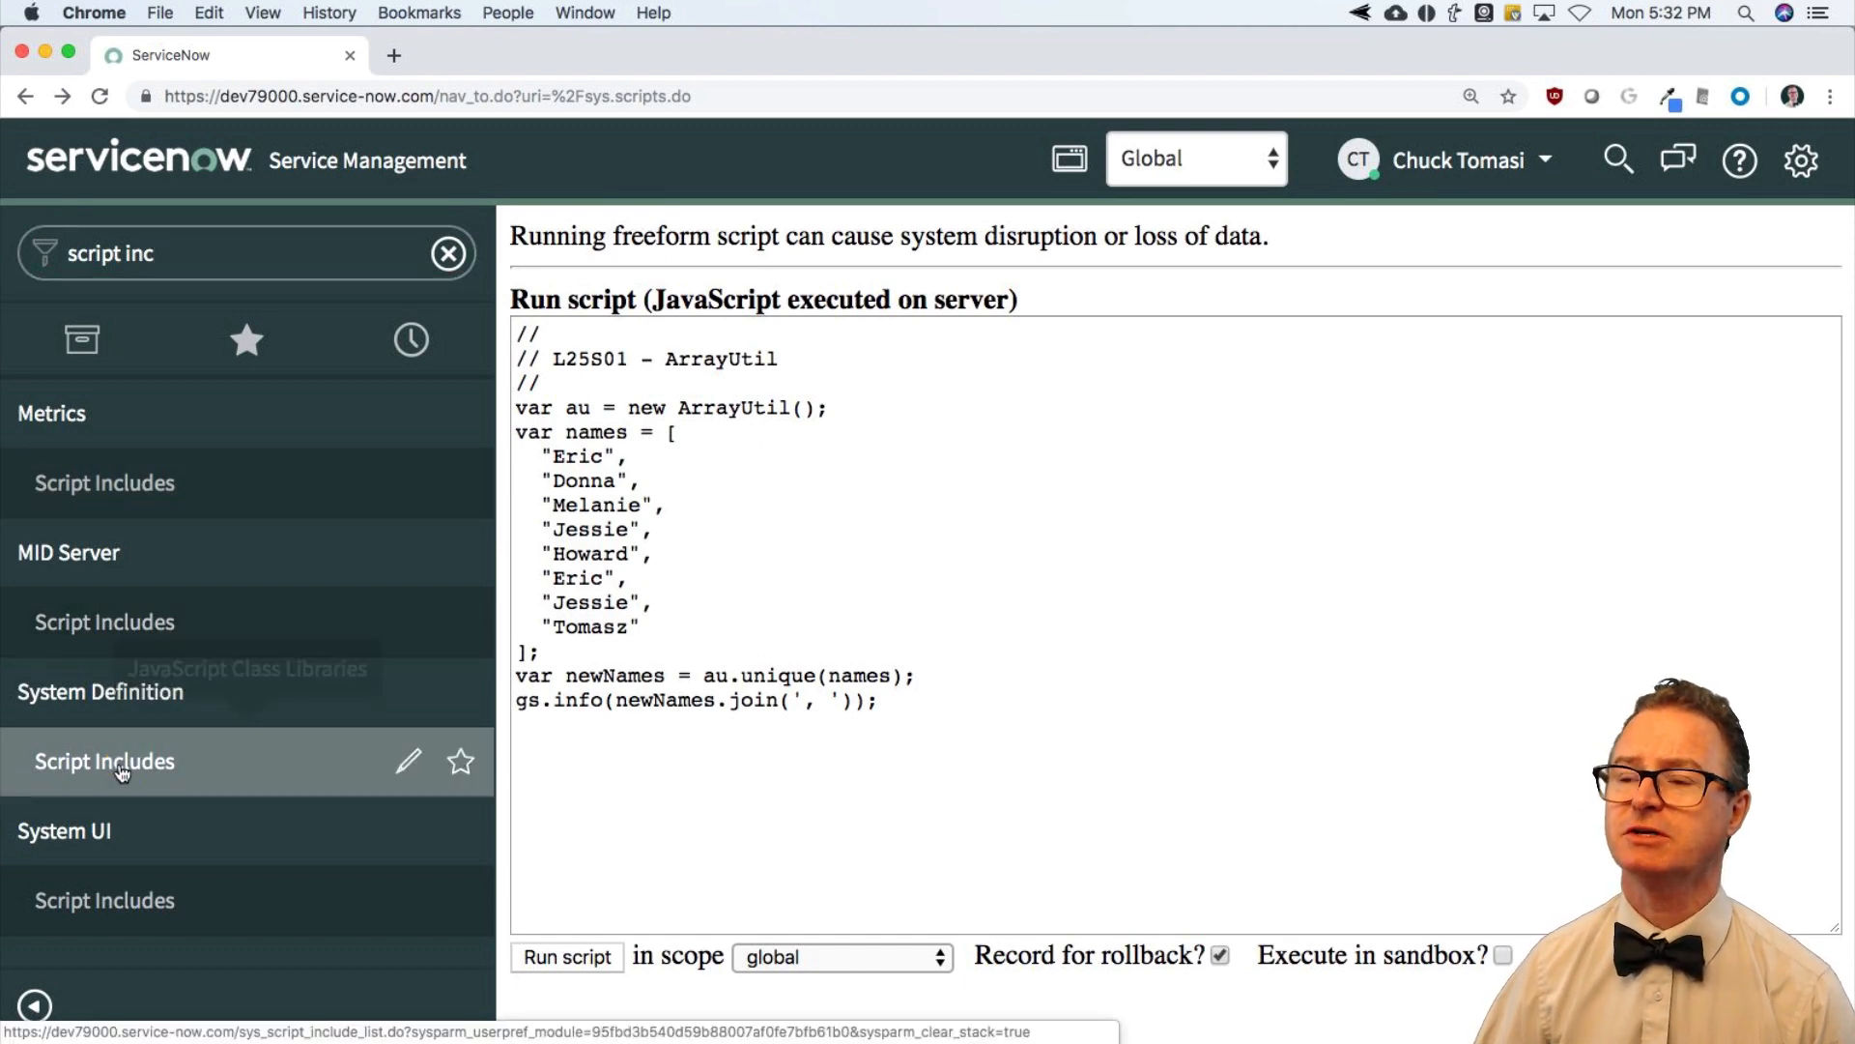
left_click(104, 760)
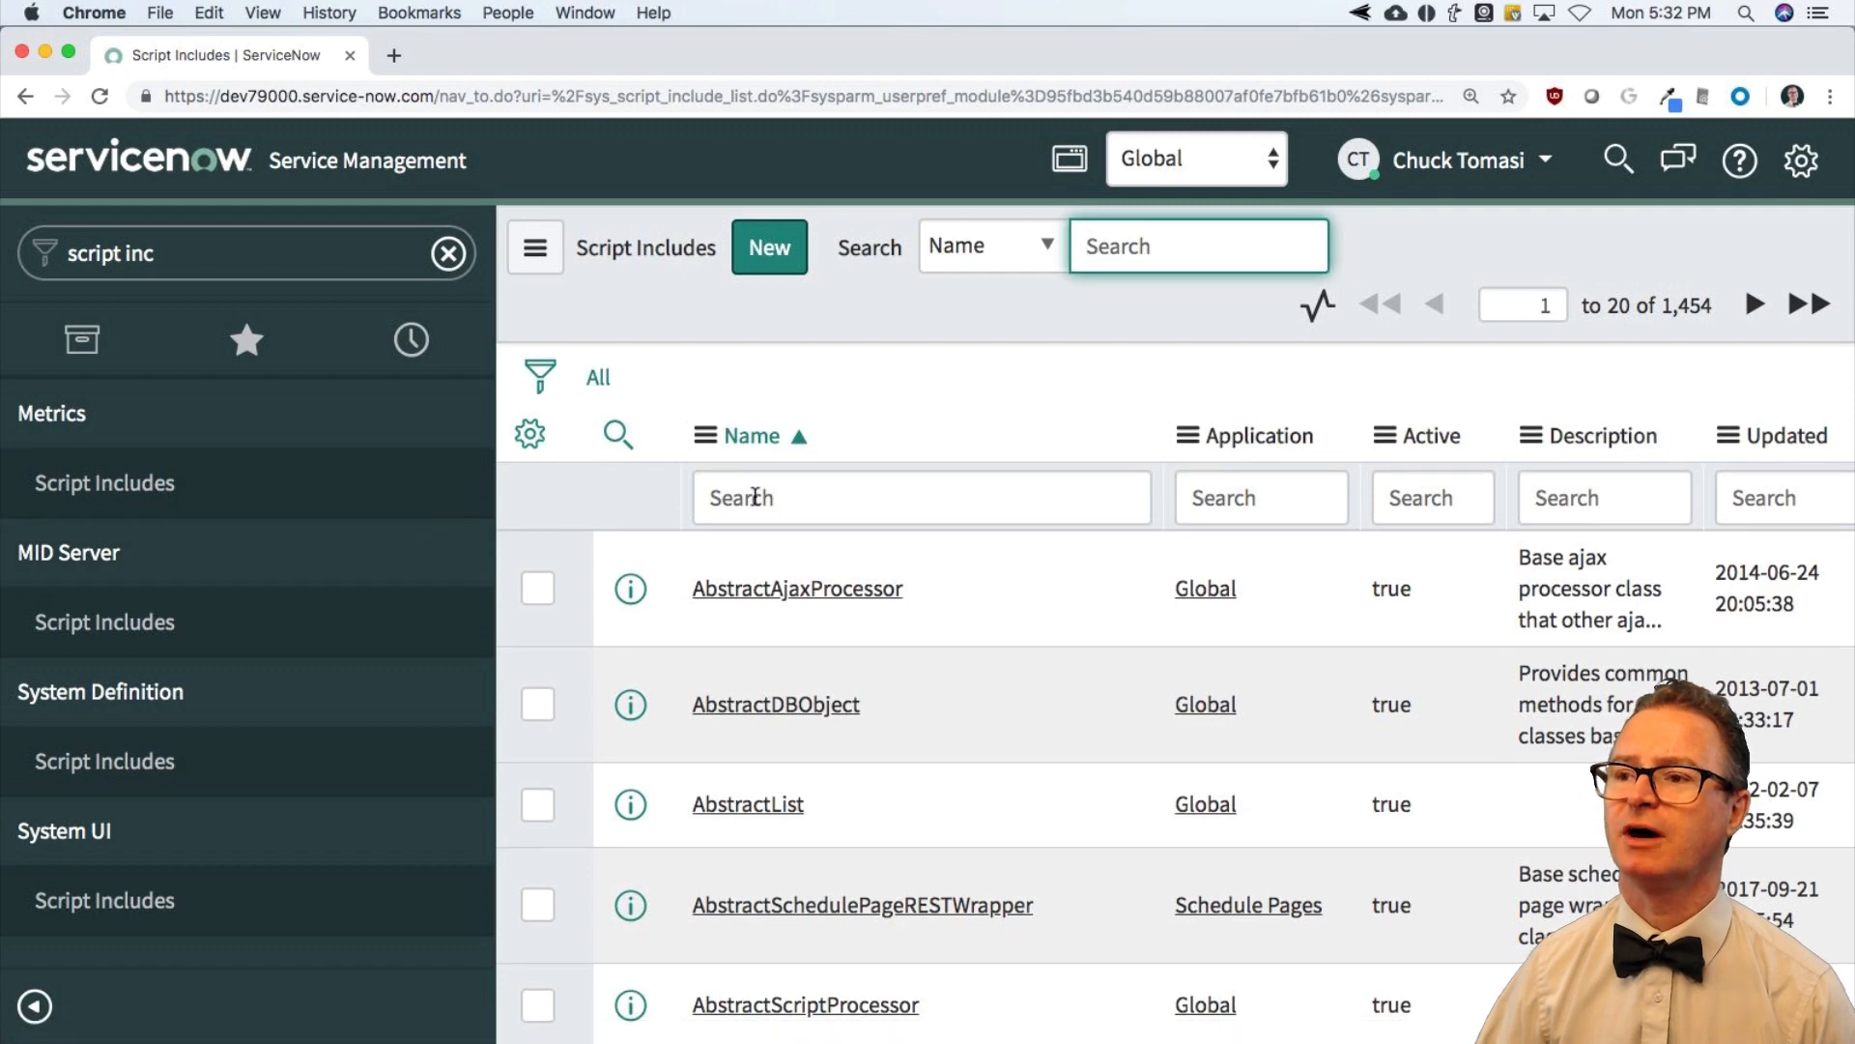
type("=arr")
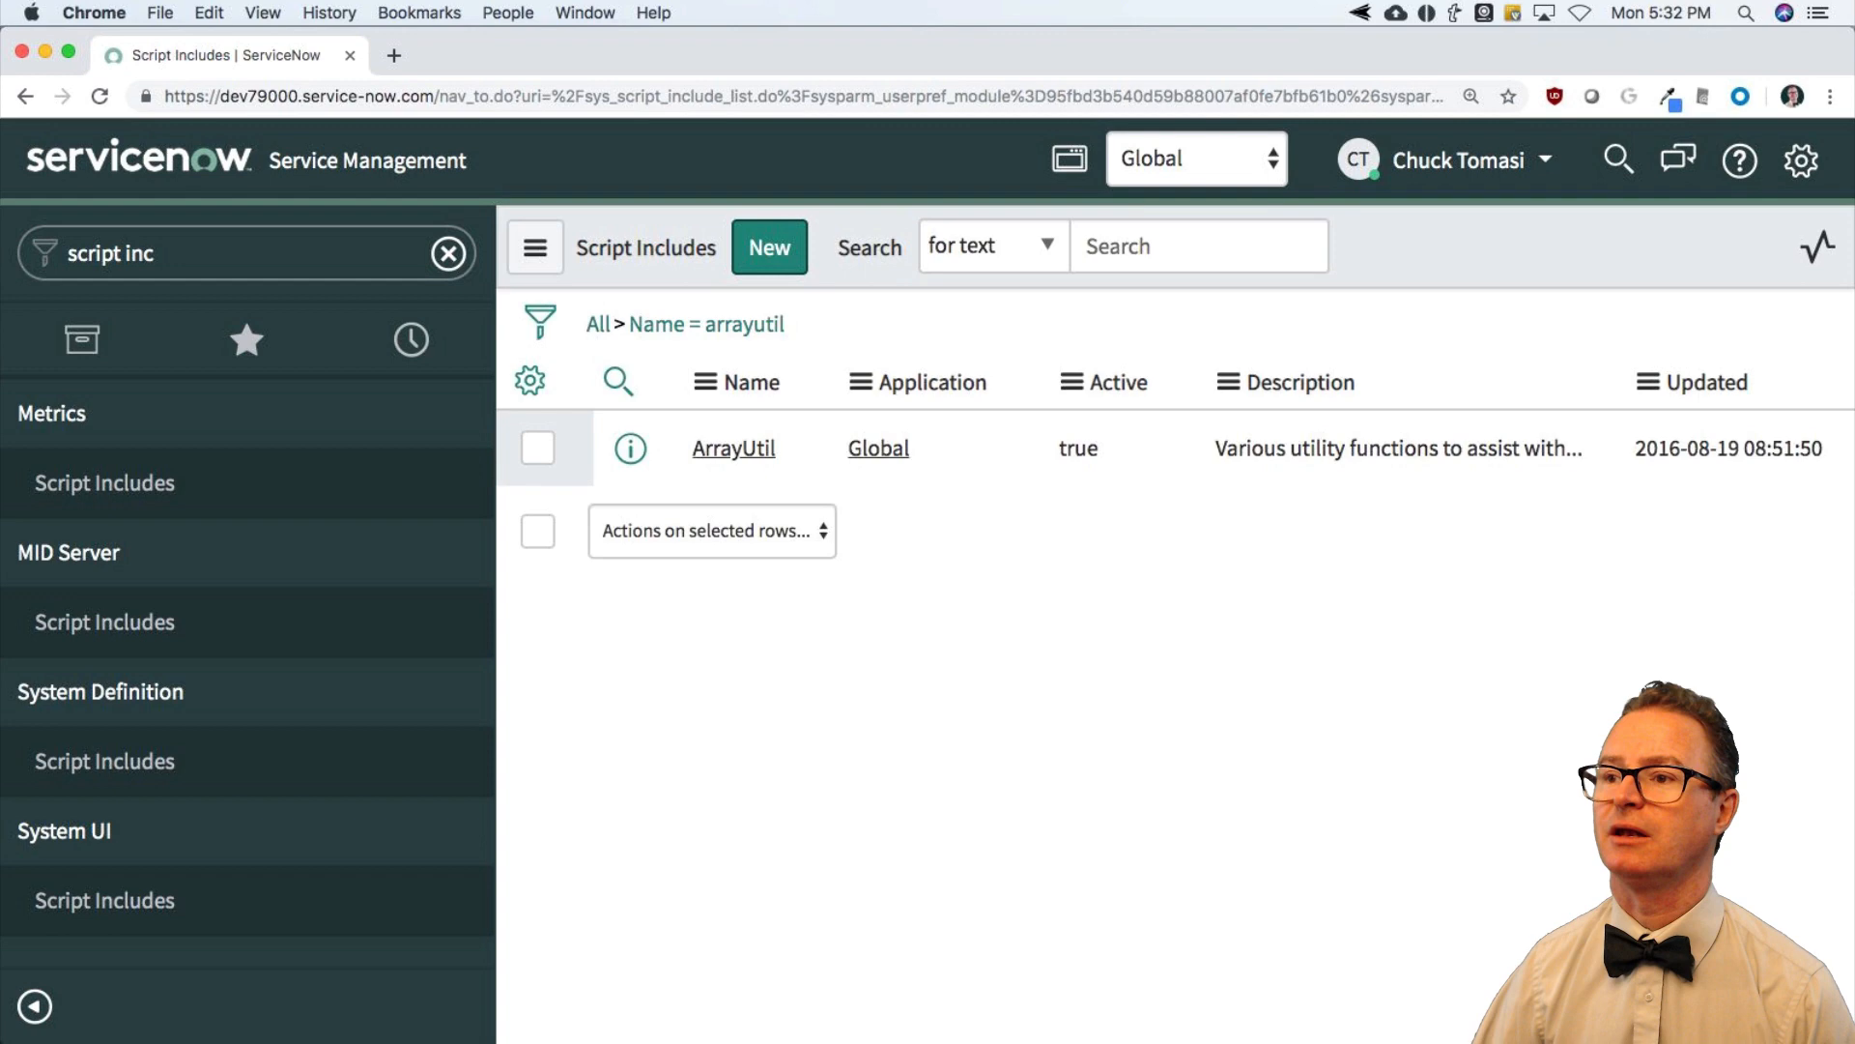
left_click(733, 447)
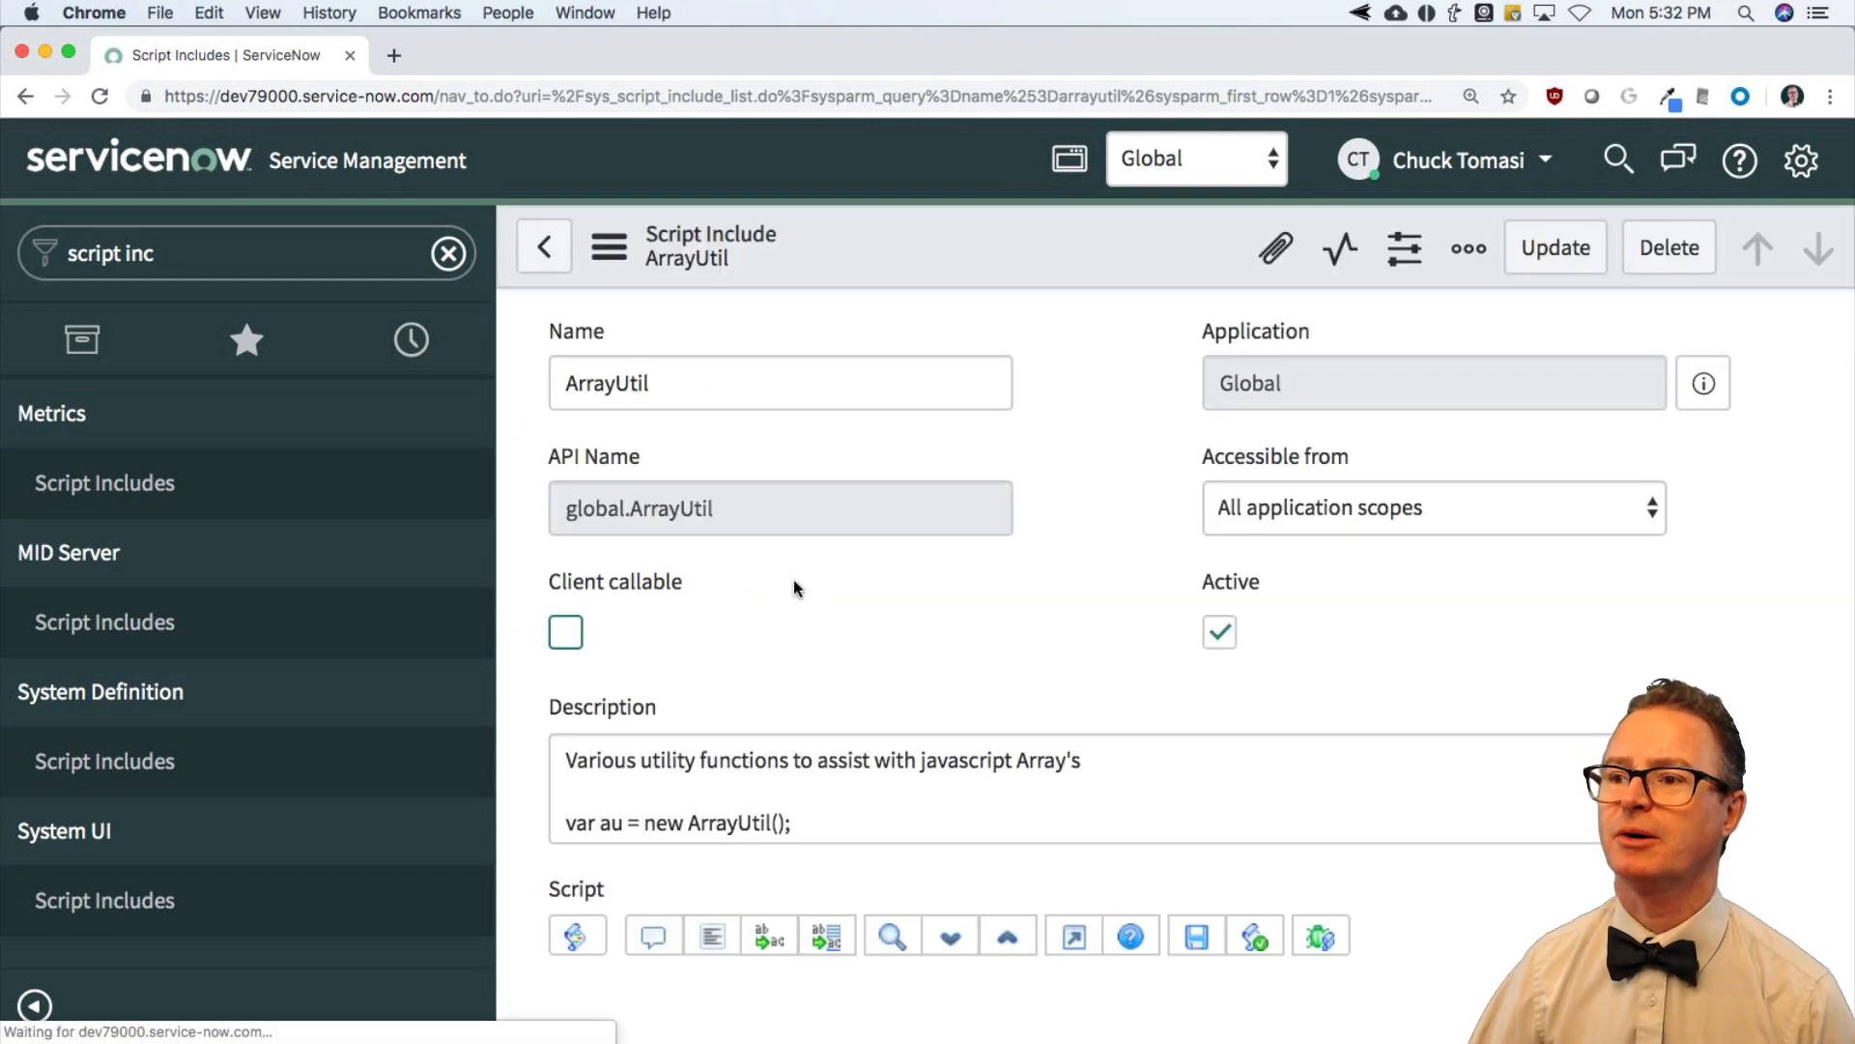
Step: Scroll ArrayUtil's script past contains() to indexOf() and highlight its item parameter
scroll("down", 3)
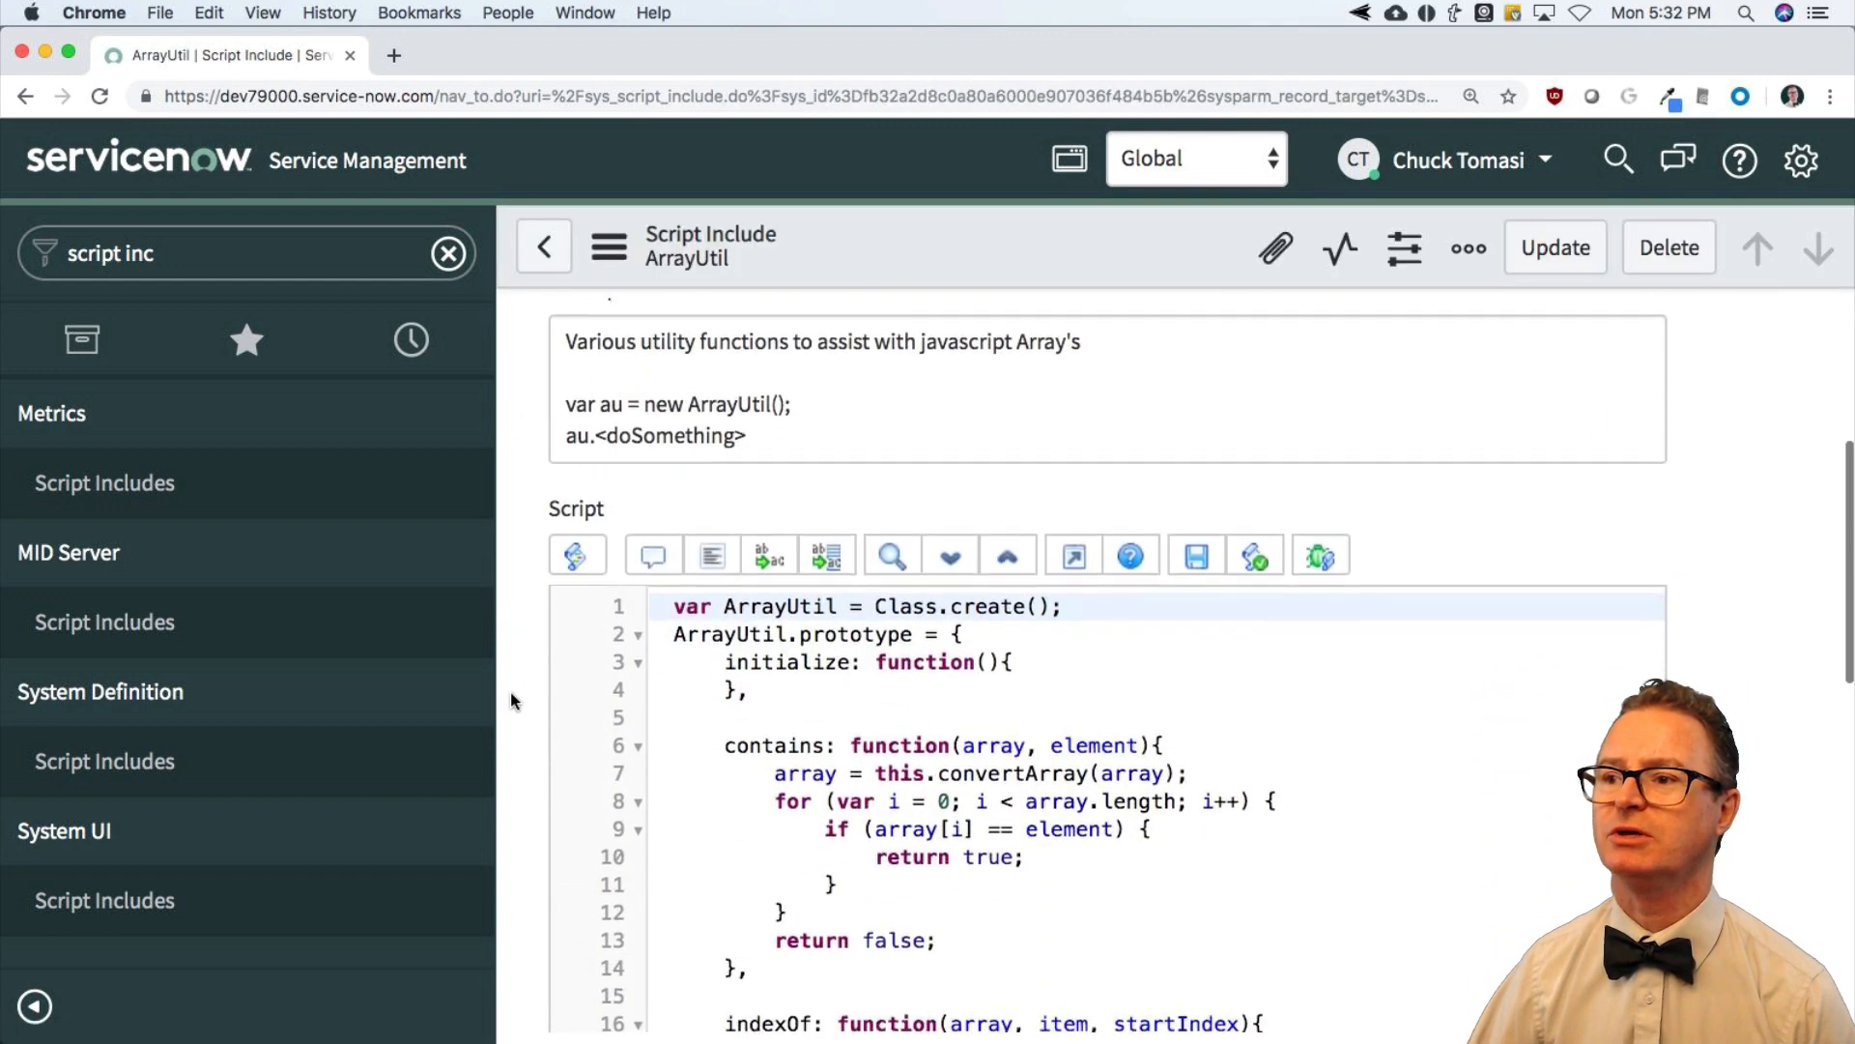
scroll("down", 3)
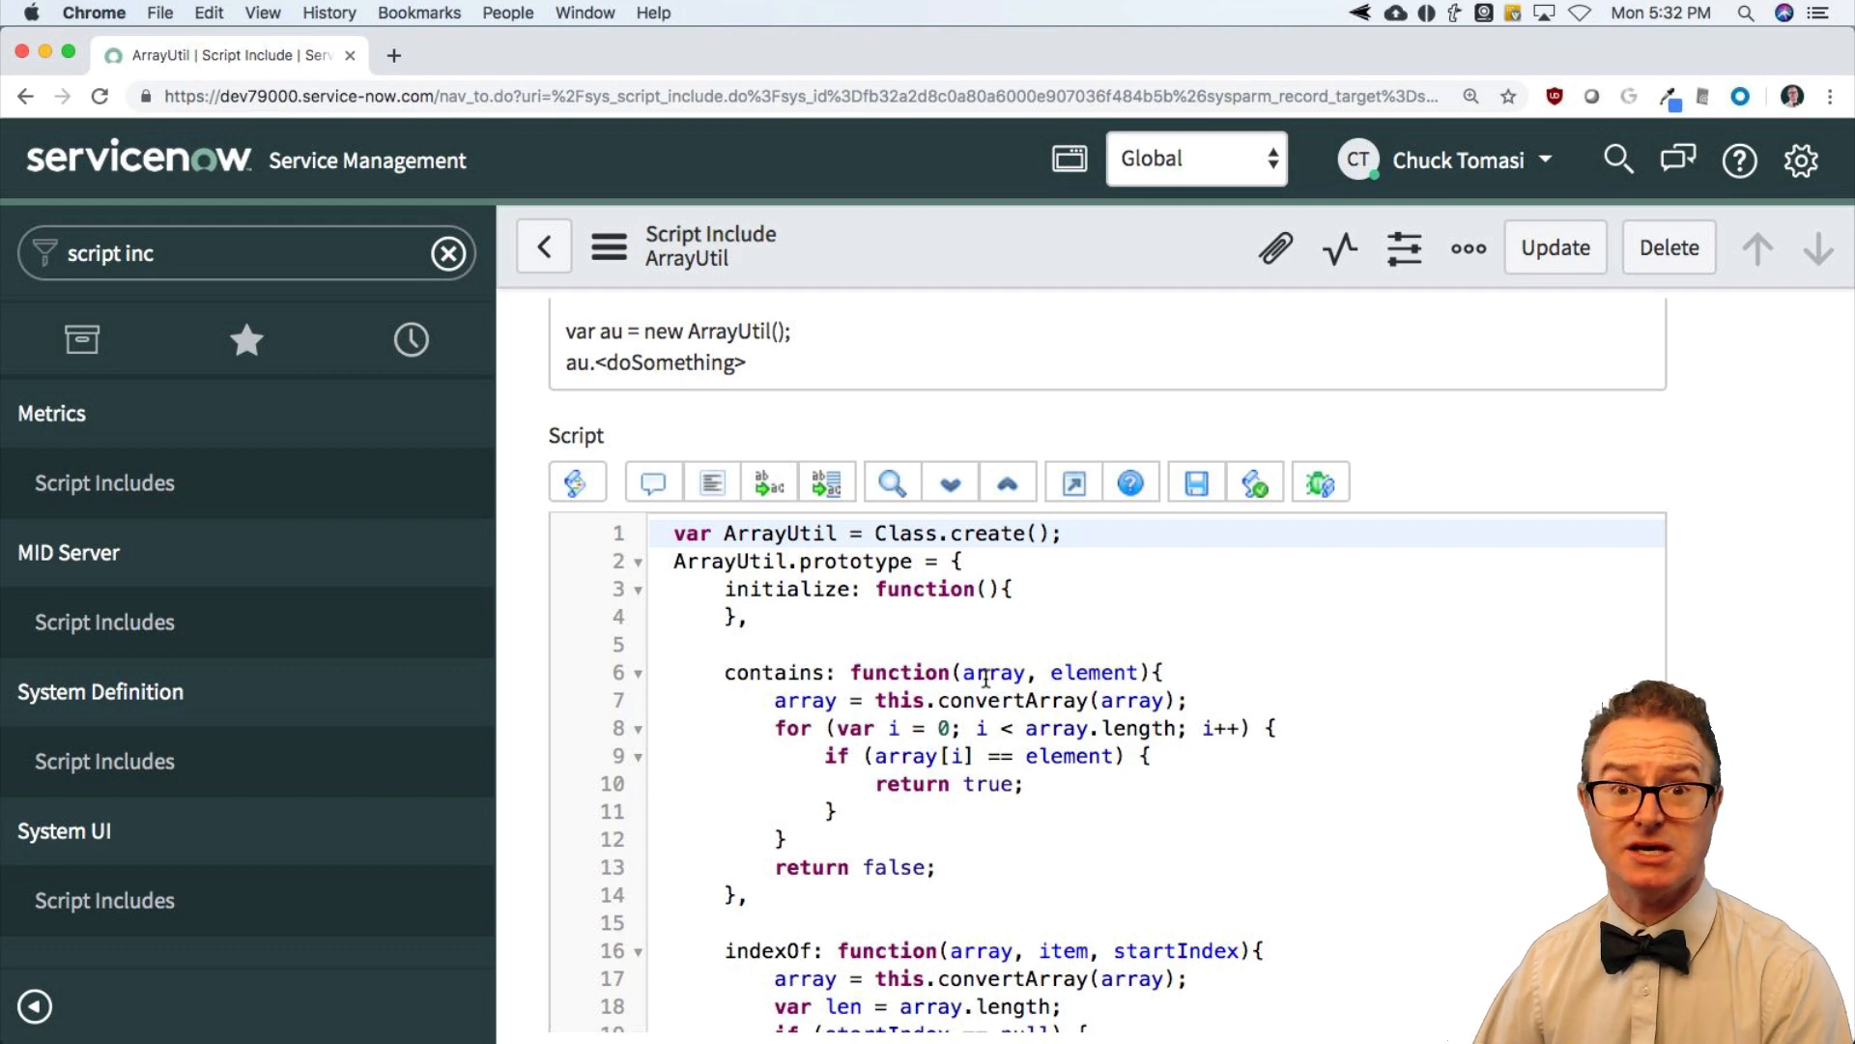
scroll("down", 3)
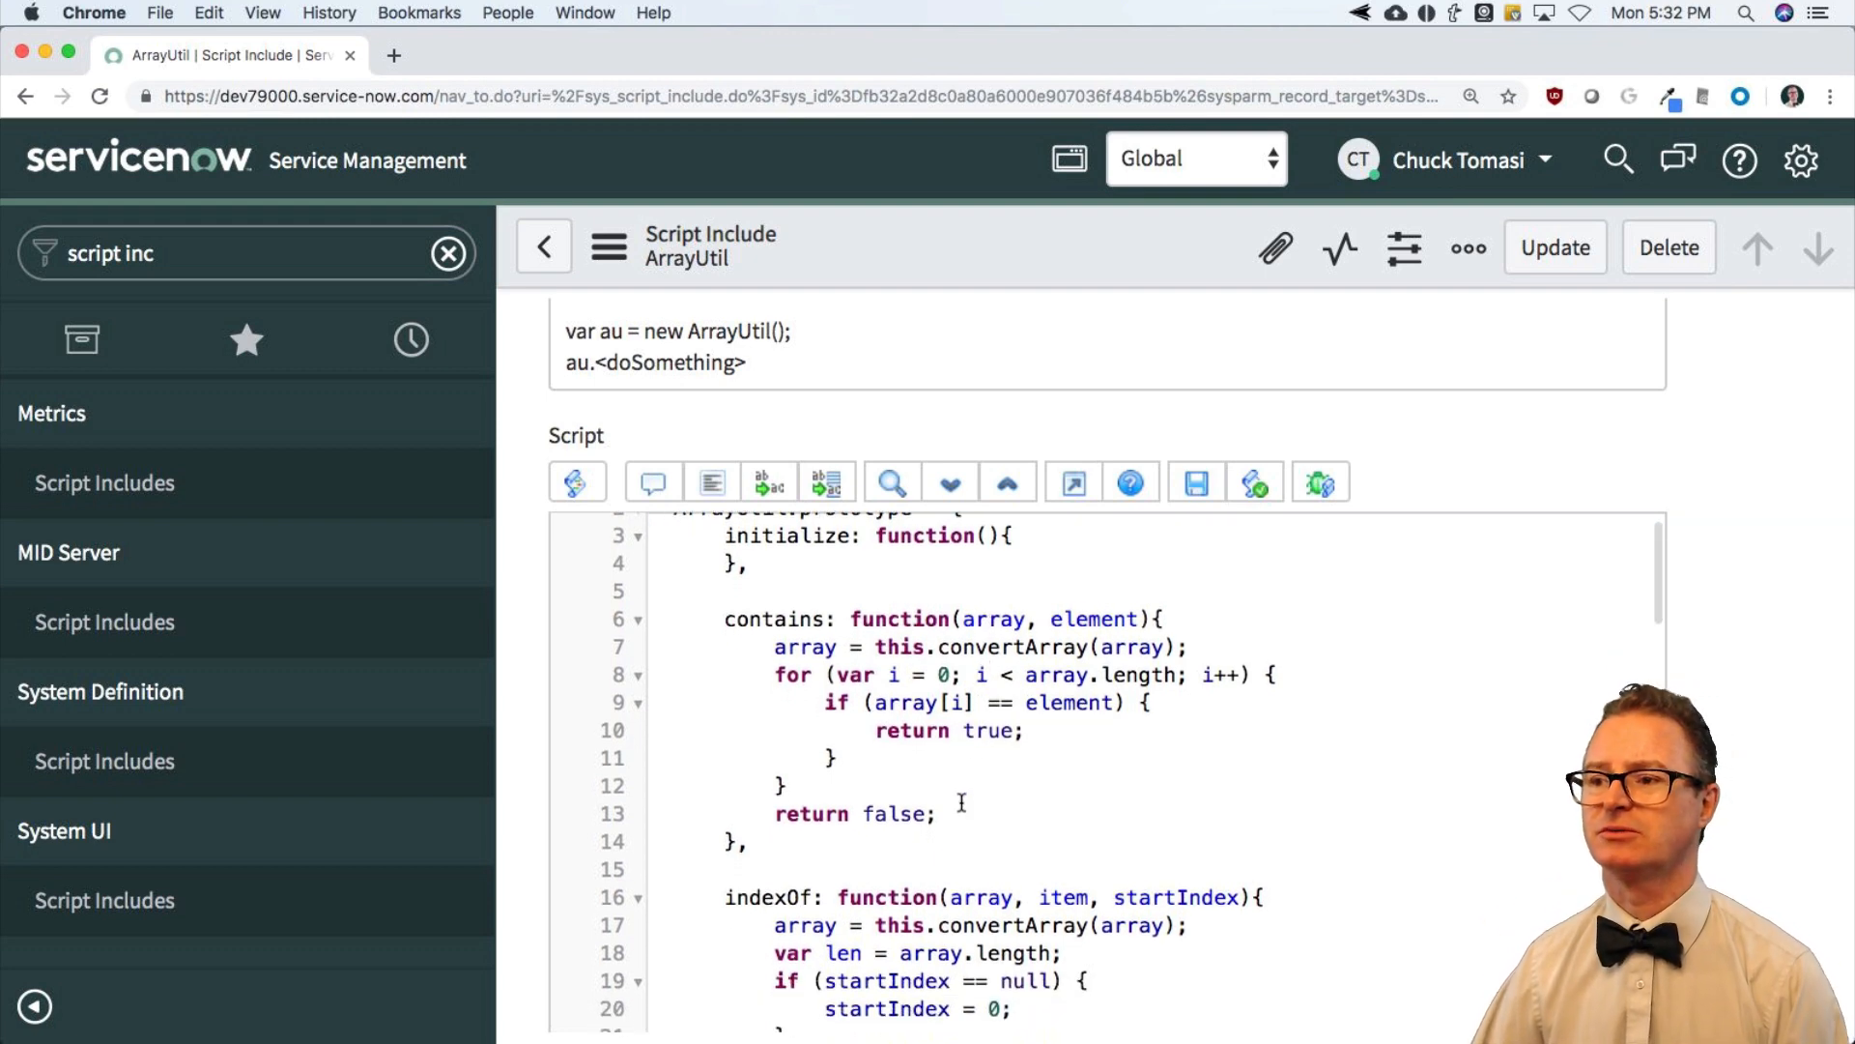
scroll("down", 3)
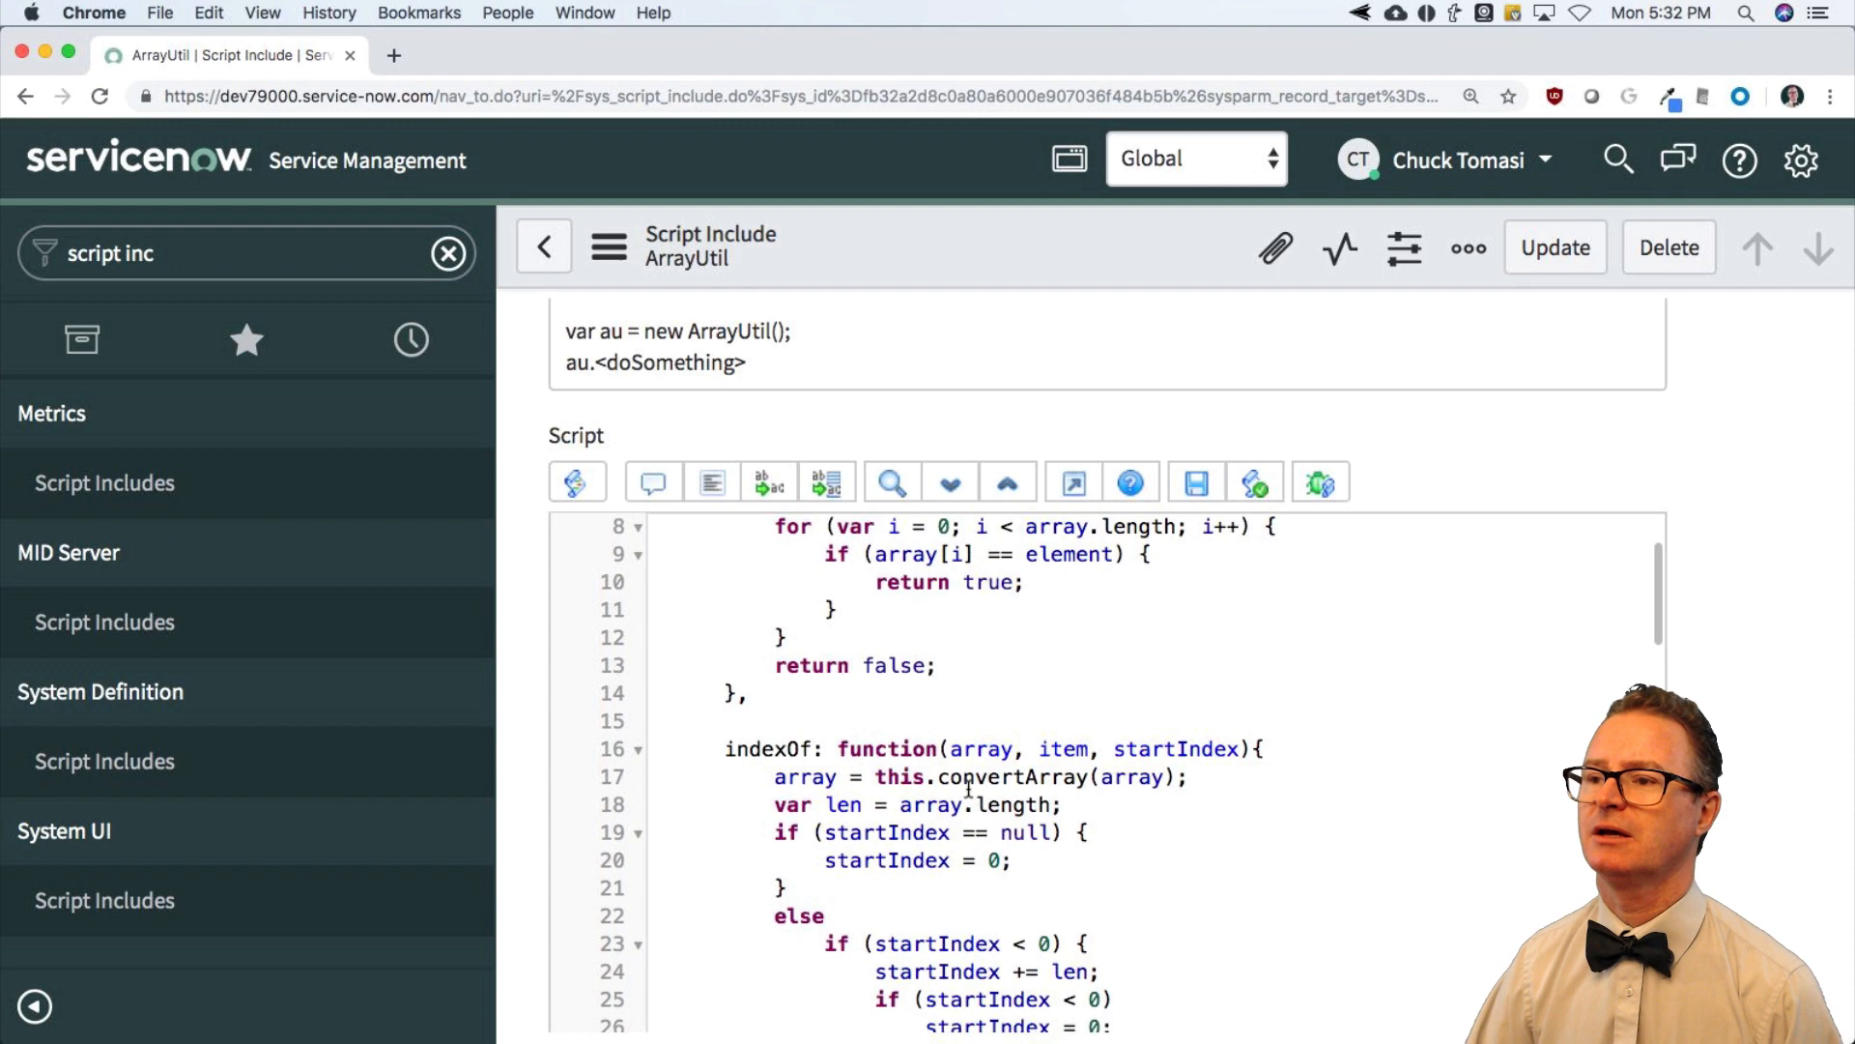
scroll("down", 3)
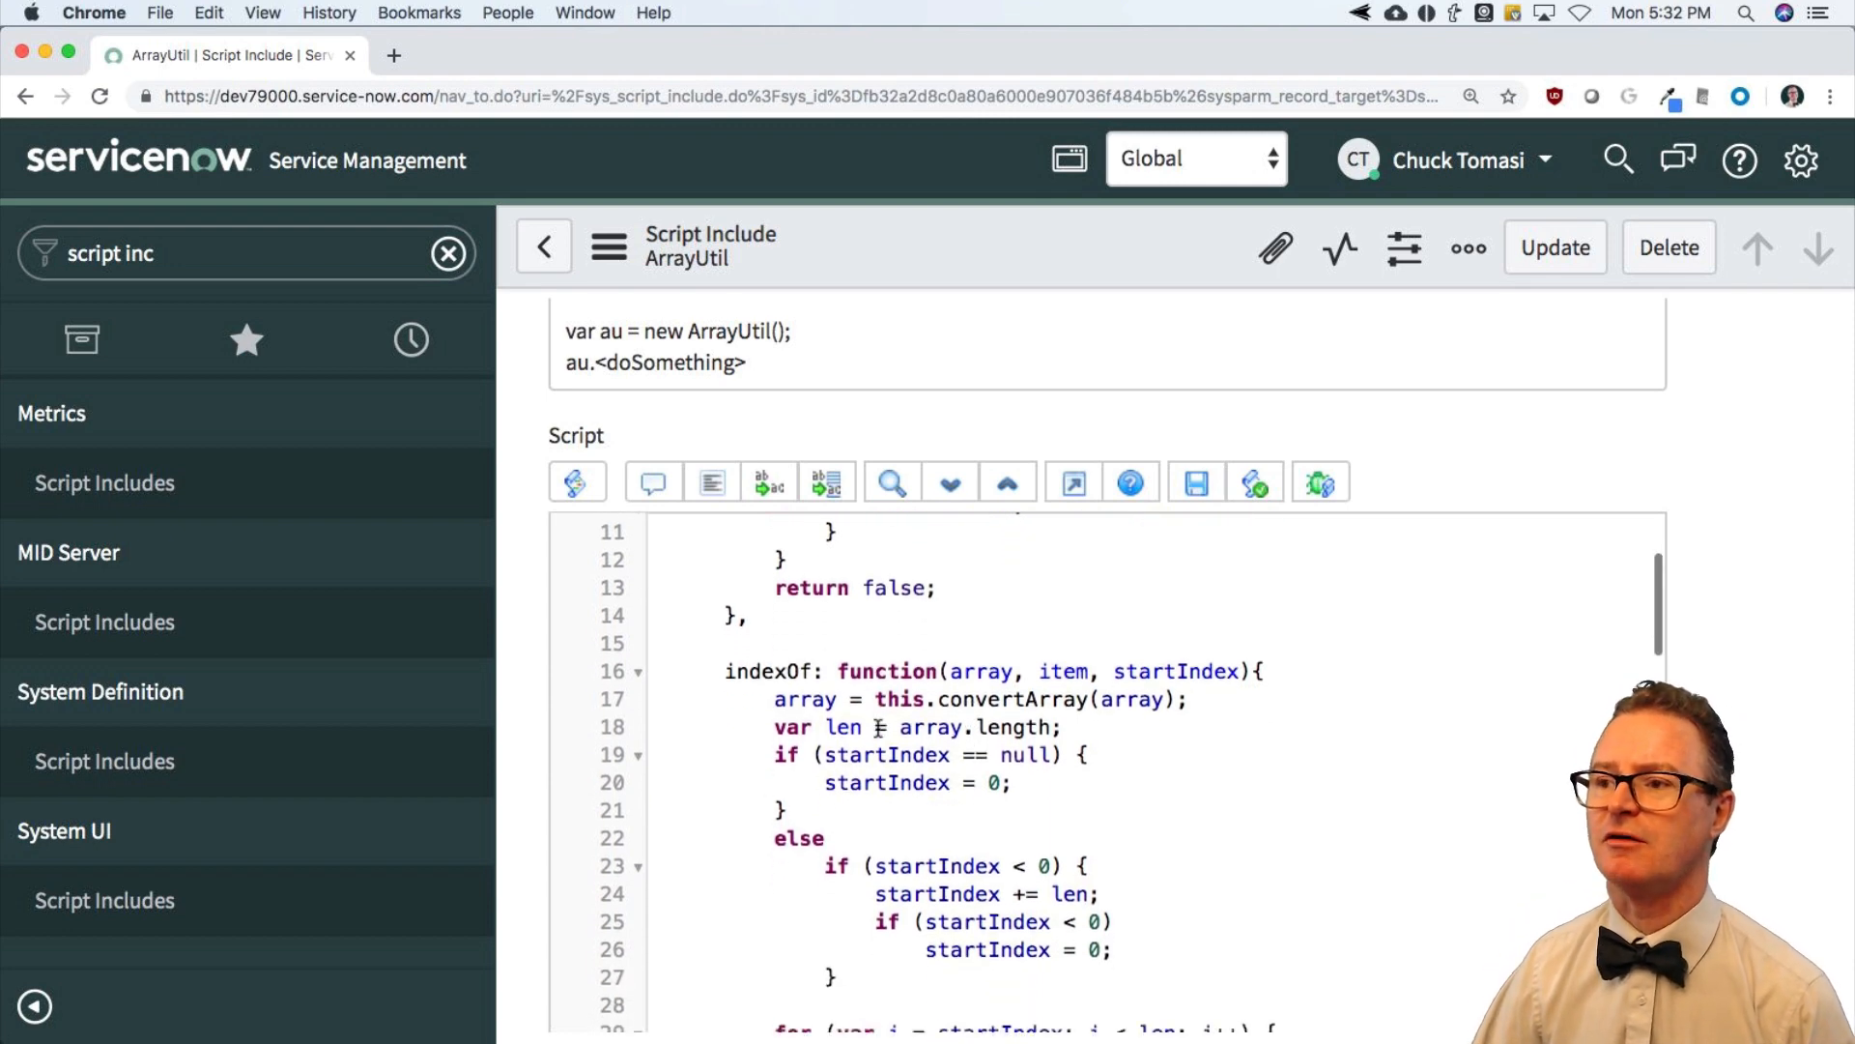
scroll("down", 3)
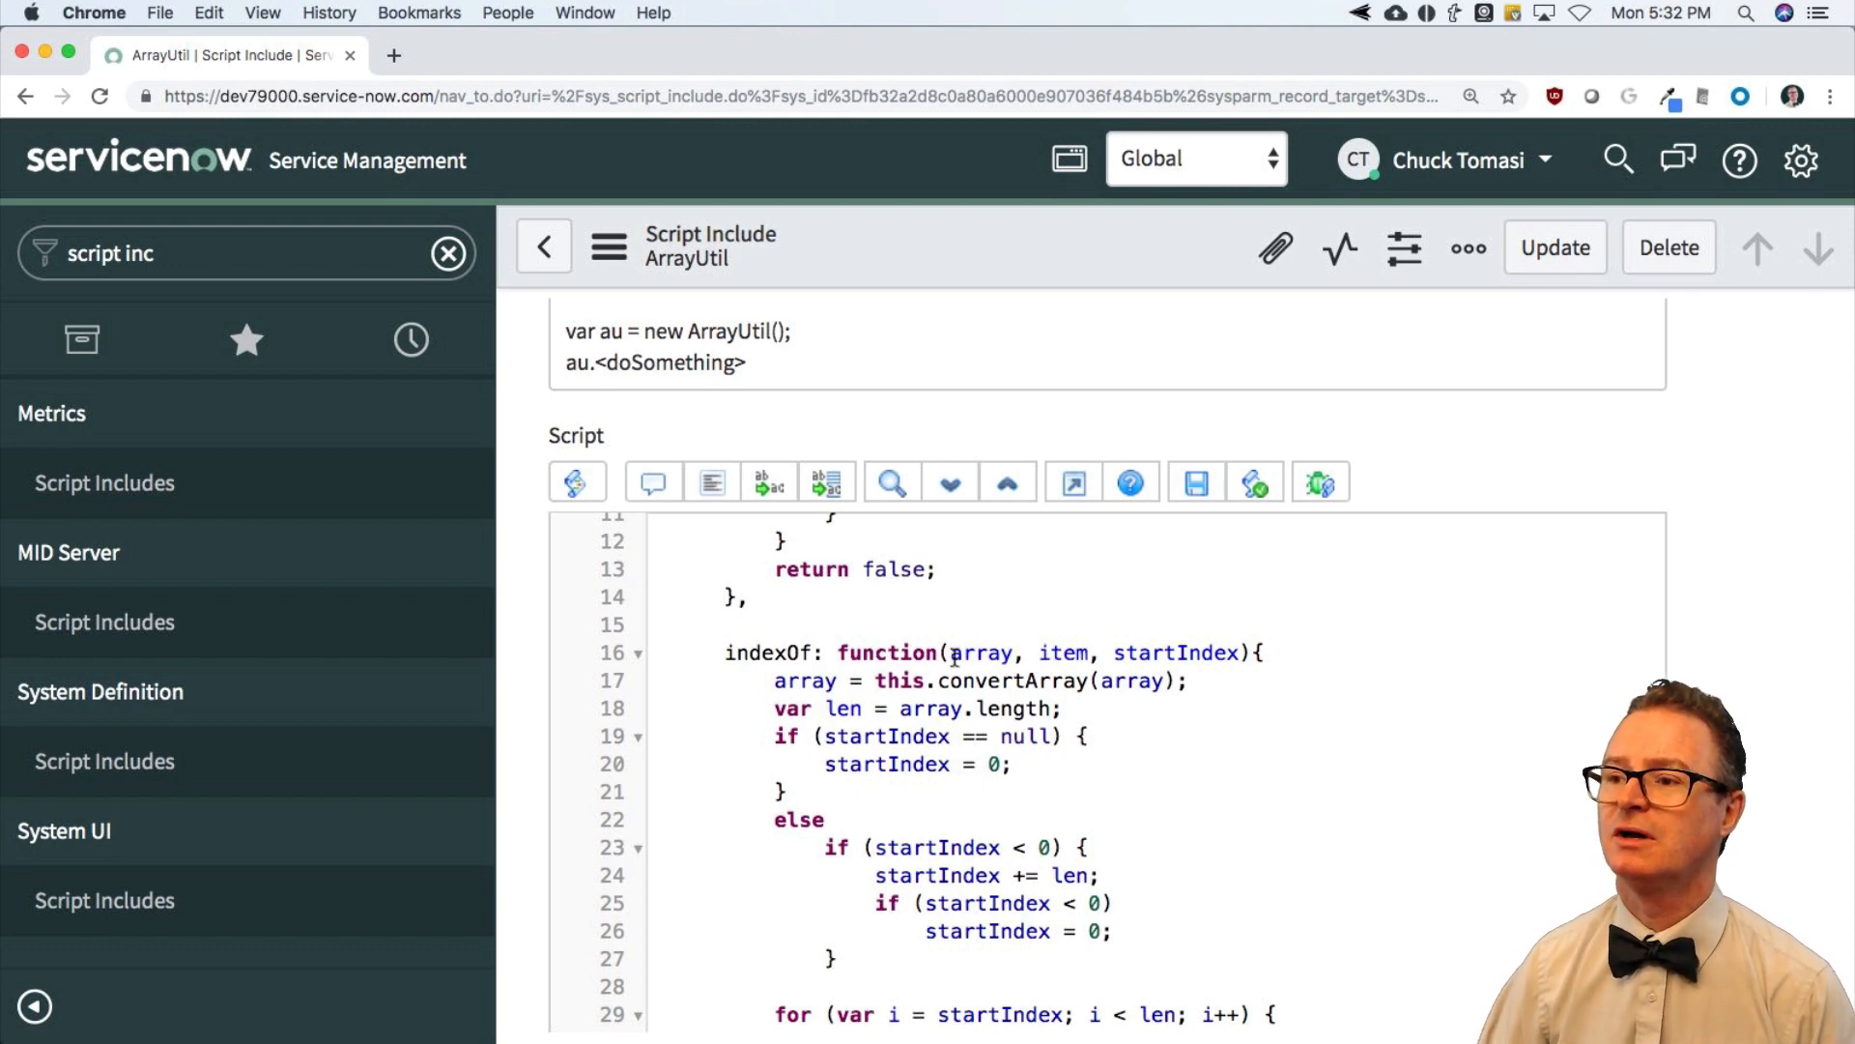
double_click(980, 652)
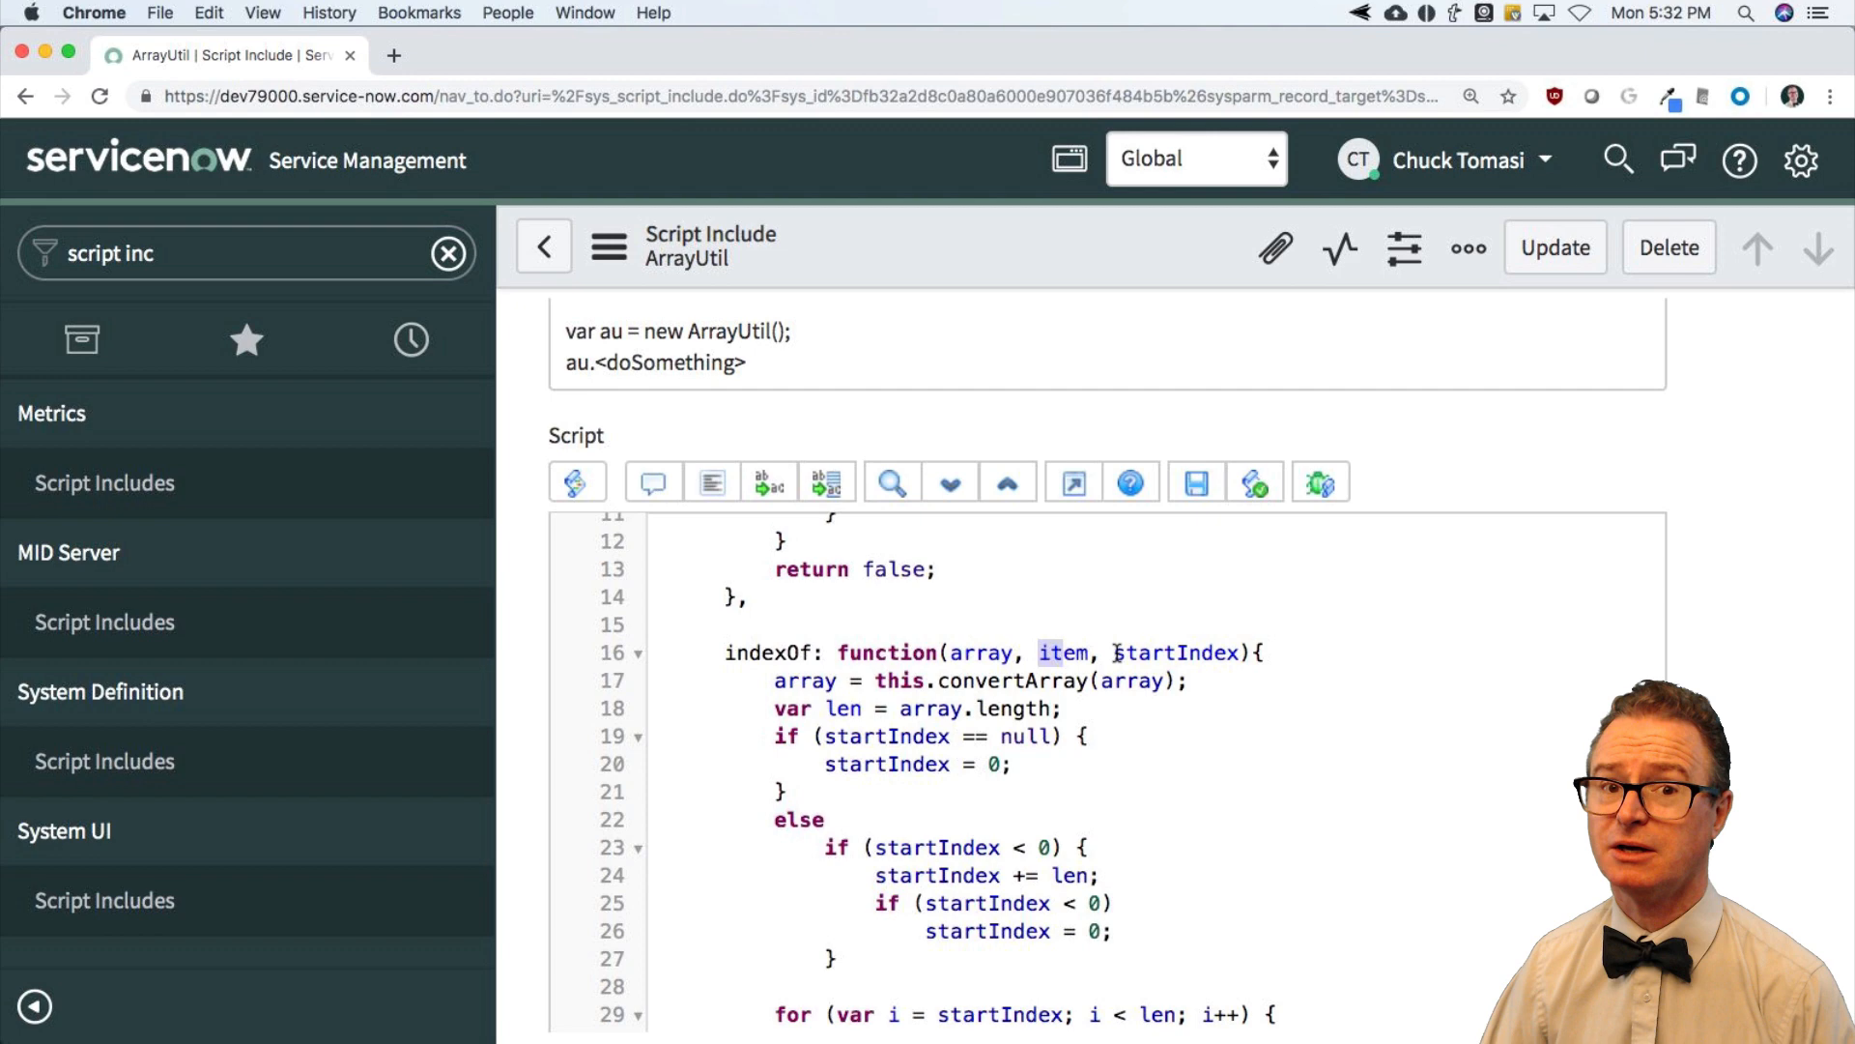
scroll("down", 3)
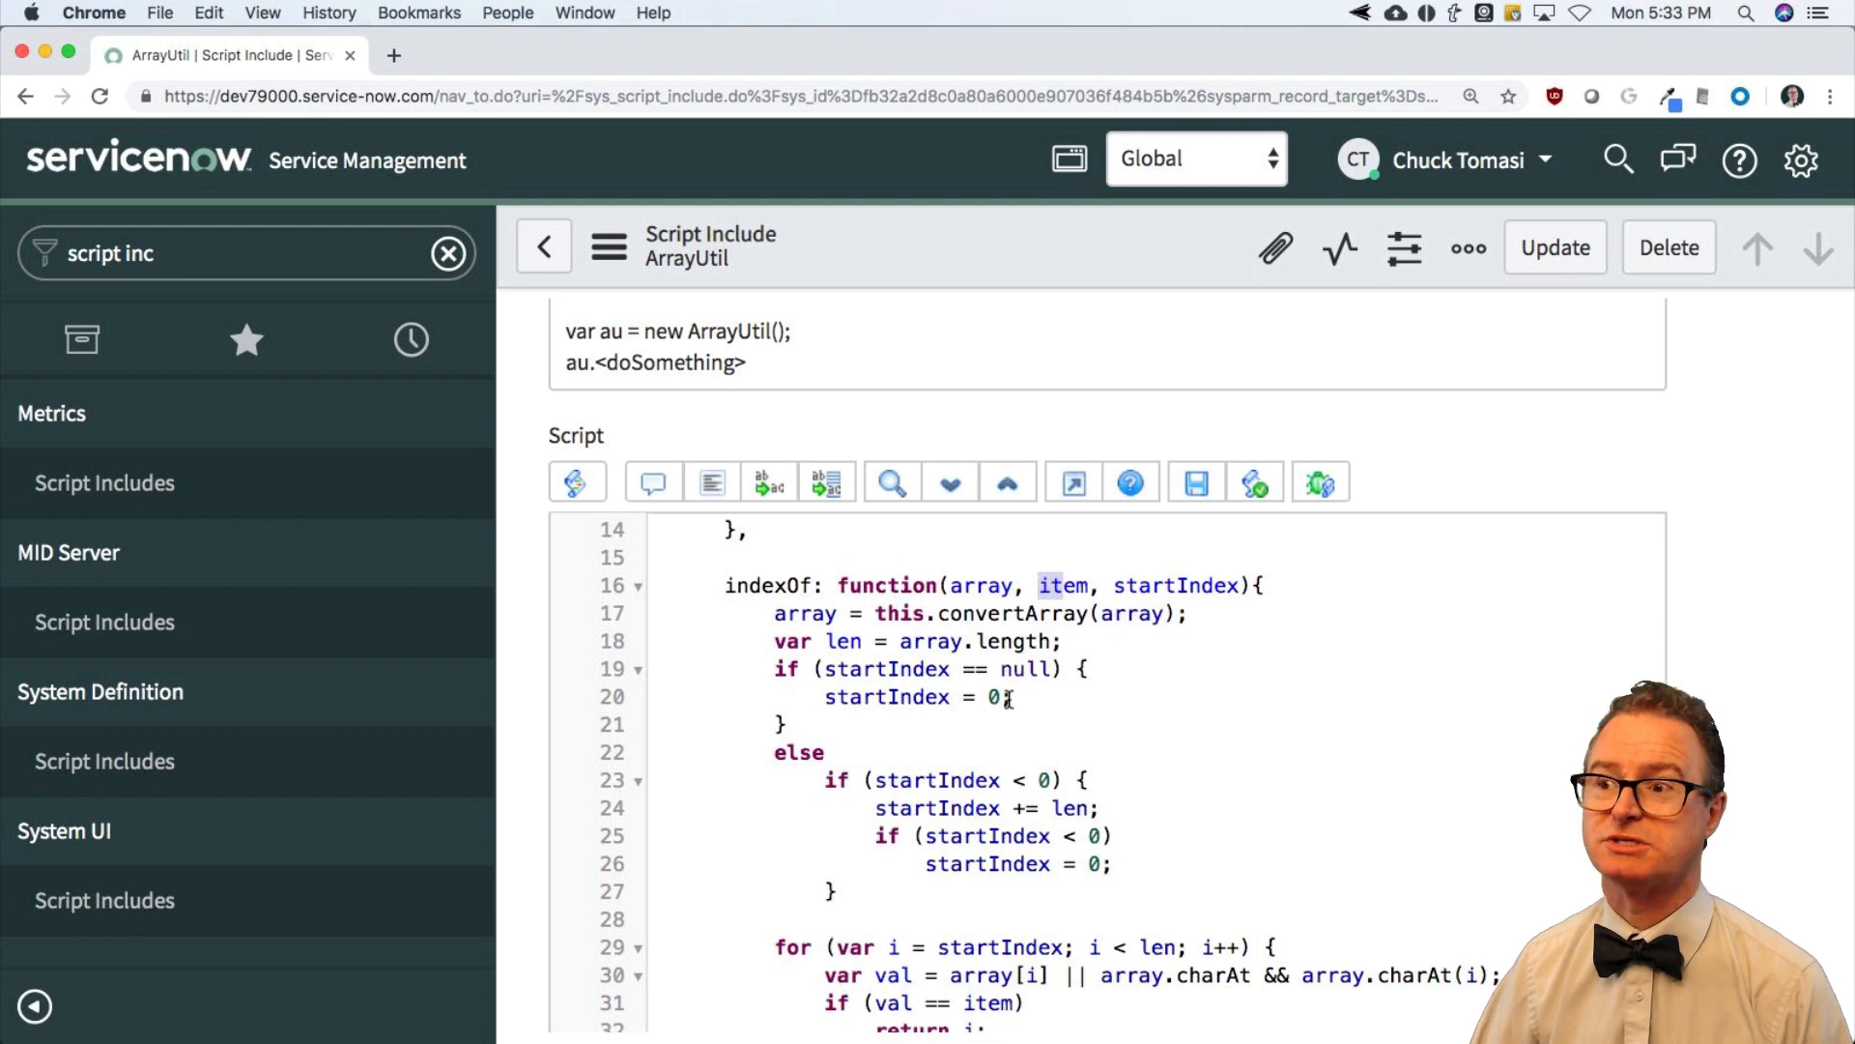
mouse_move(659, 667)
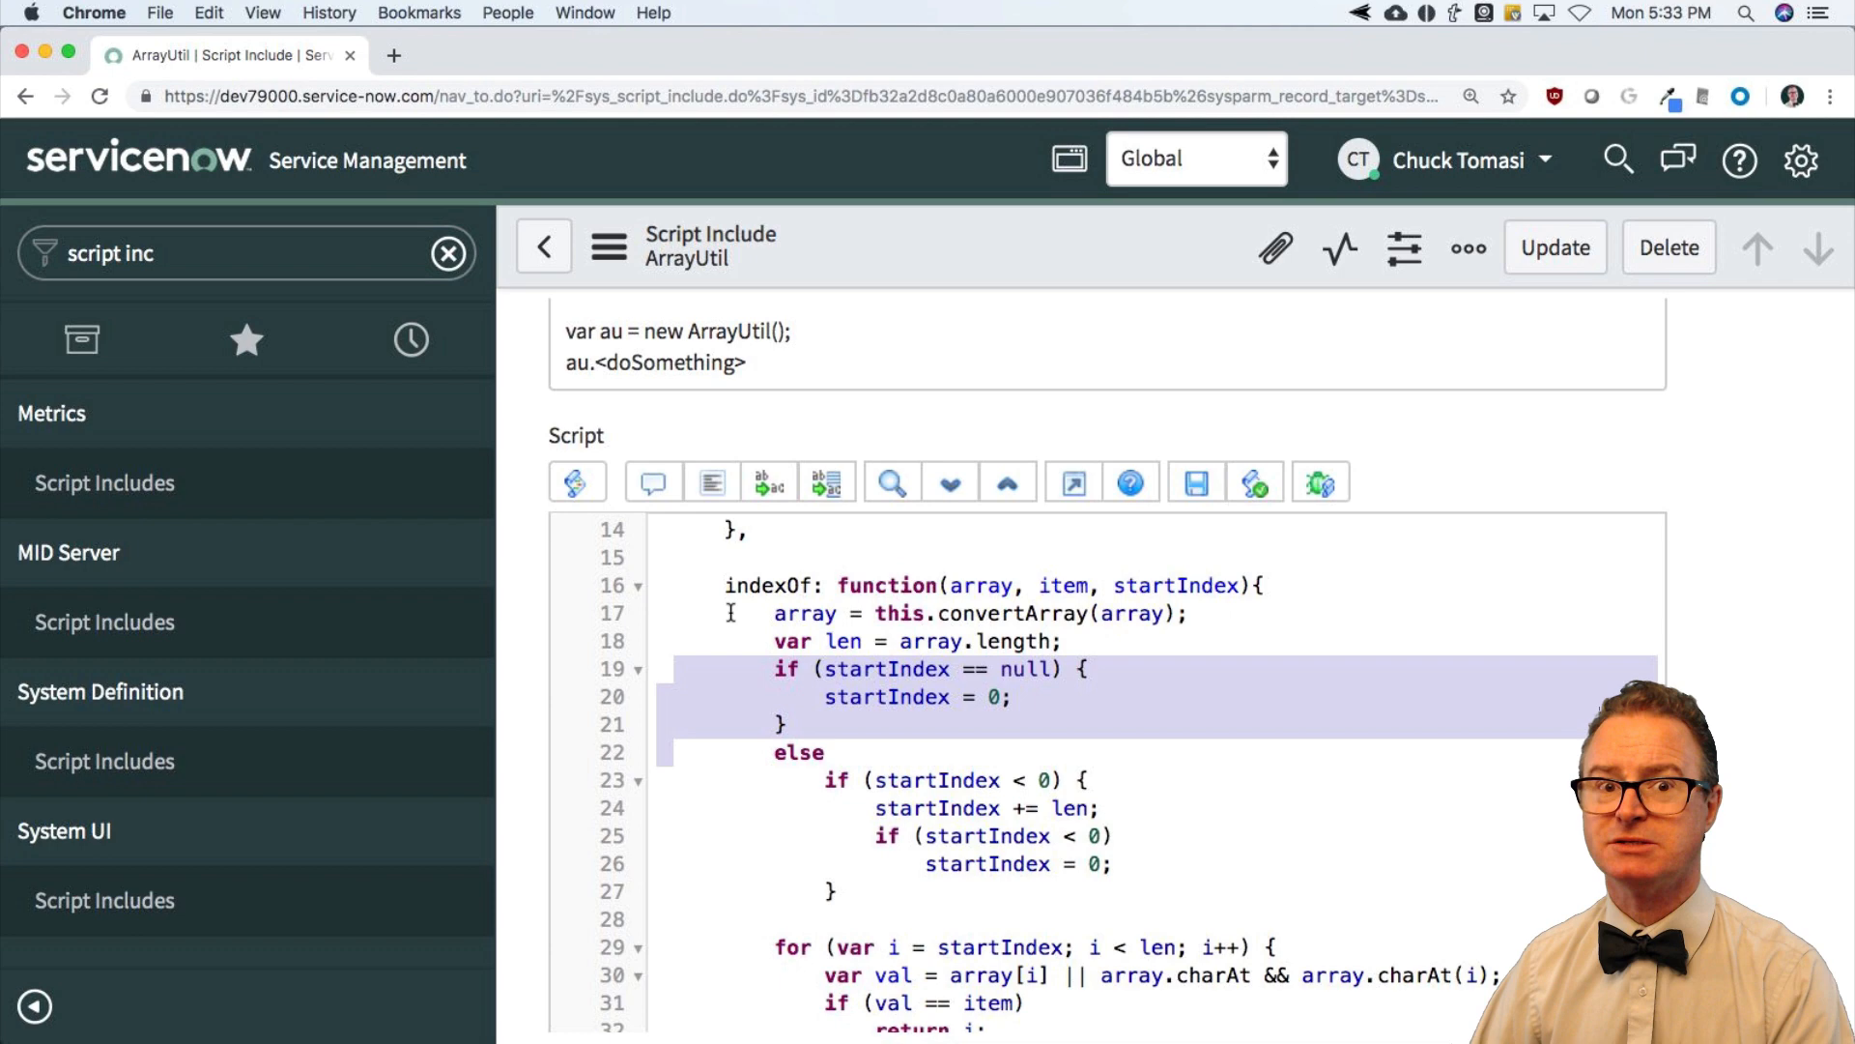
mouse_move(745, 628)
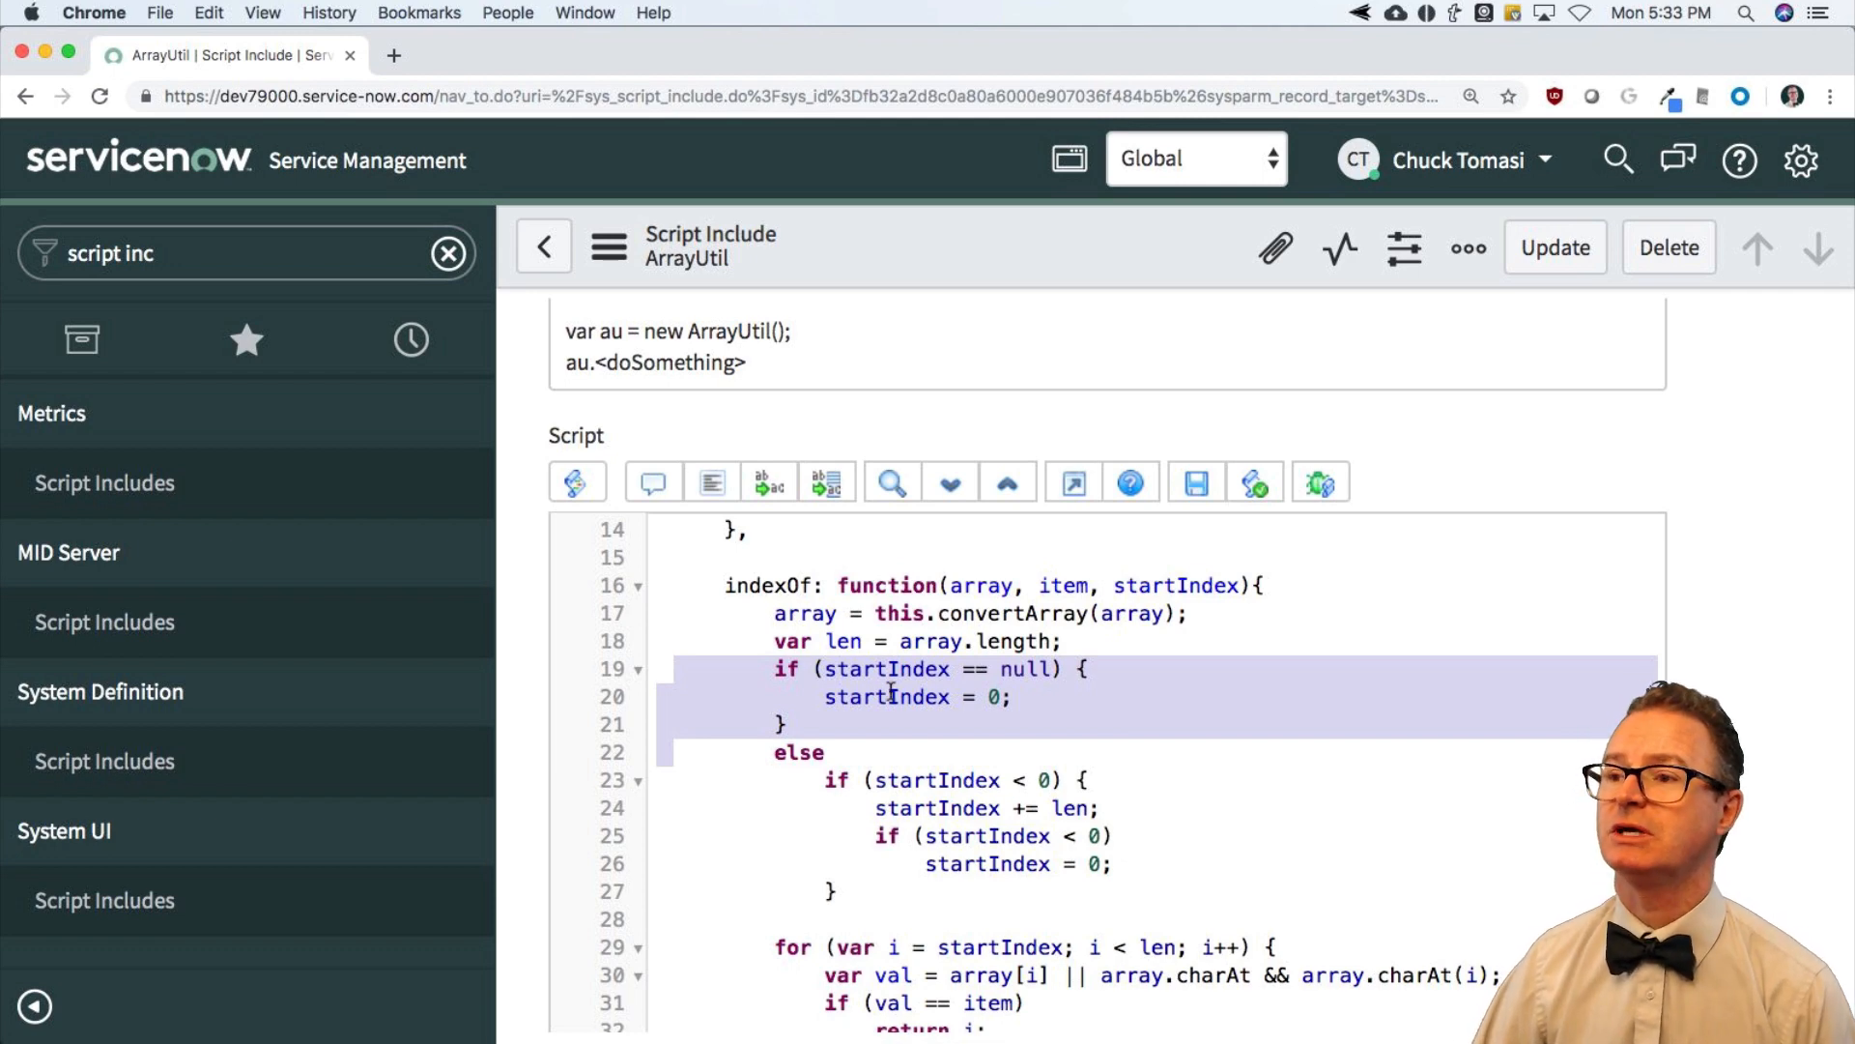
Step: Scroll past ensureArray, concat, convertArray, diff, intersect and union to unique()
scroll("down", 3)
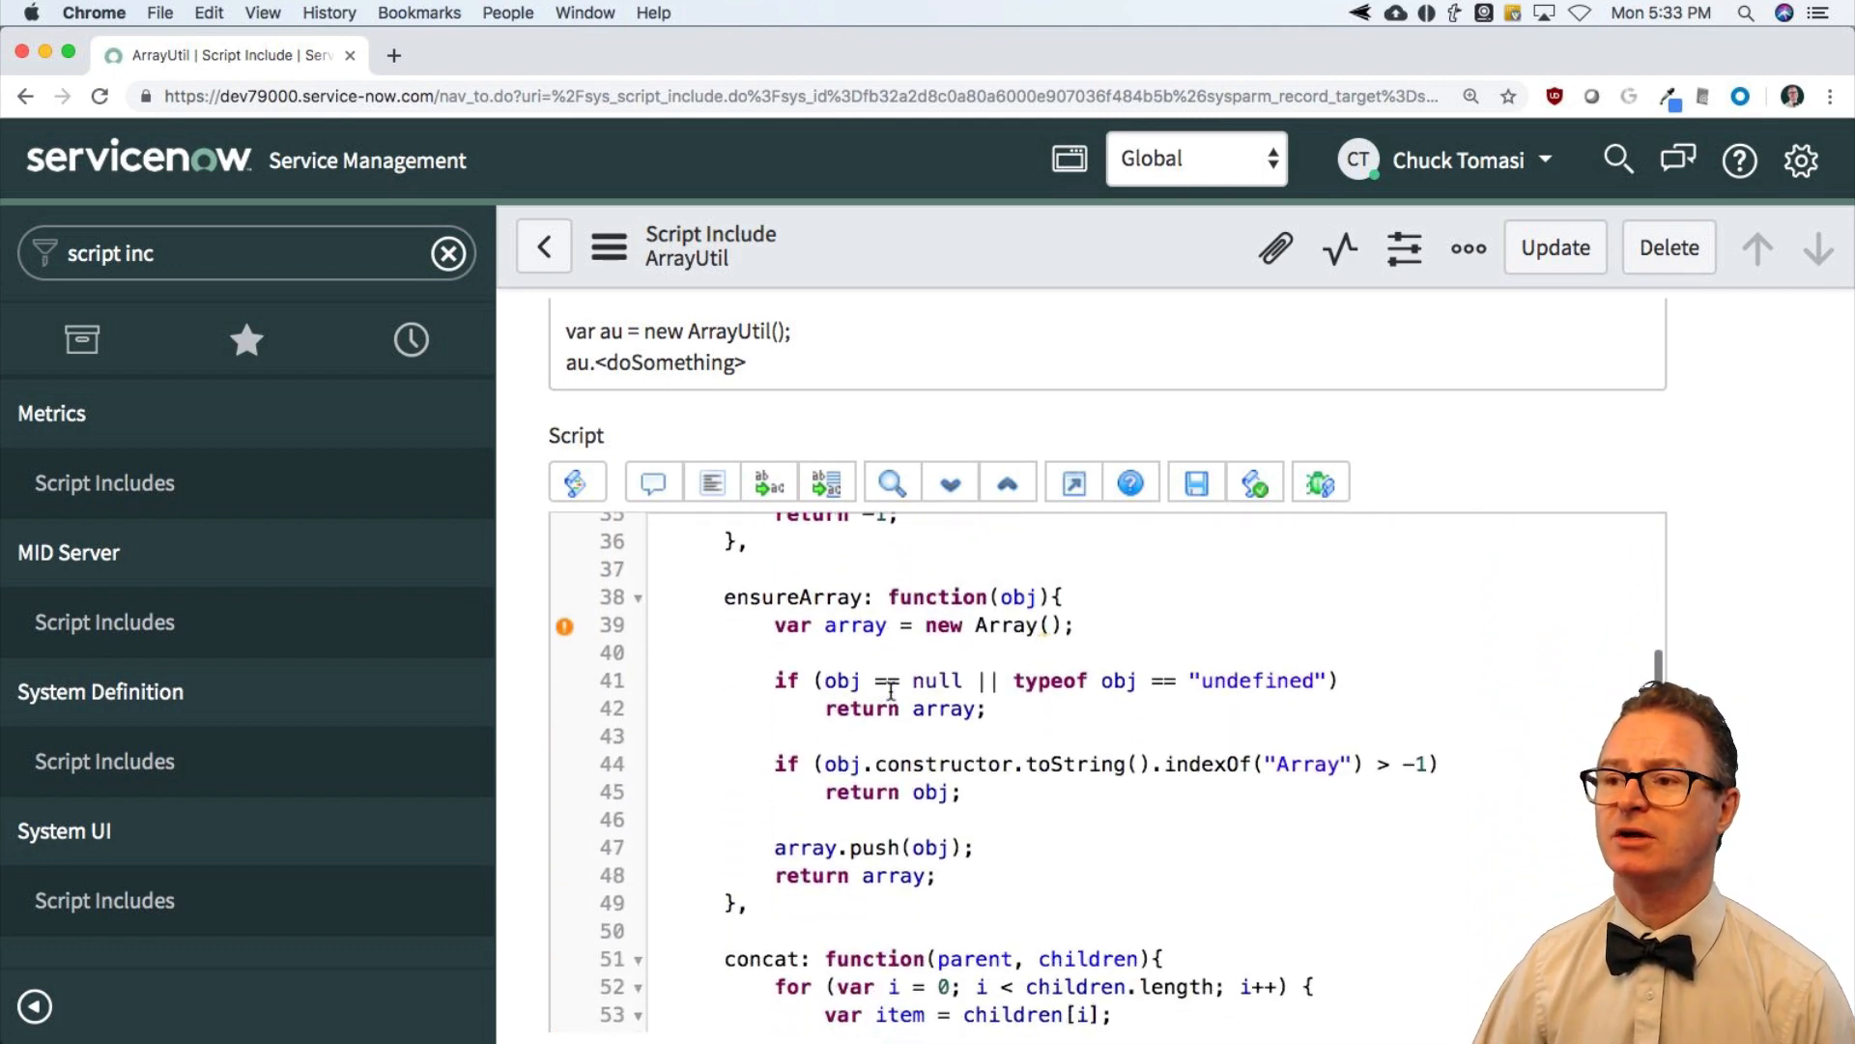
scroll("down", 3)
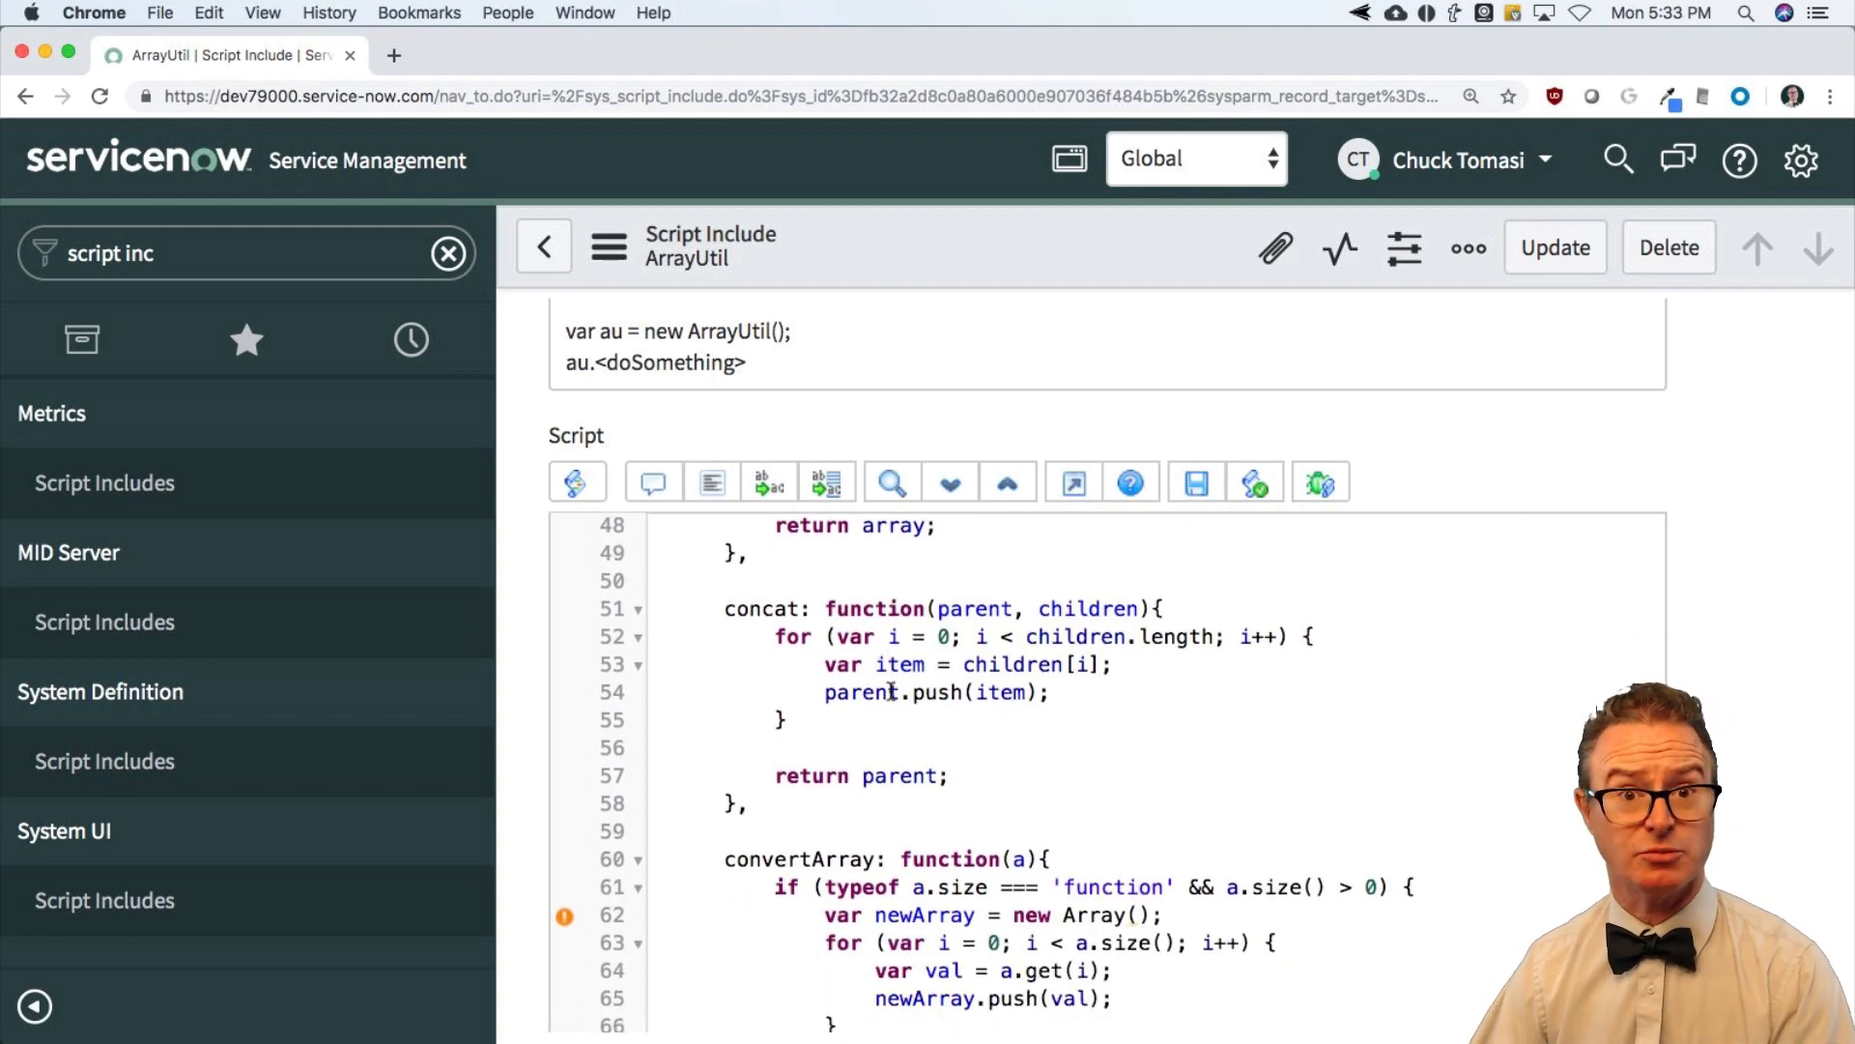
scroll("down", 3)
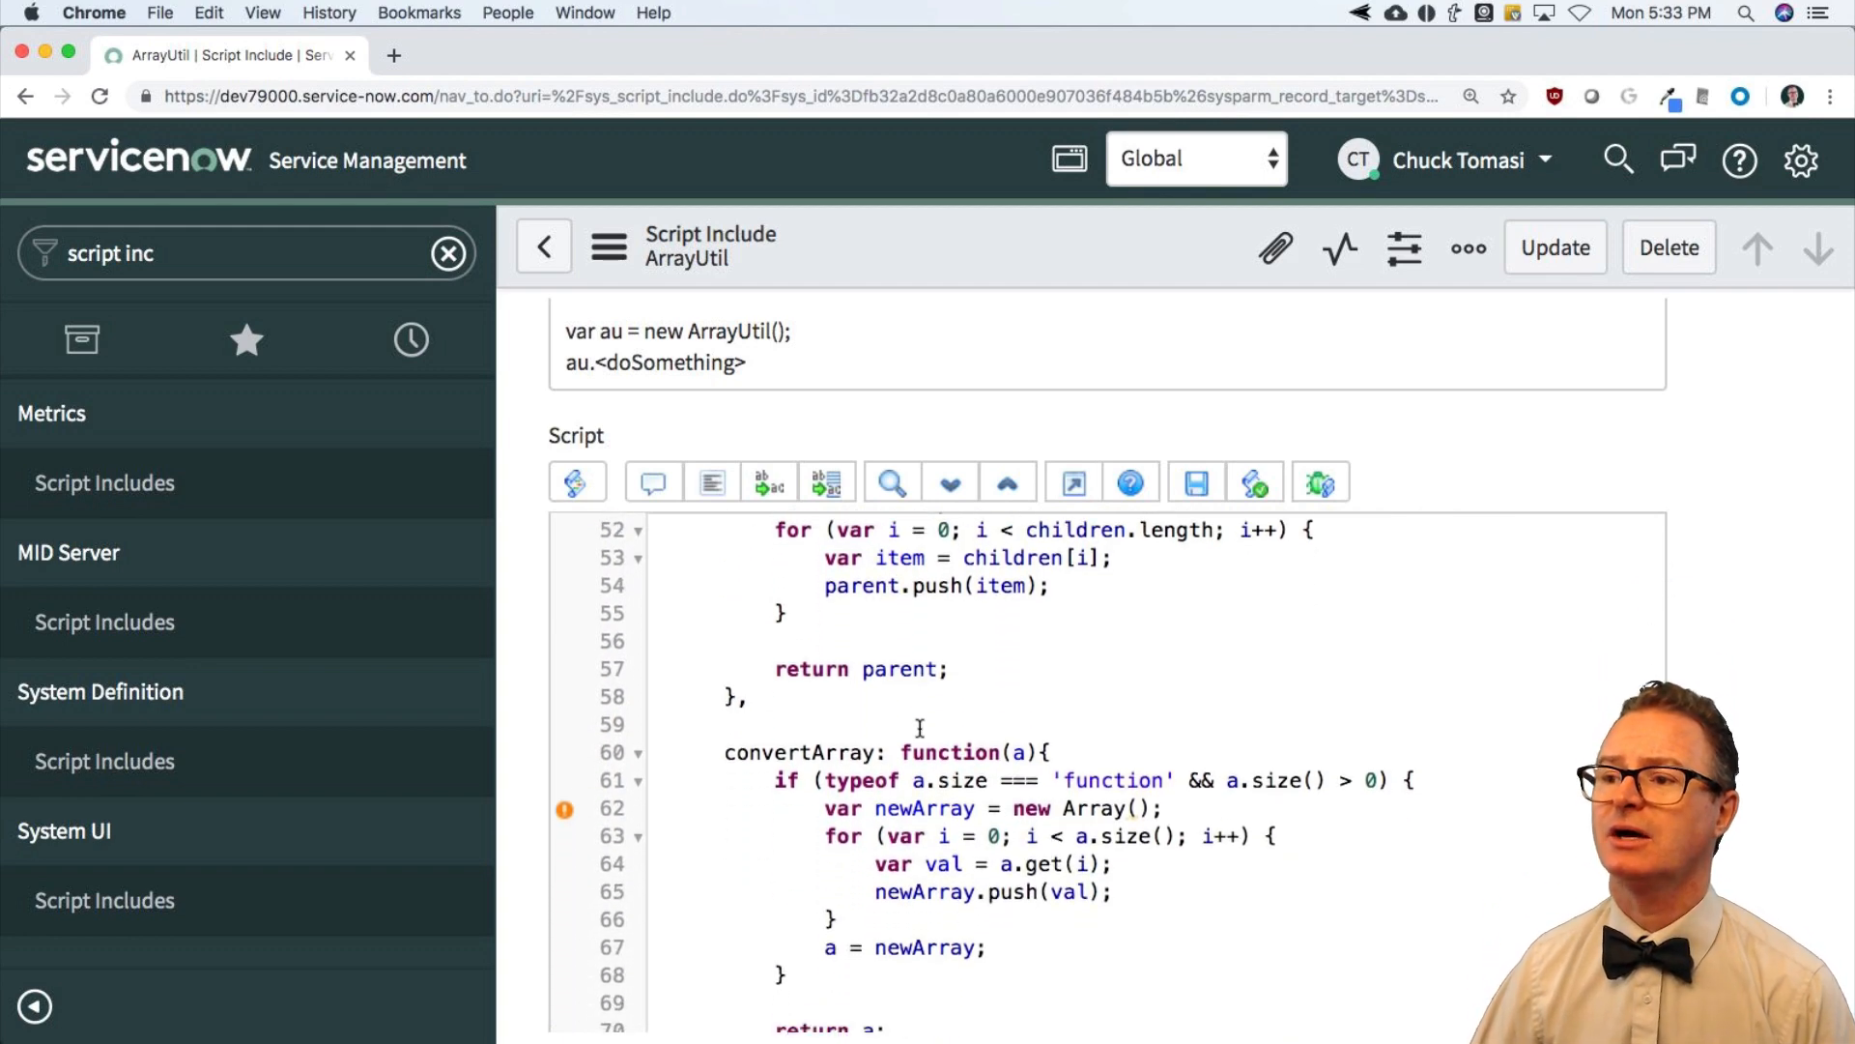
scroll("down", 3)
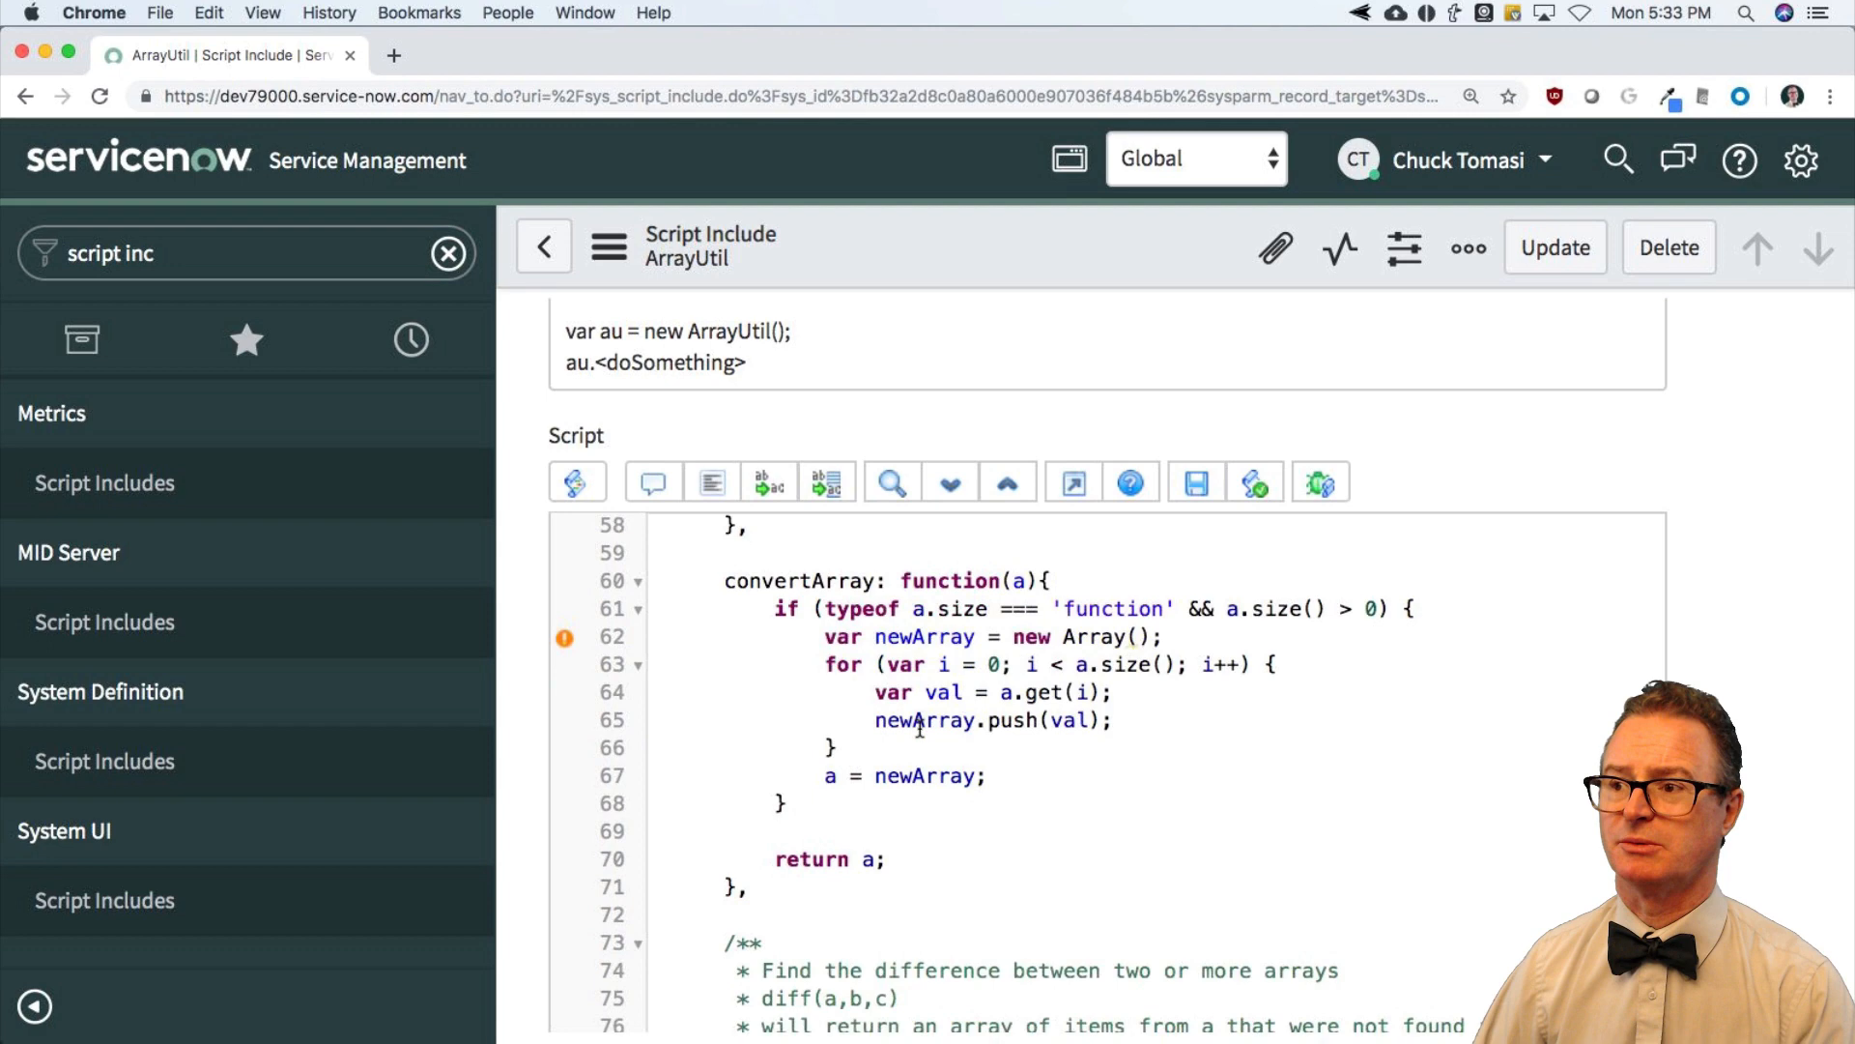
scroll("down", 3)
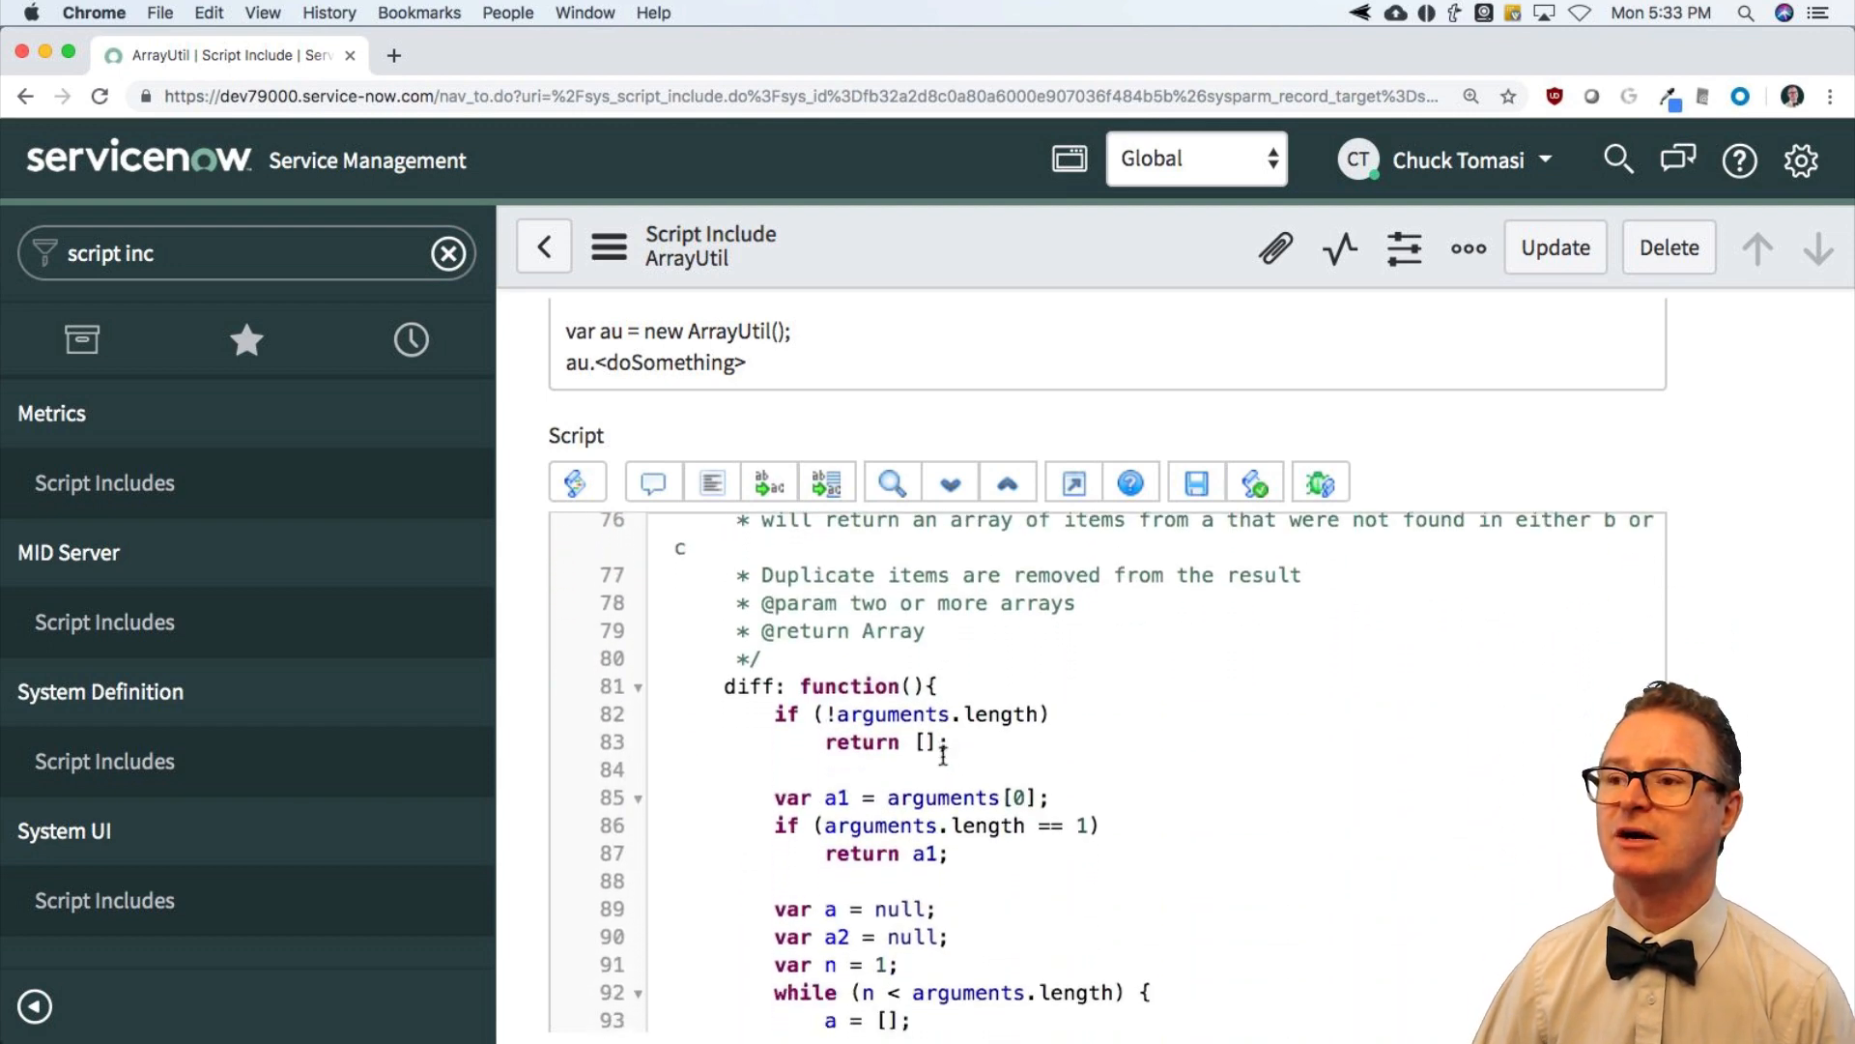
scroll("down", 3)
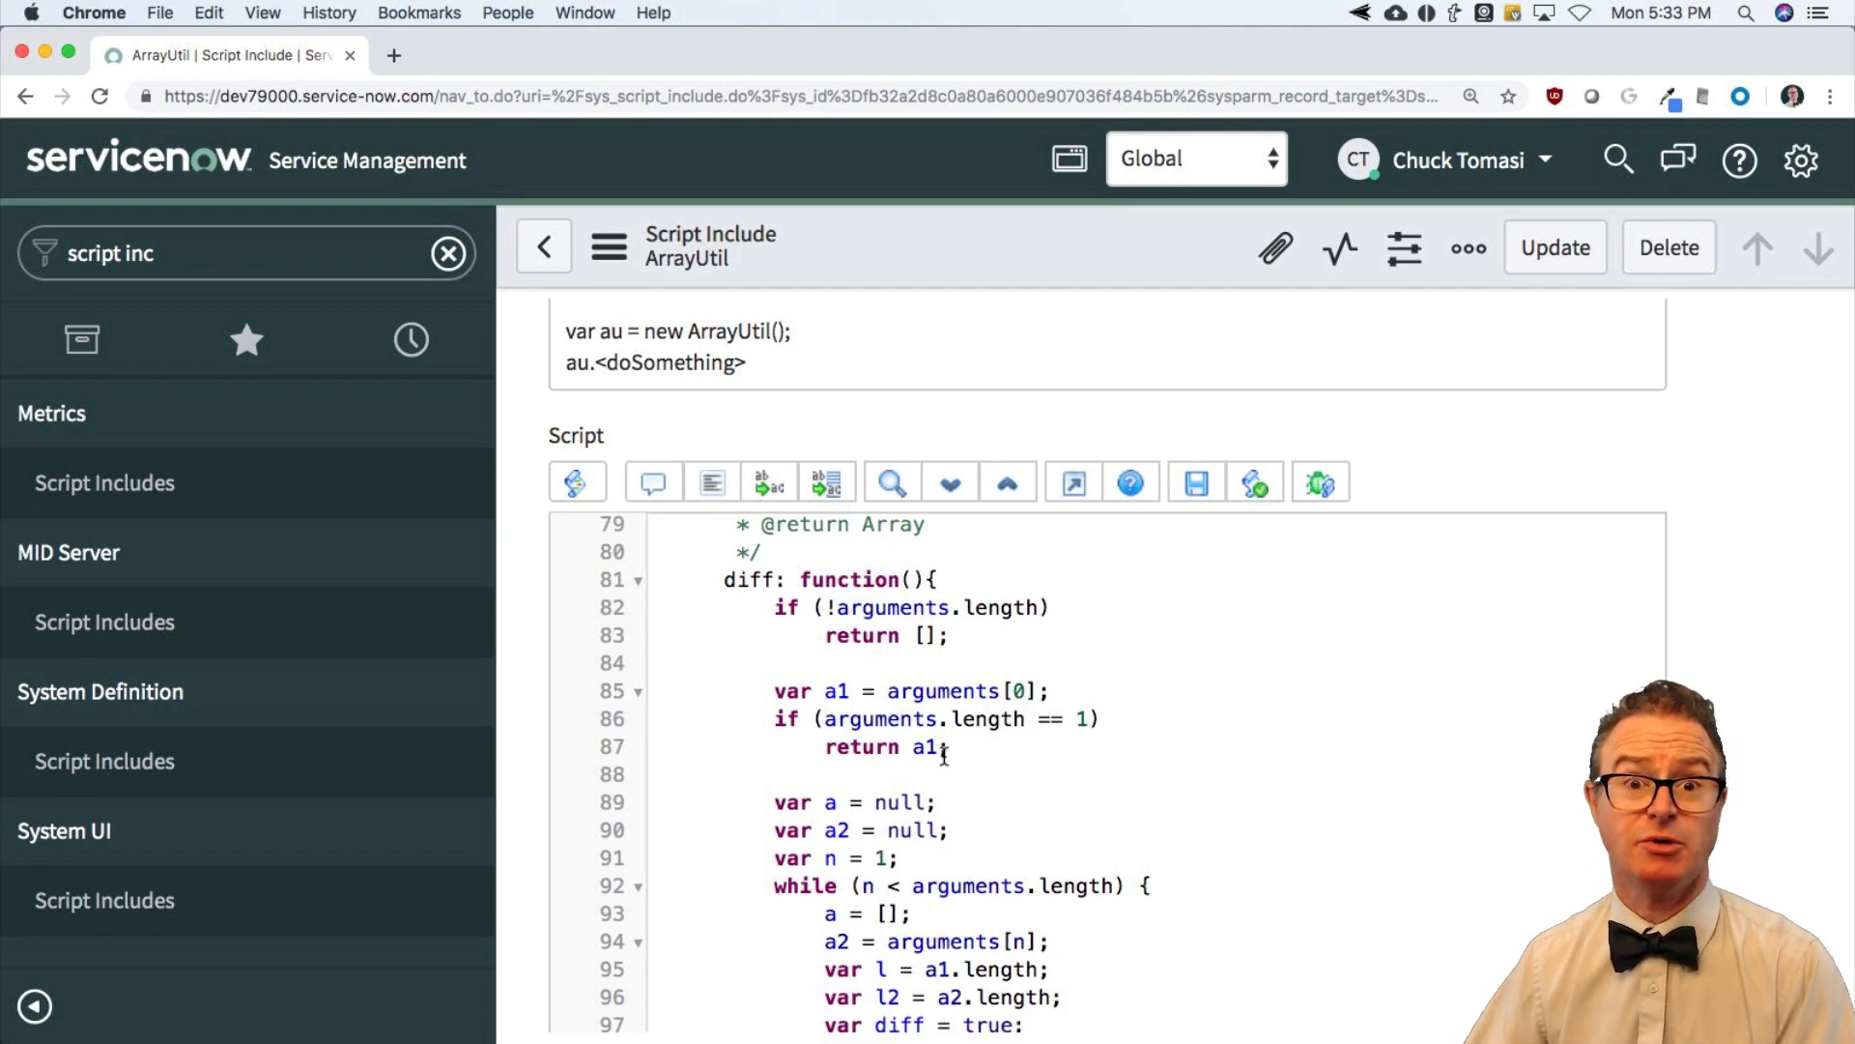
scroll("down", 3)
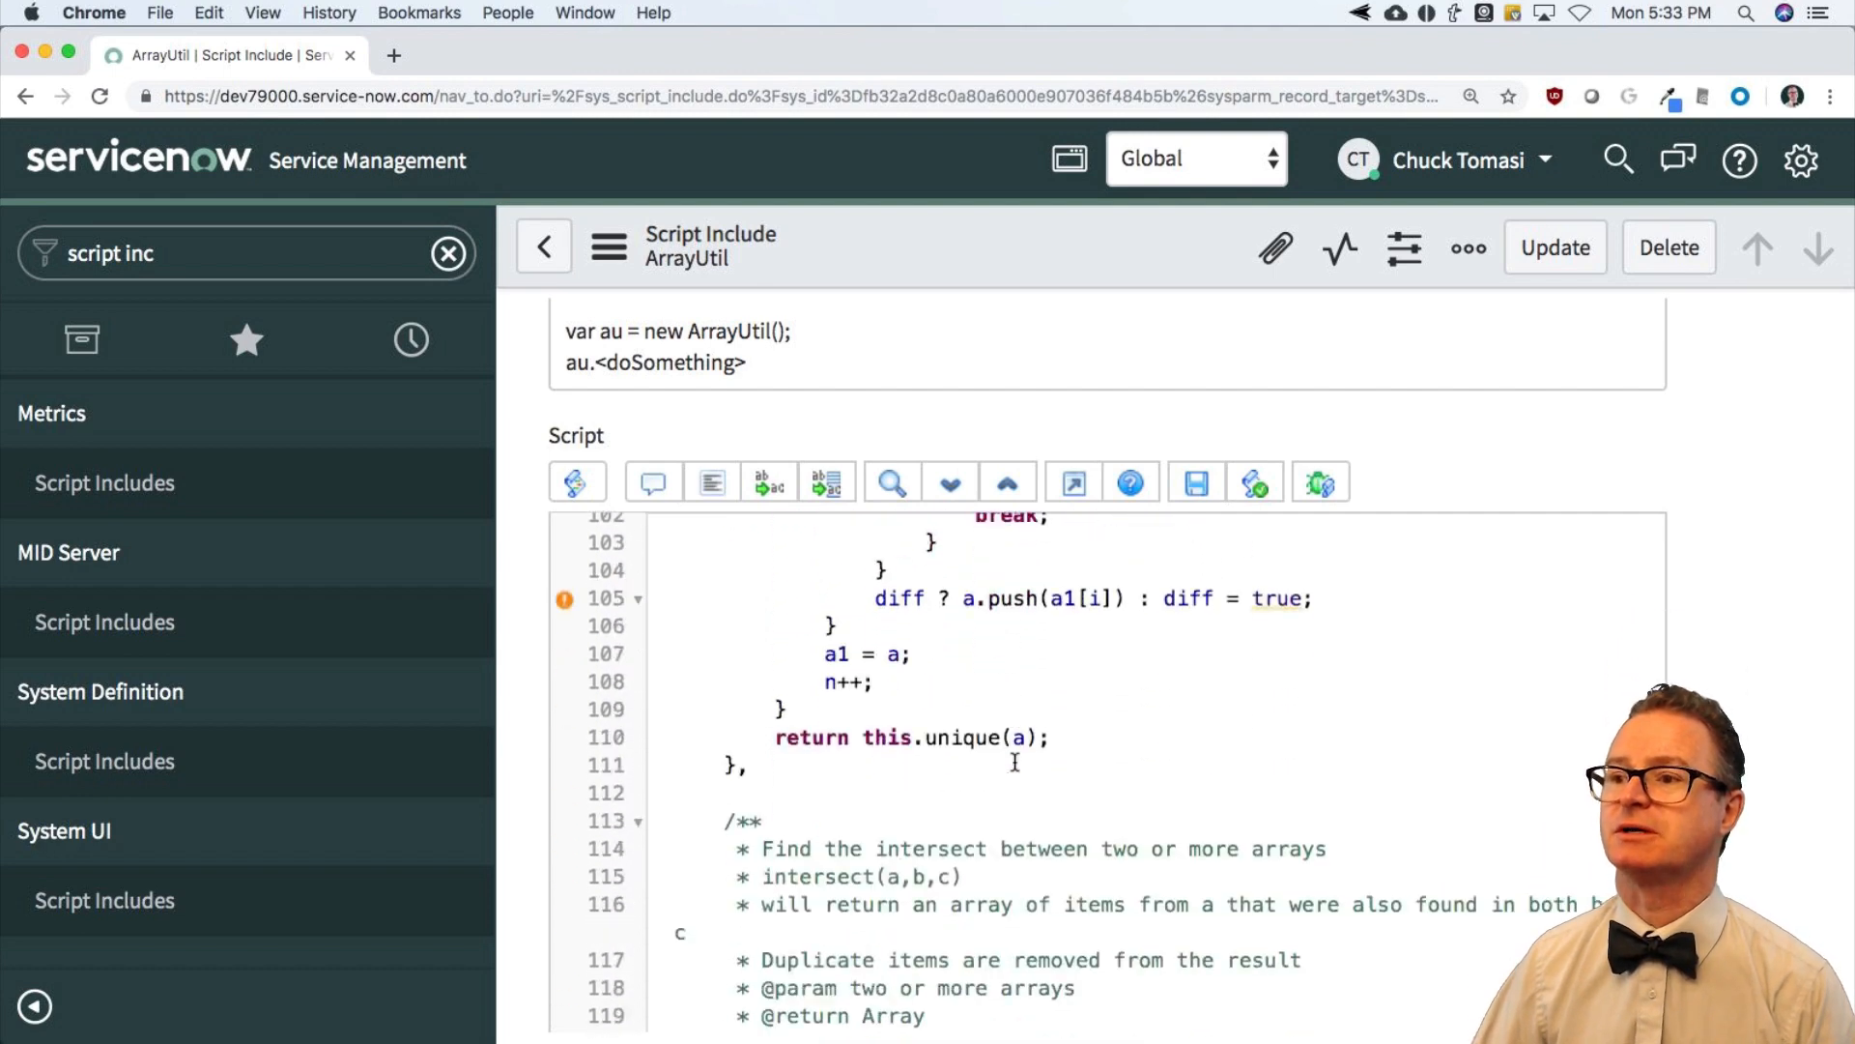
scroll("down", 3)
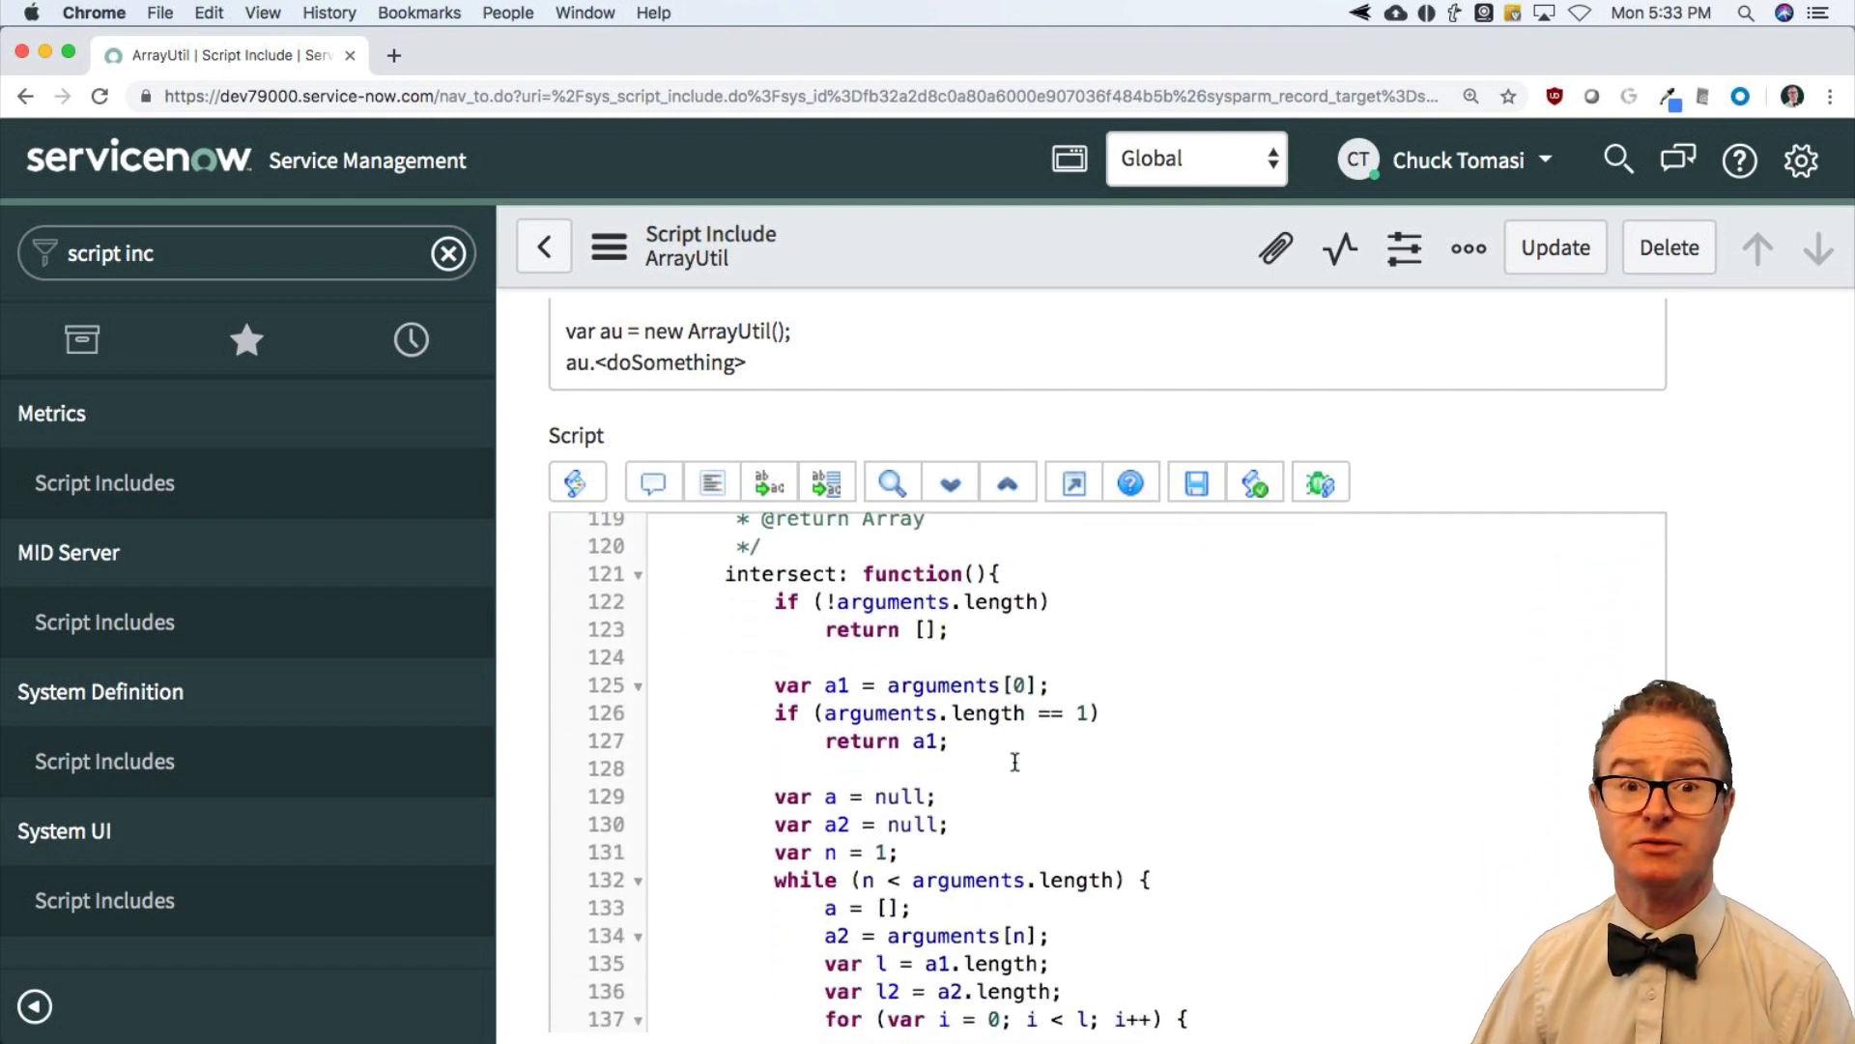
scroll("up", 3)
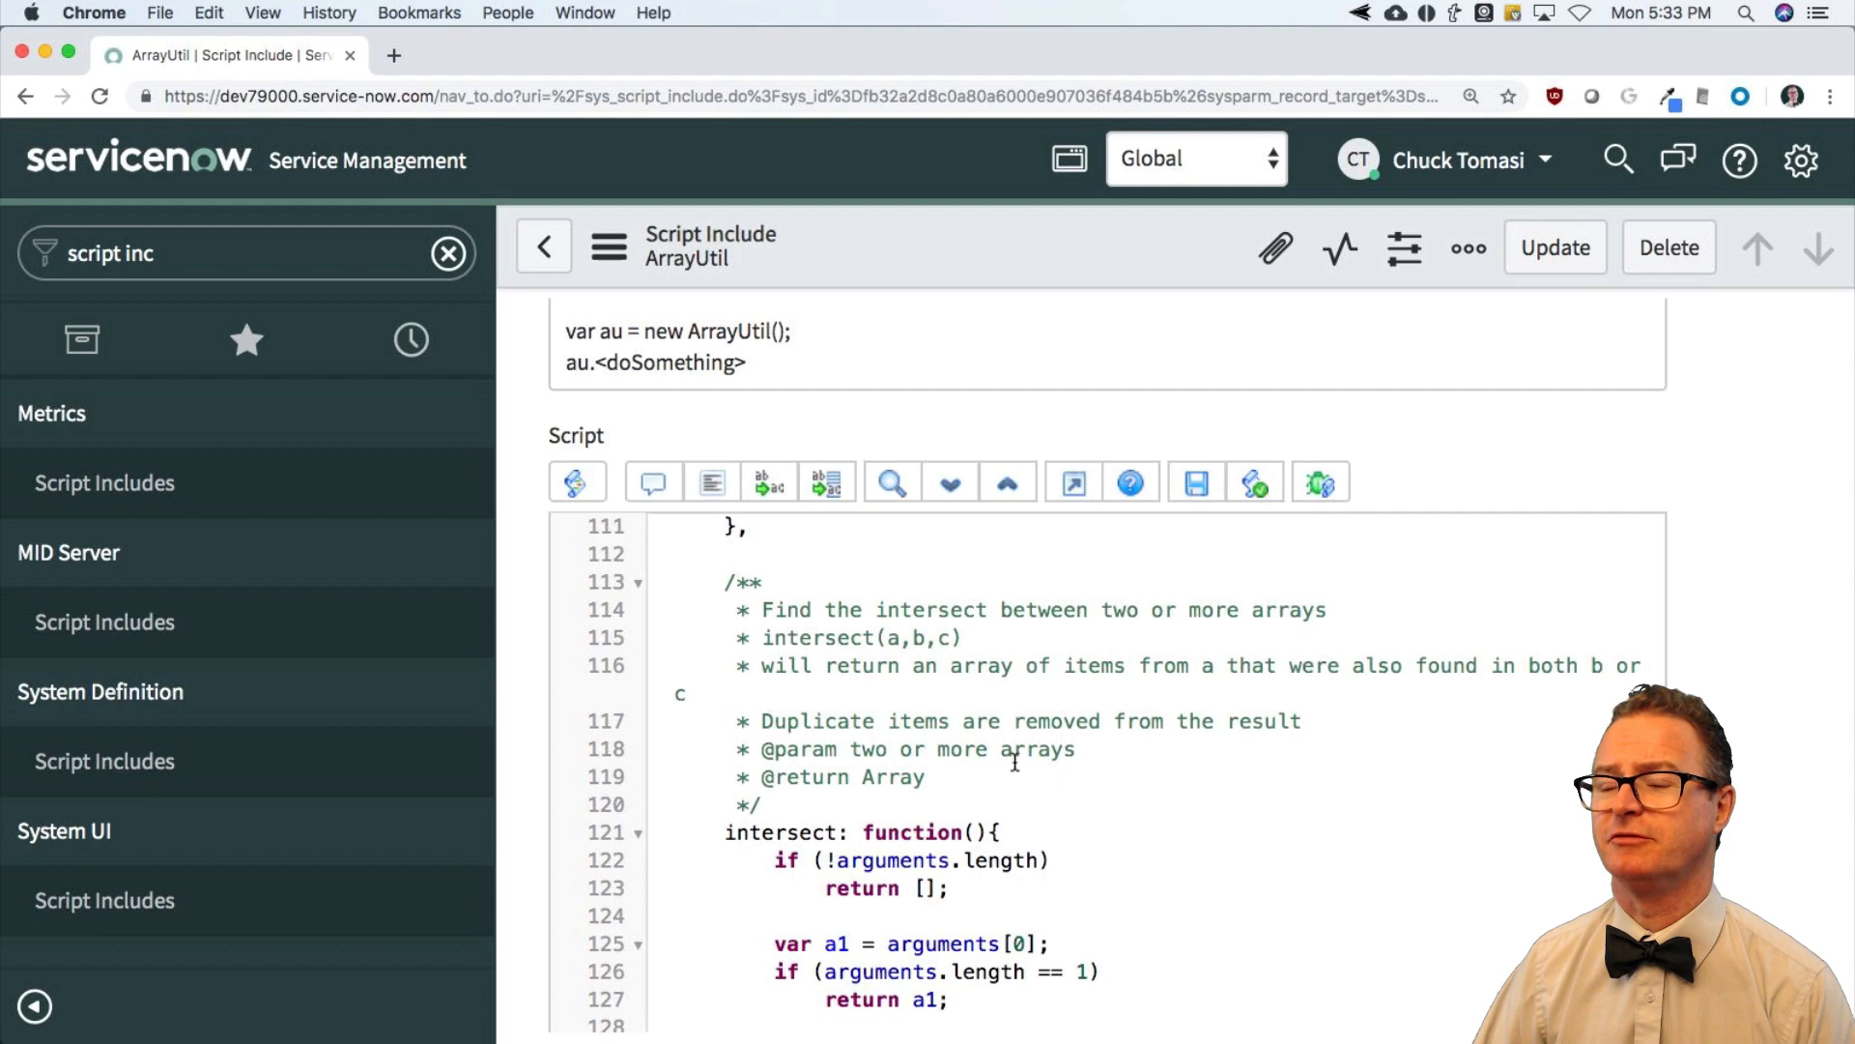
scroll("up", 3)
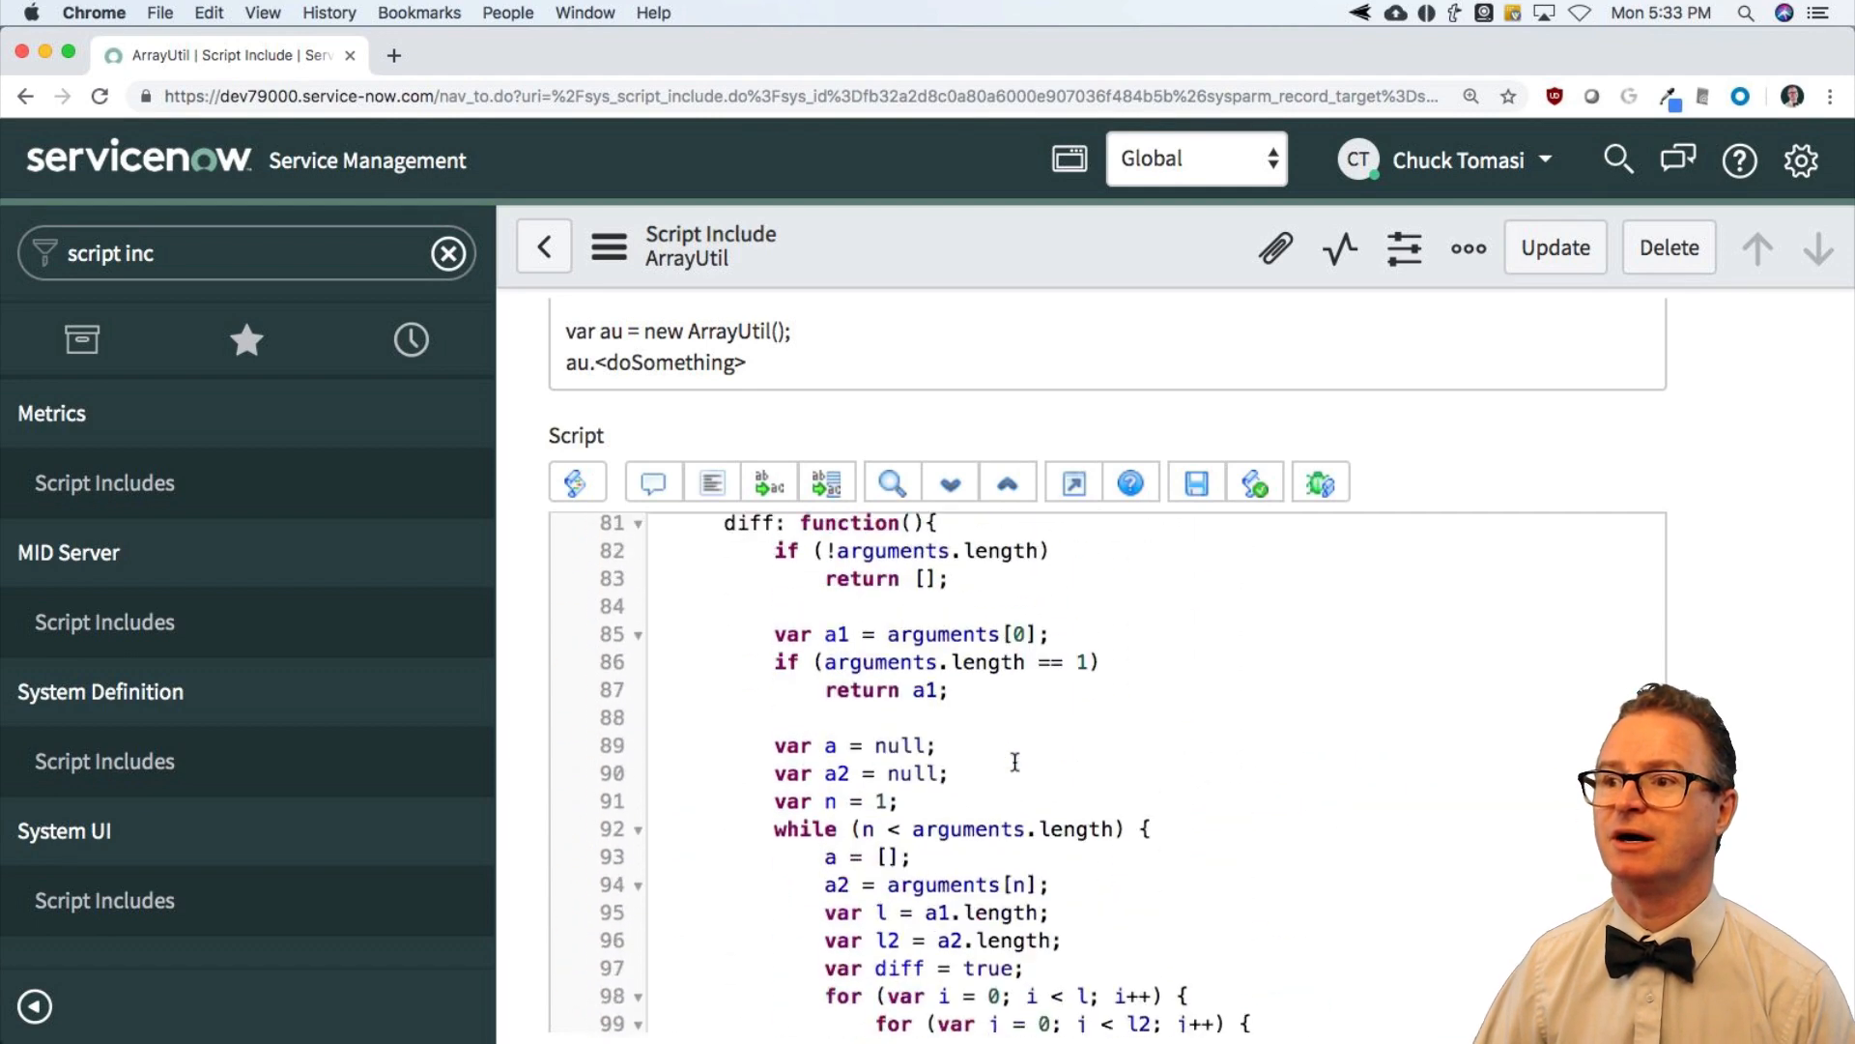
scroll("down", 3)
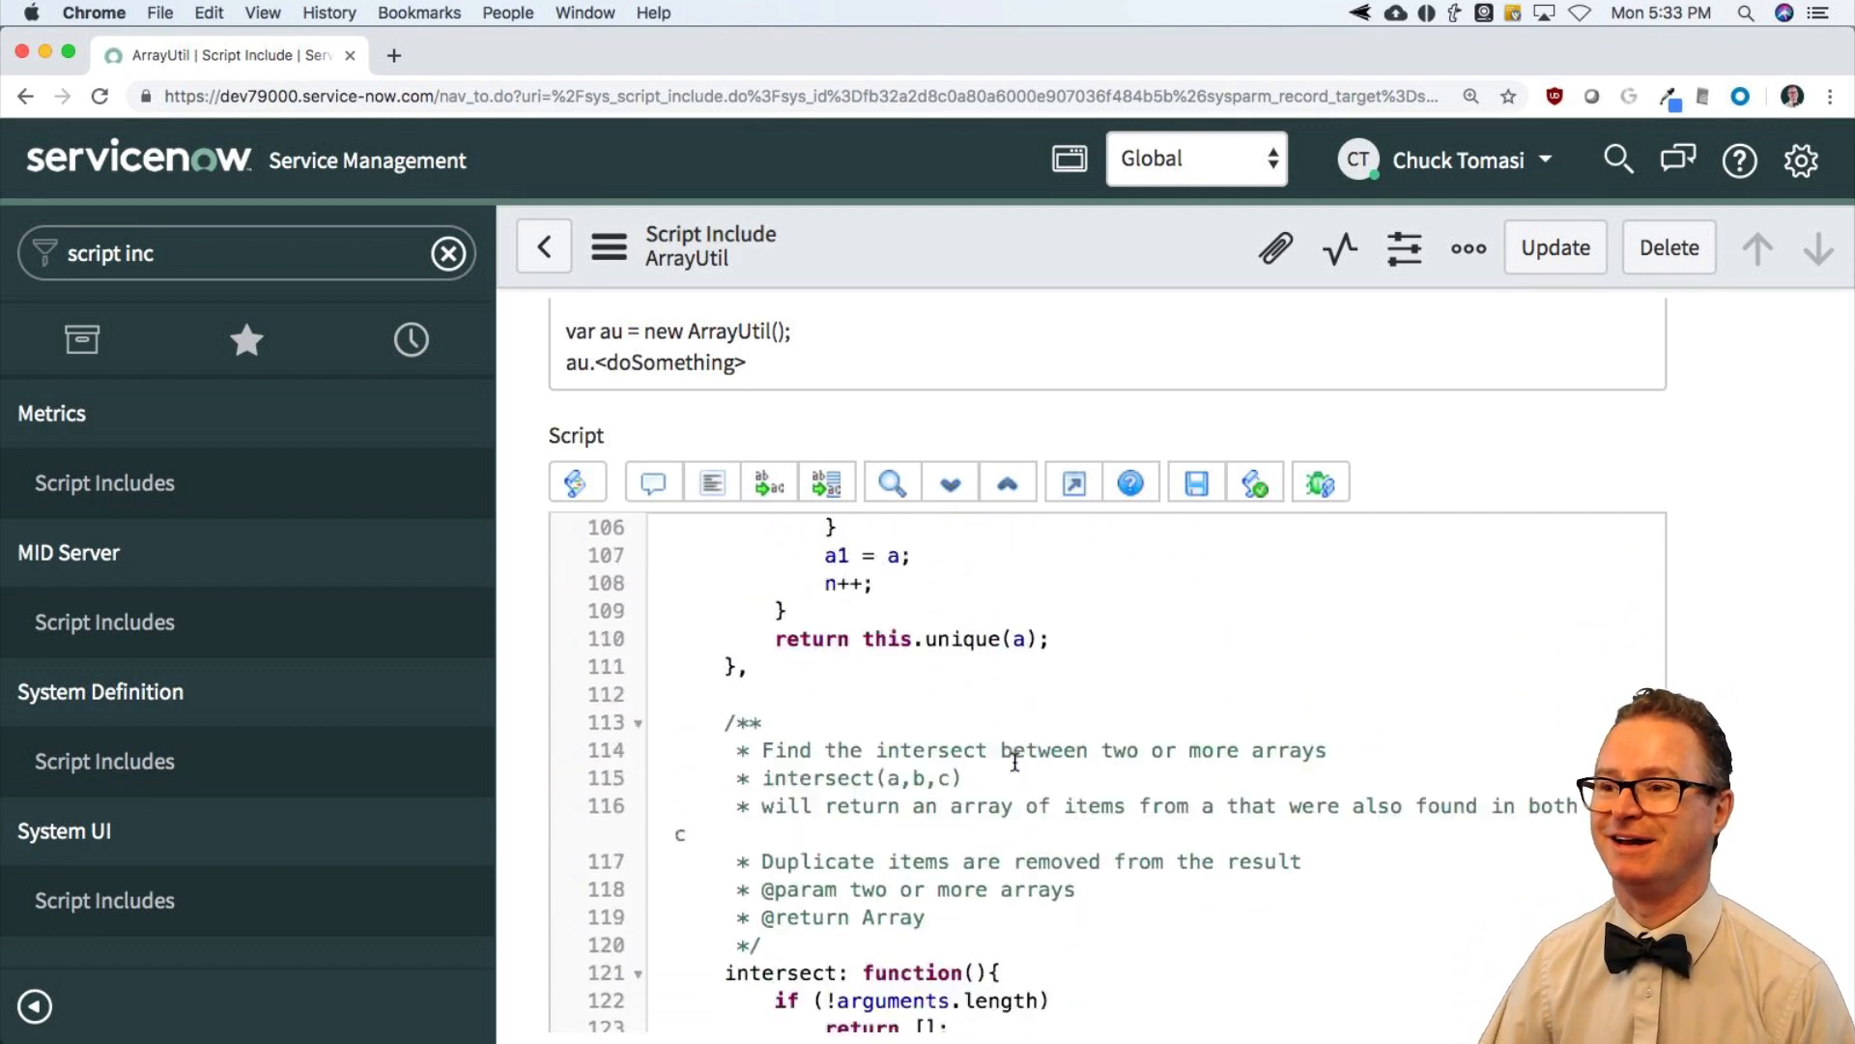
scroll("down", 3)
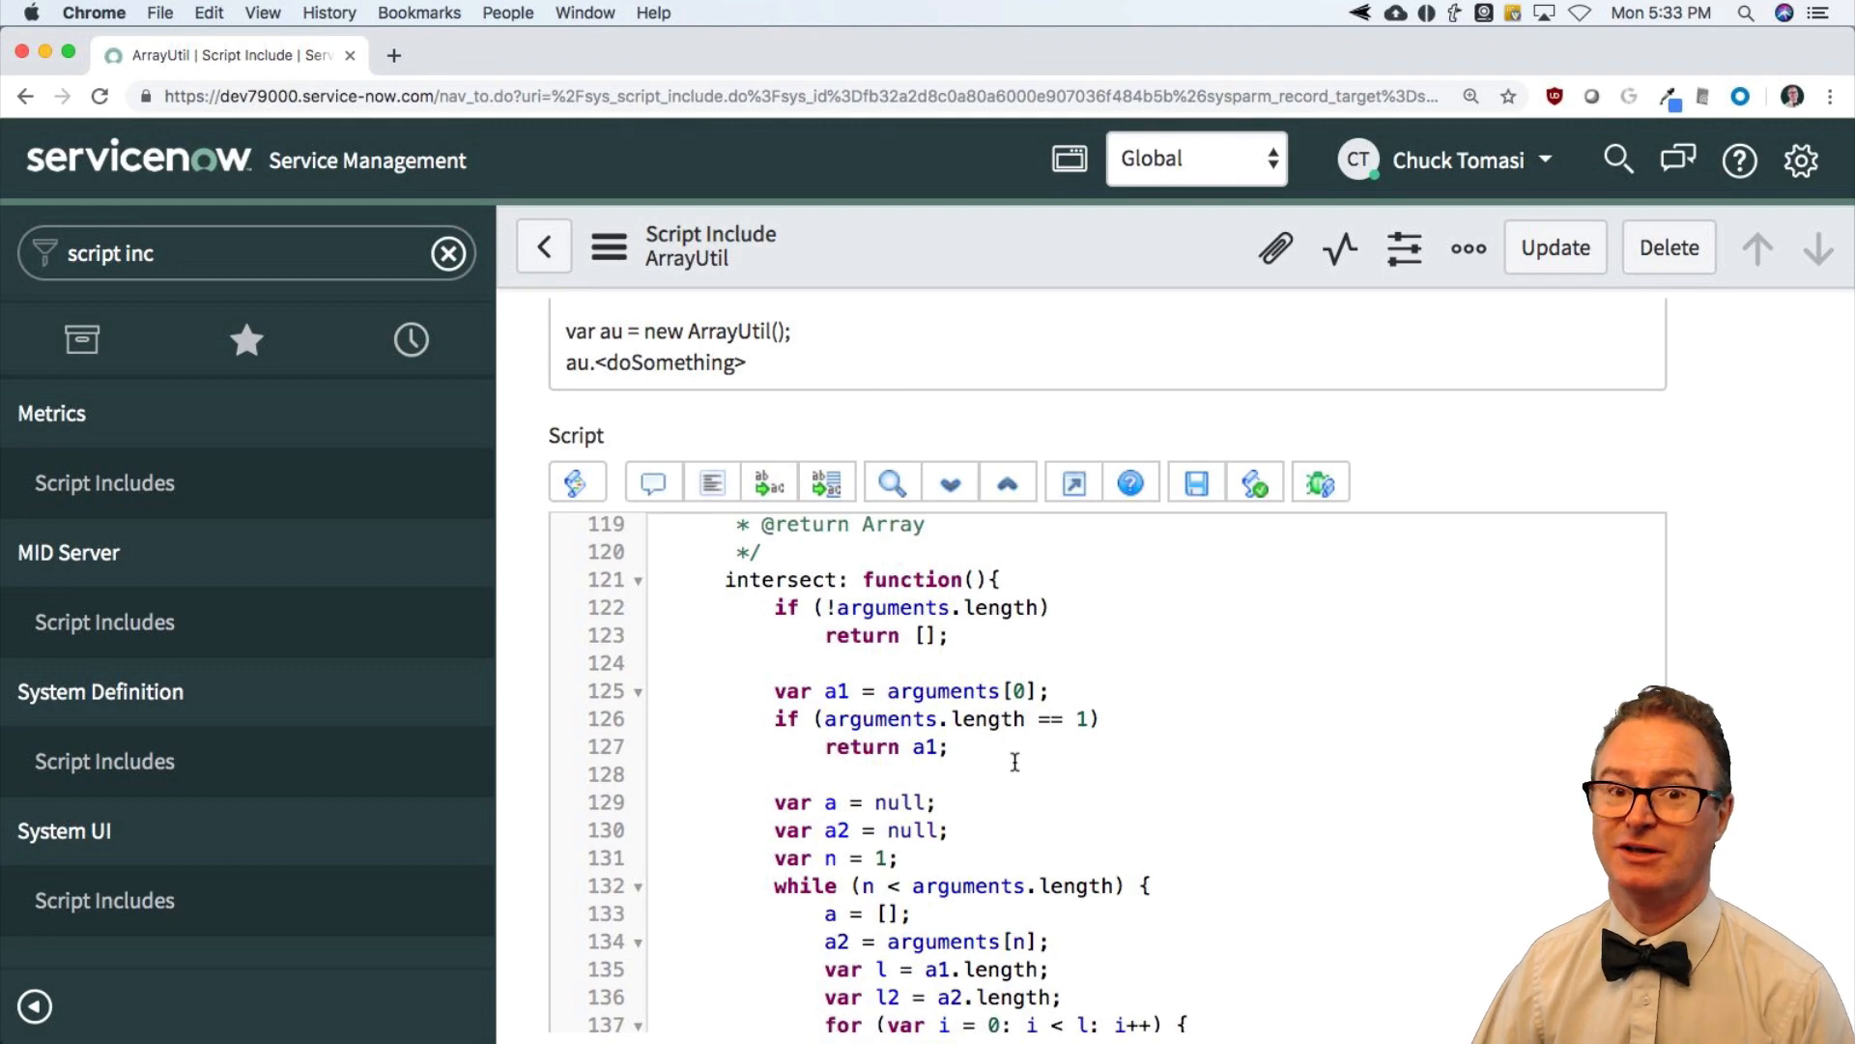
scroll("down", 3)
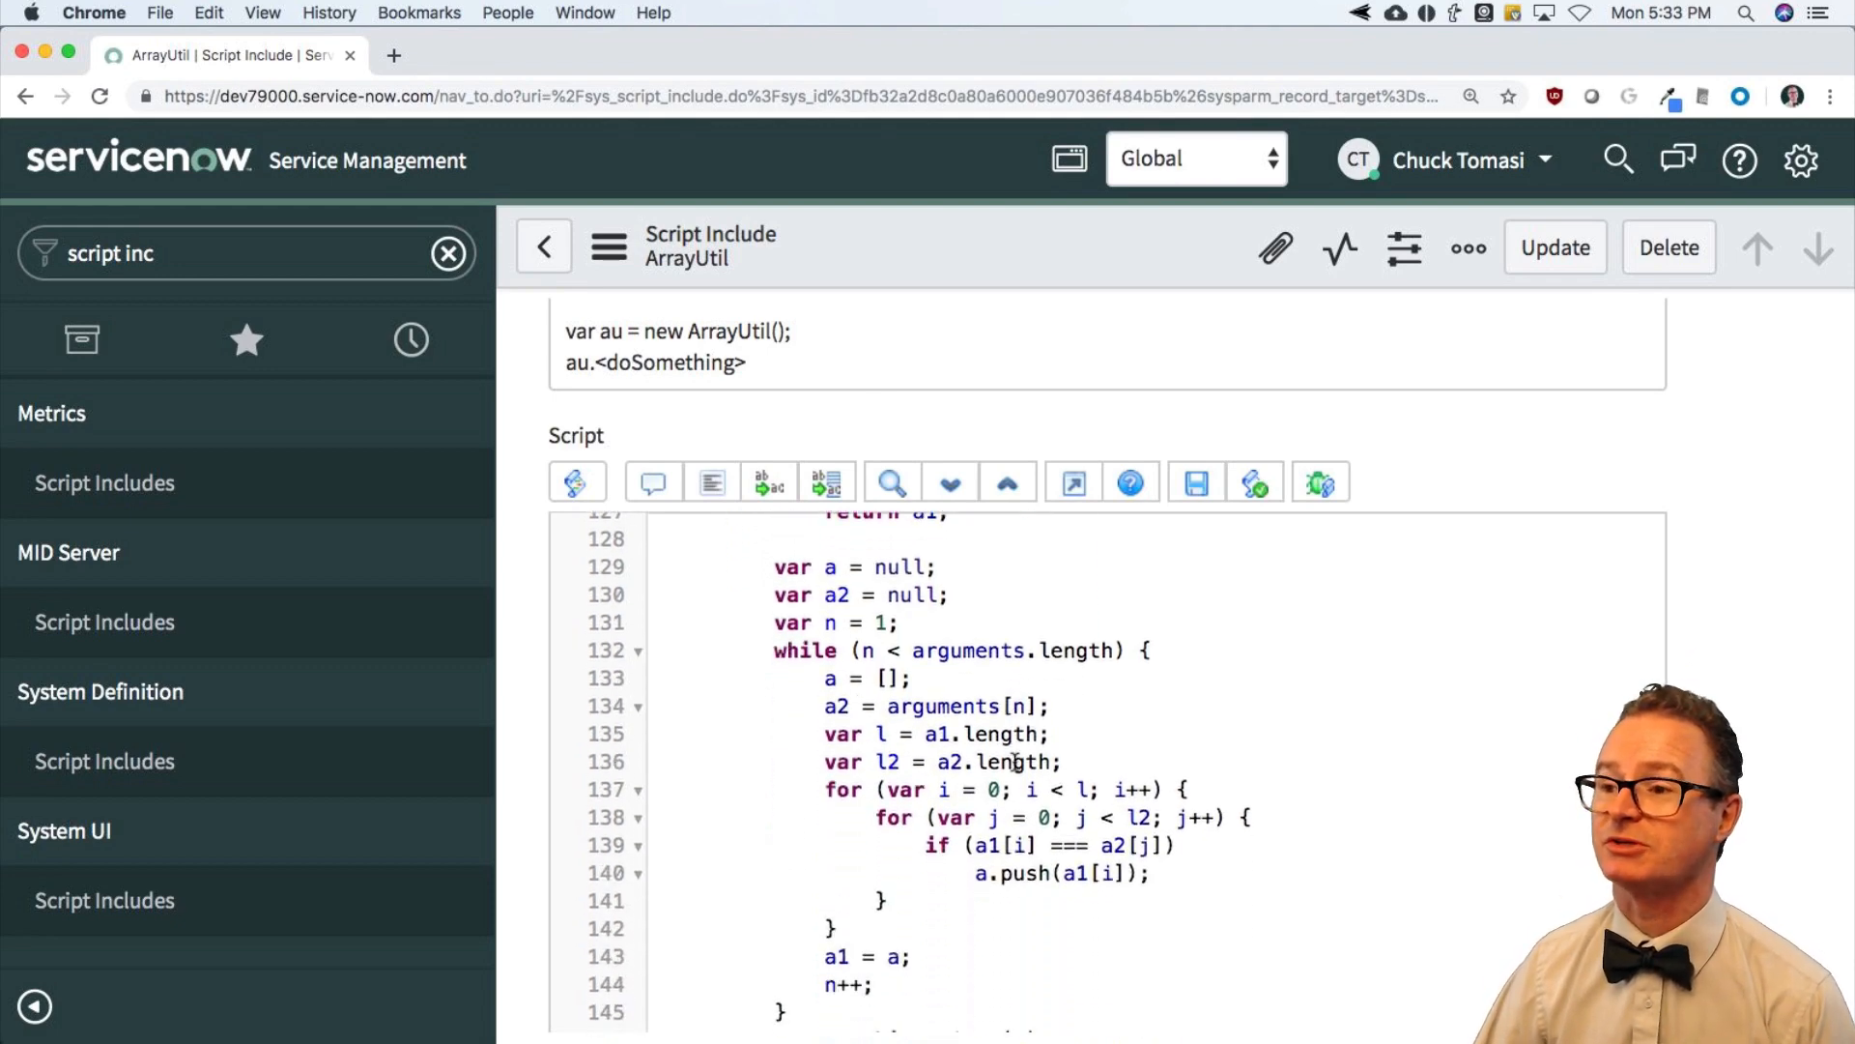
scroll("down", 3)
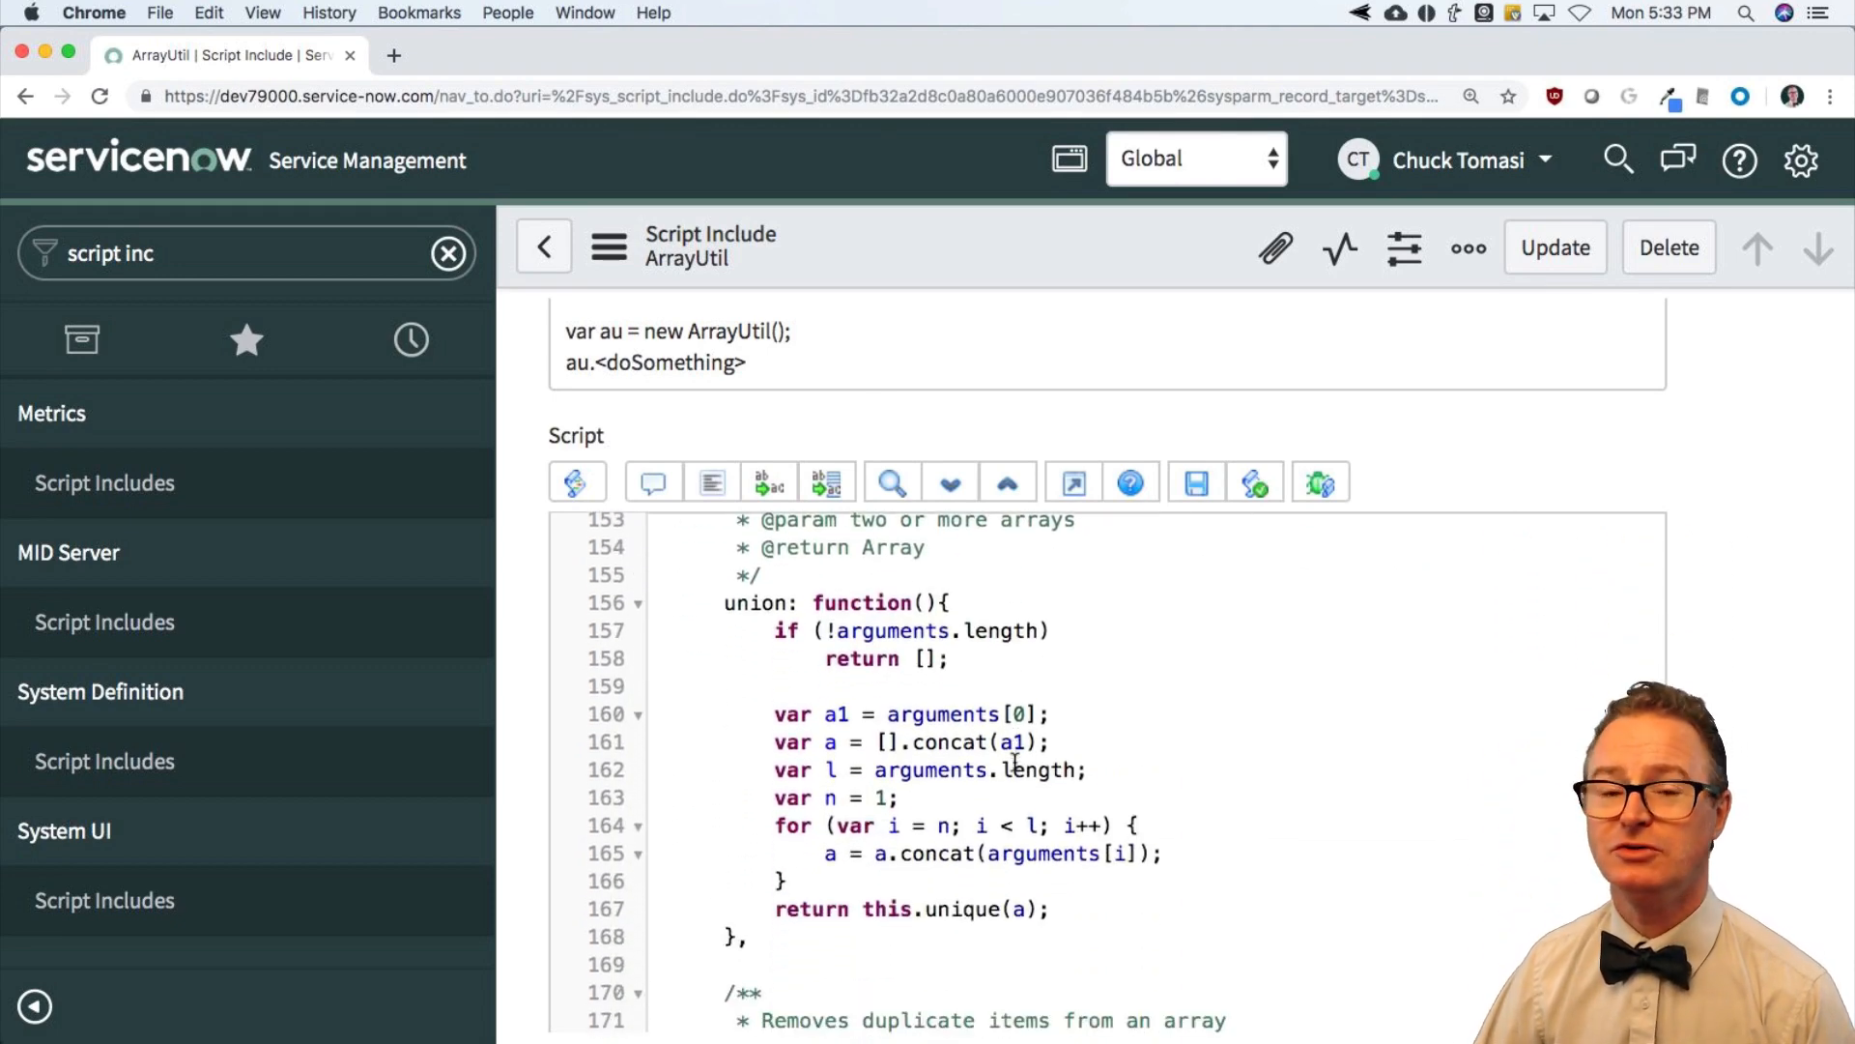
scroll("down", 3)
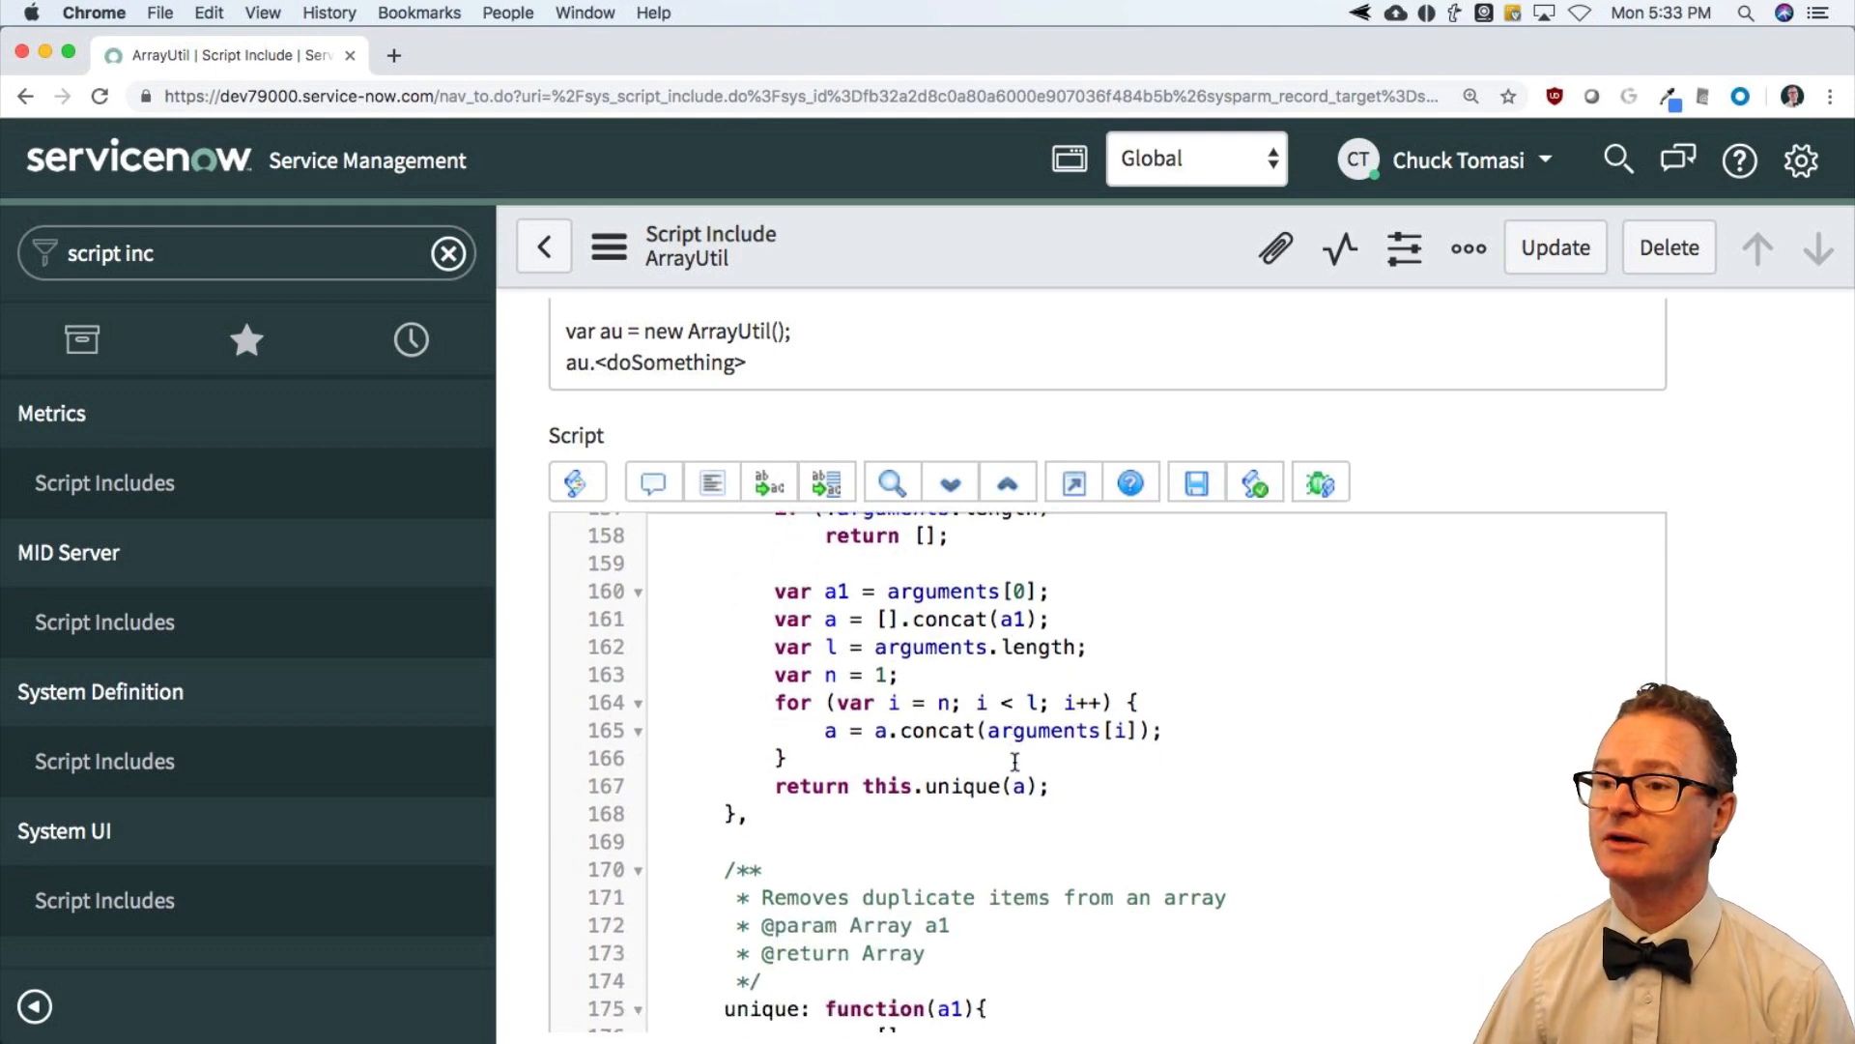
scroll("down", 3)
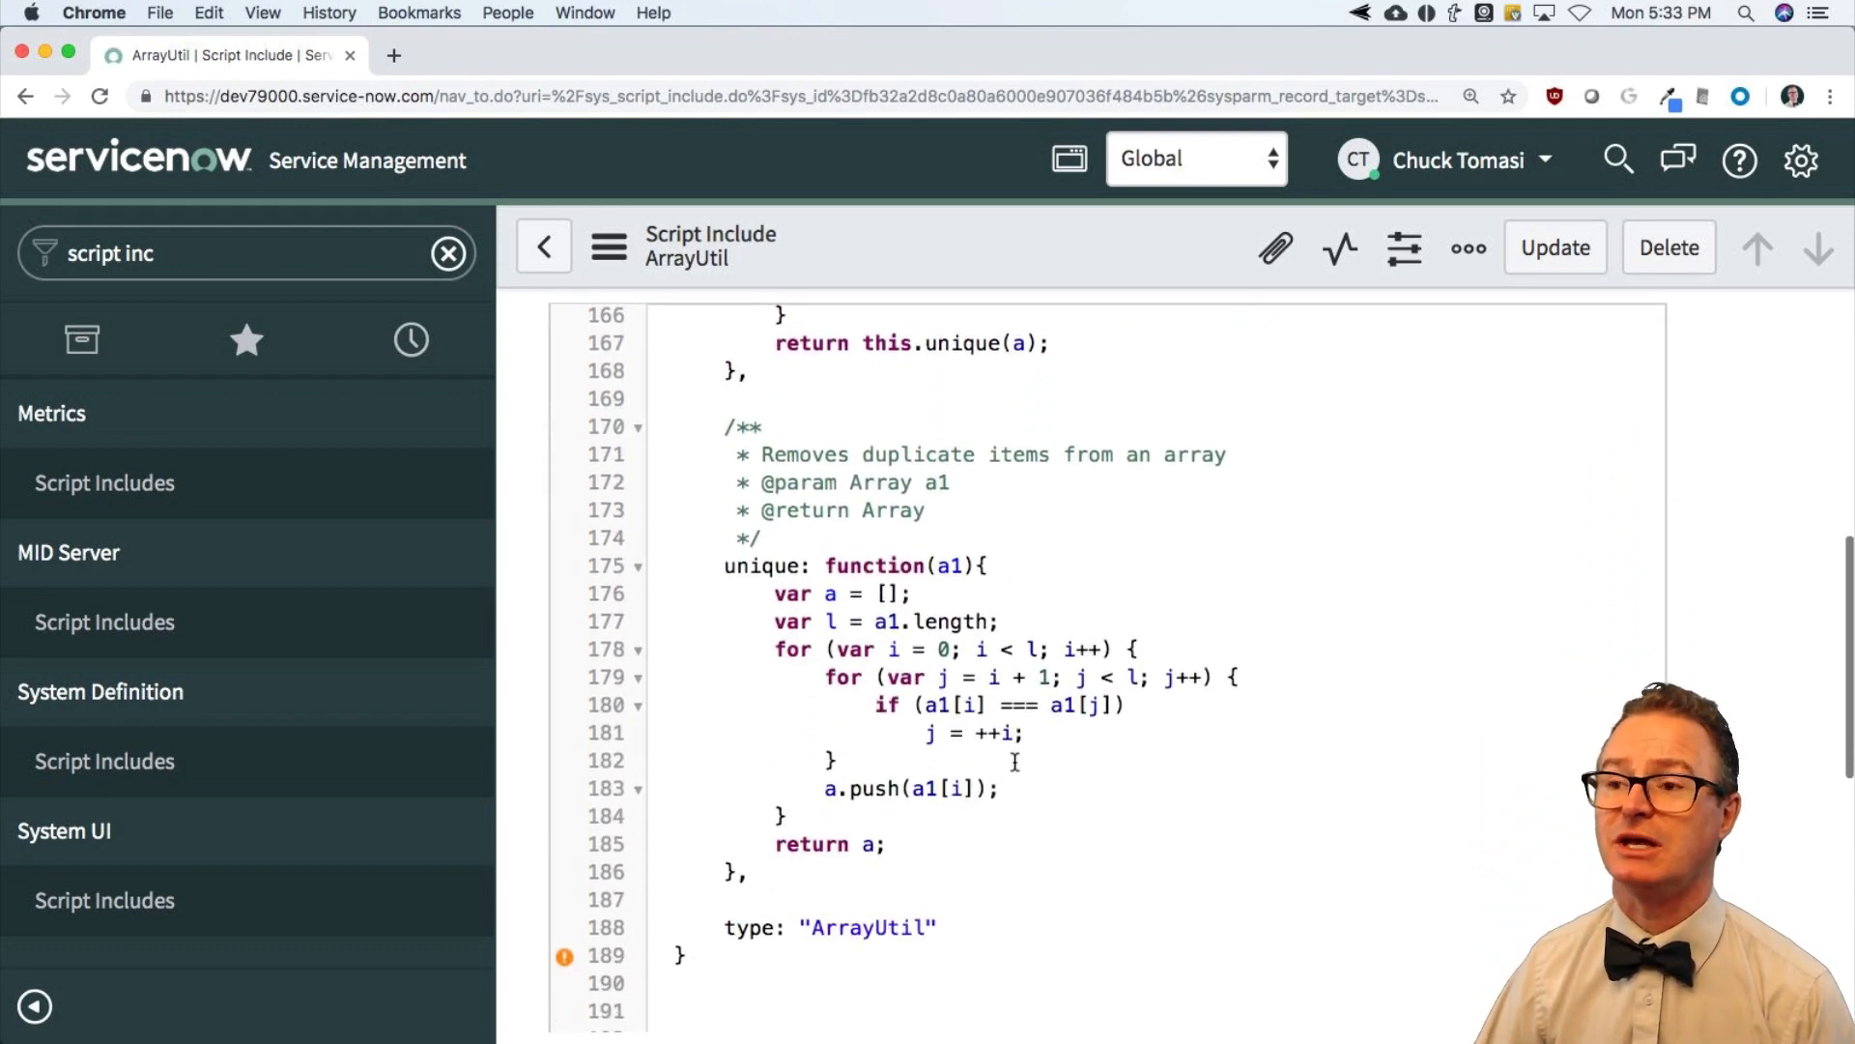